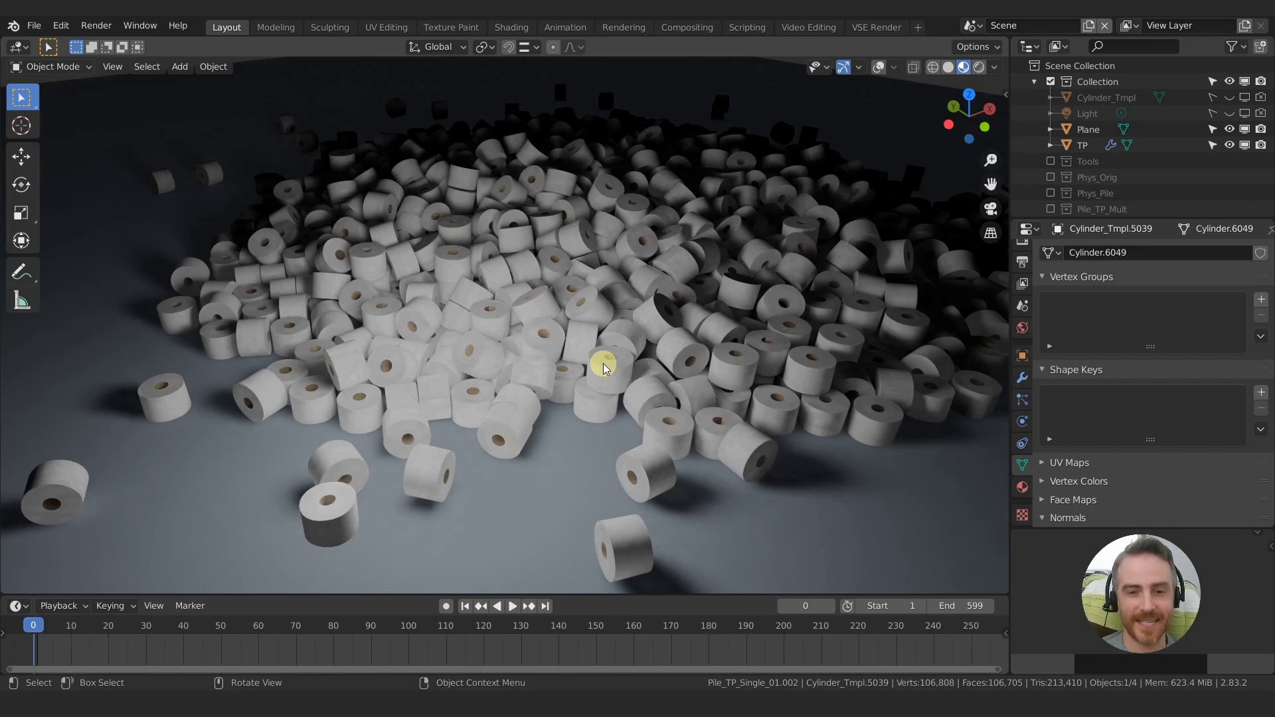
{"action": "mouse_move", "coordinate": [615, 340]}
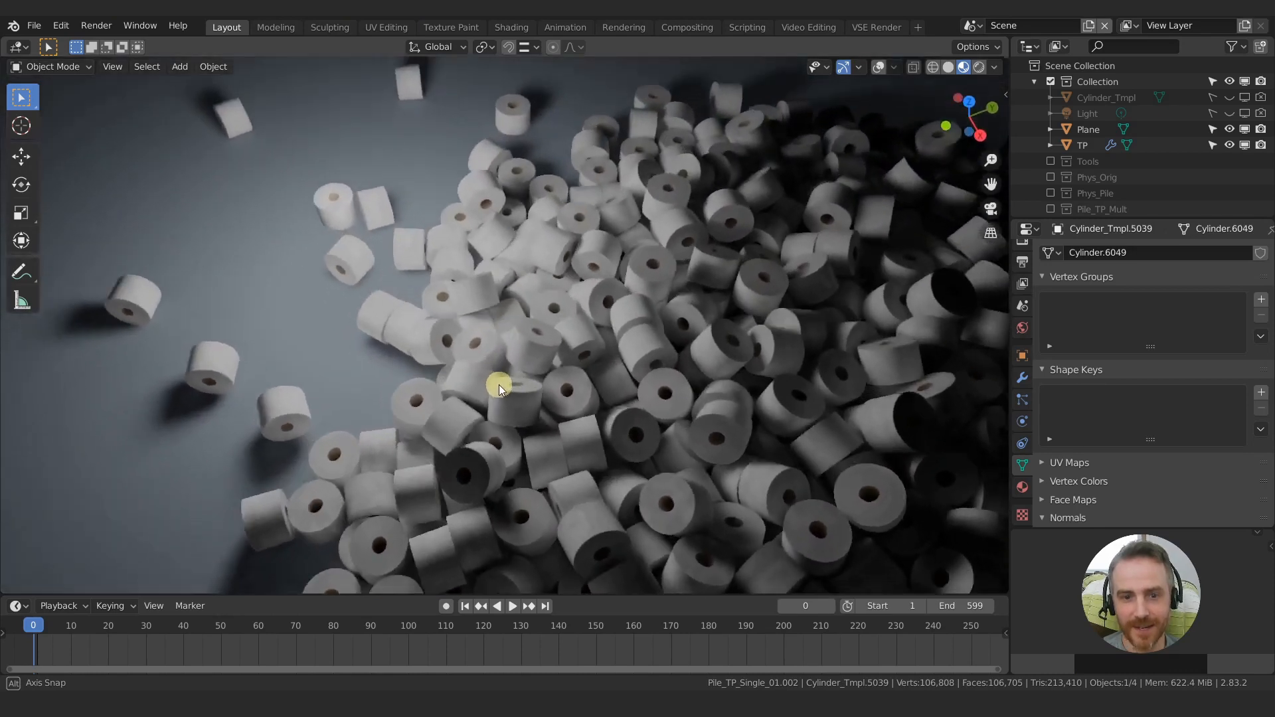
- Orbit and zoom around the roll pile to inspect the rolls' texture from several angles
{"action": "left_click_drag", "start_coordinate": [499, 387], "coordinate": [728, 361]}
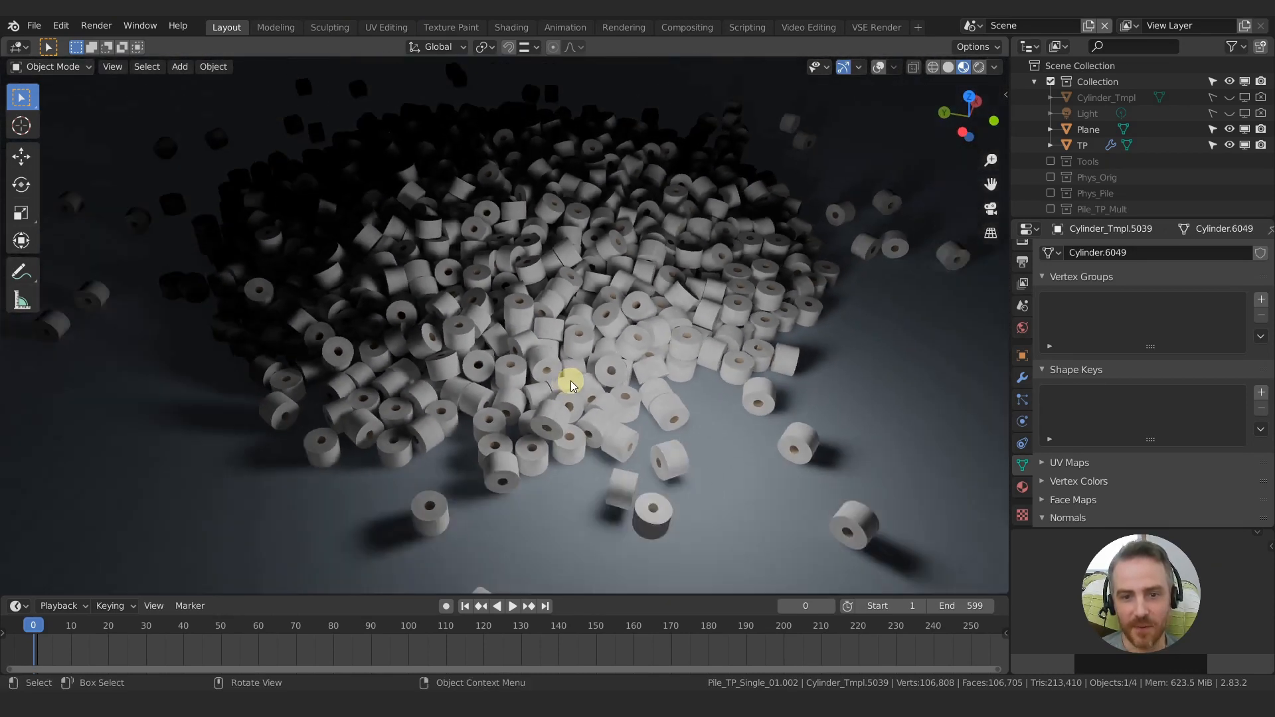
{"action": "left_click_drag", "start_coordinate": [570, 386], "coordinate": [630, 374]}
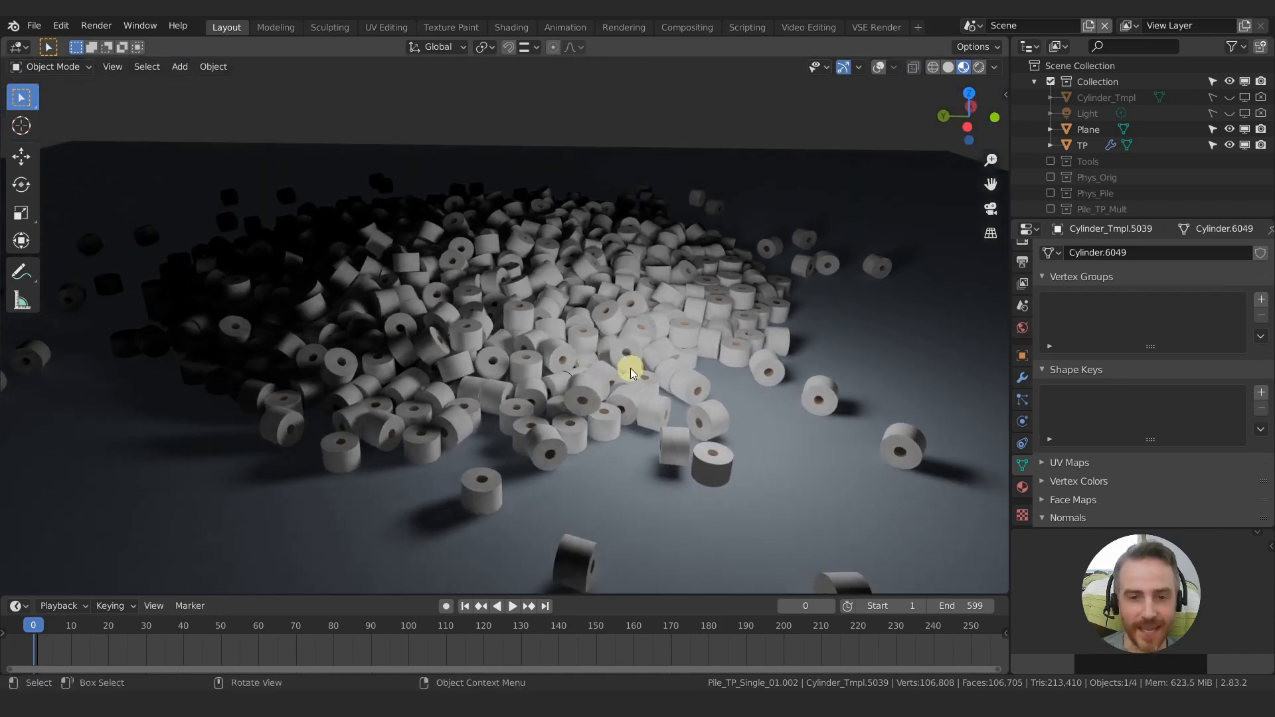
{"action": "mouse_move", "coordinate": [627, 366]}
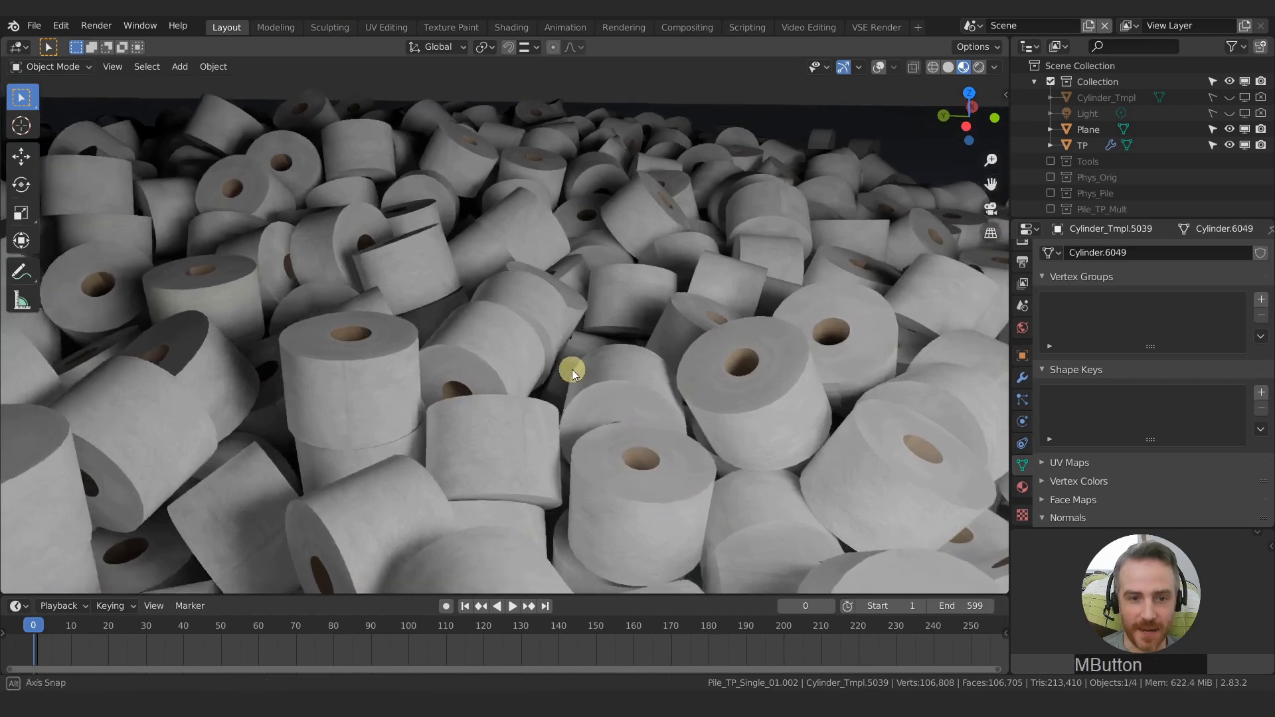
{"action": "left_click_drag", "start_coordinate": [571, 375], "coordinate": [575, 284]}
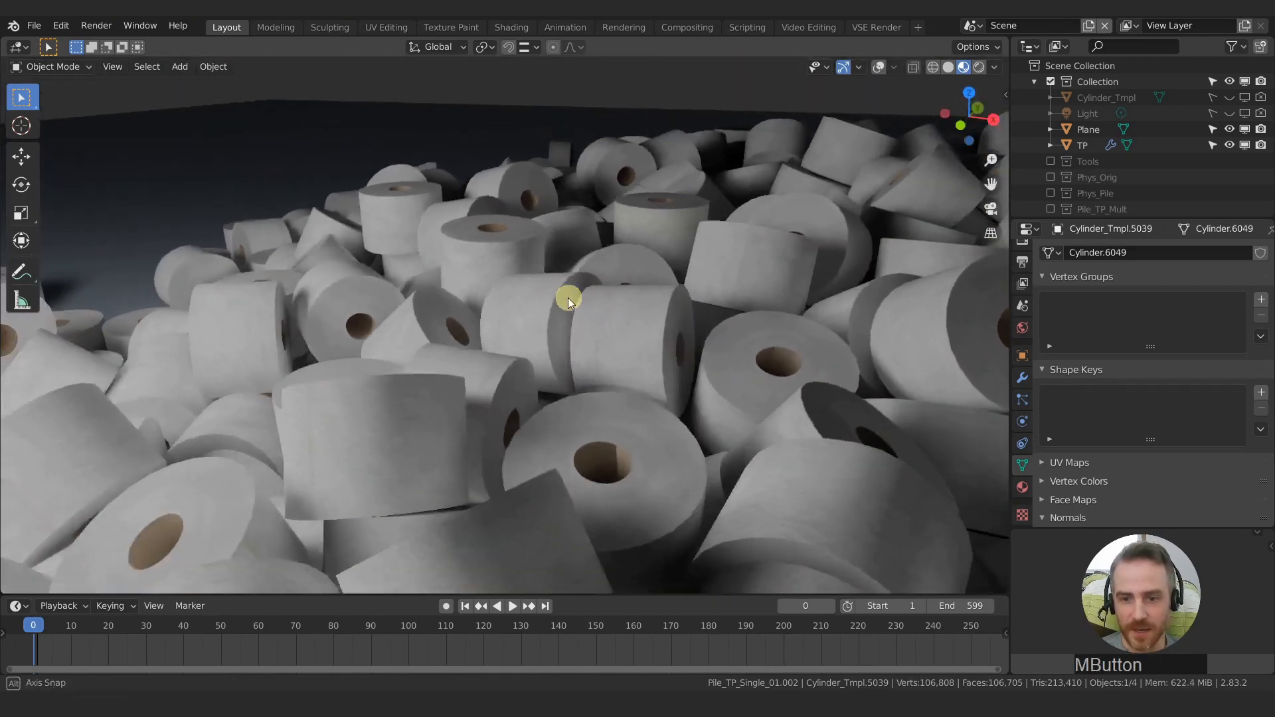
{"action": "left_click_drag", "start_coordinate": [570, 302], "coordinate": [659, 333]}
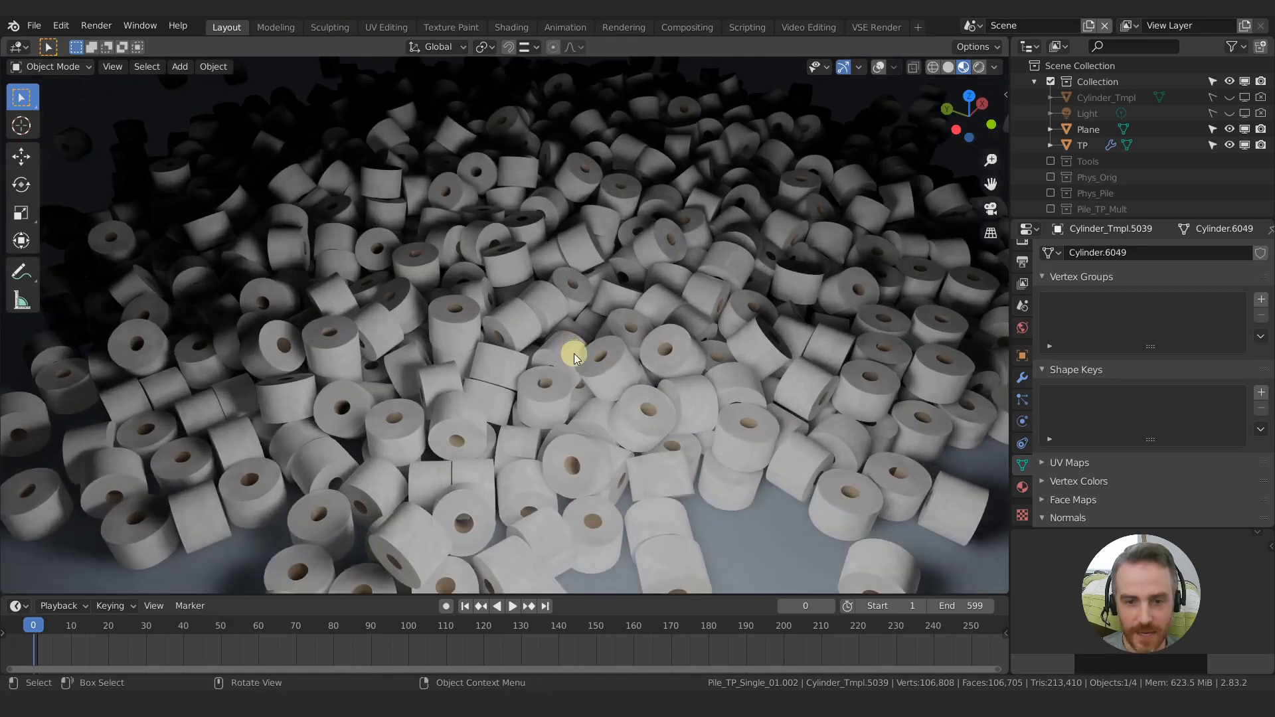
{"action": "left_click_drag", "start_coordinate": [574, 358], "coordinate": [536, 306]}
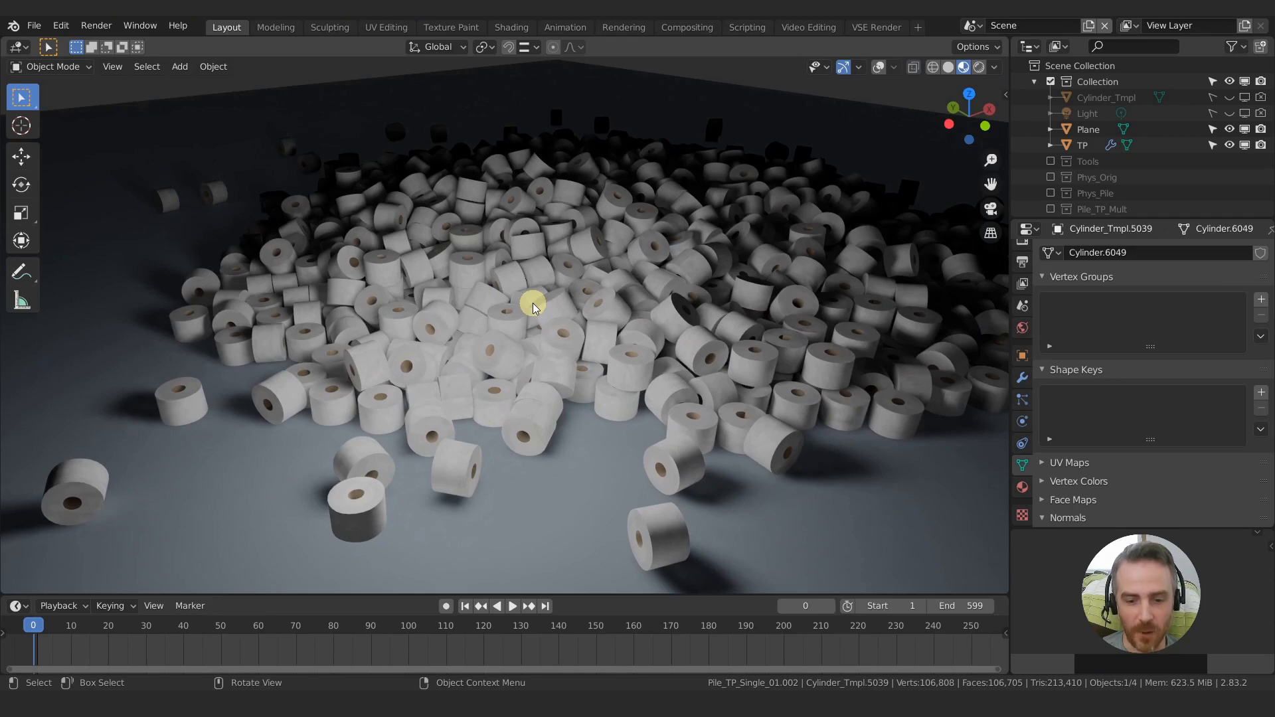
{"action": "mouse_move", "coordinate": [421, 447]}
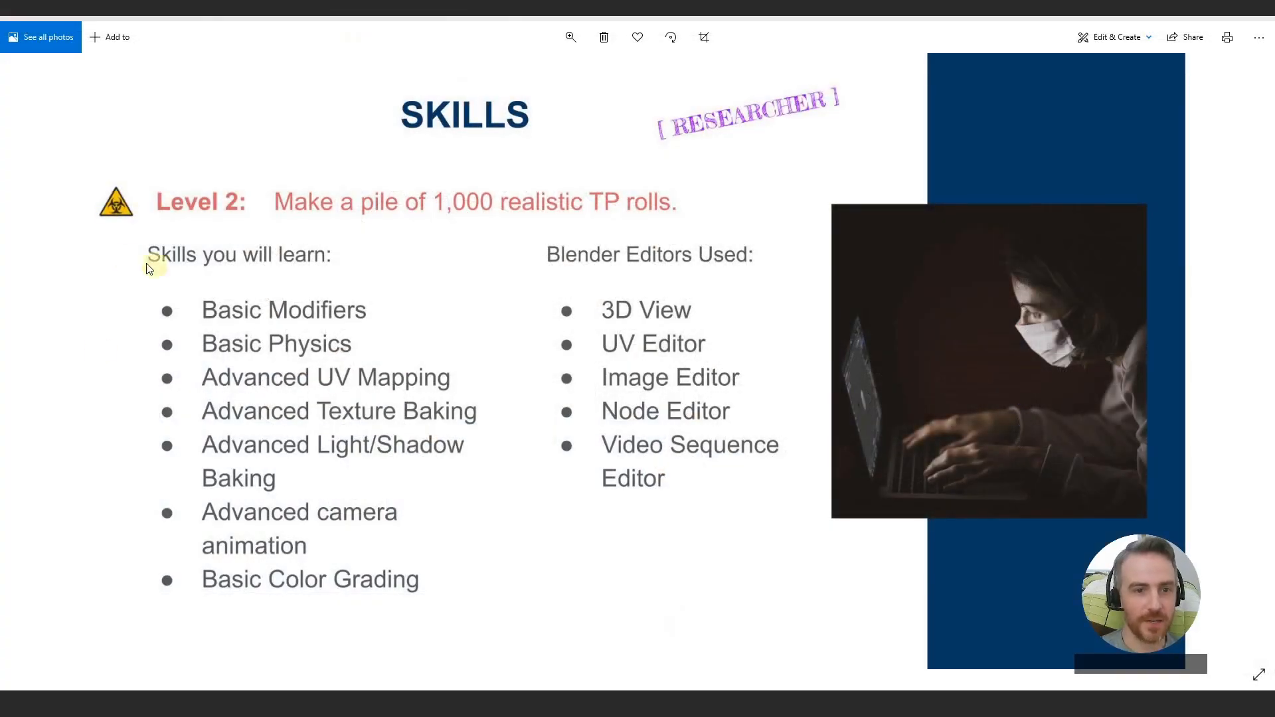
{"action": "mouse_move", "coordinate": [133, 260]}
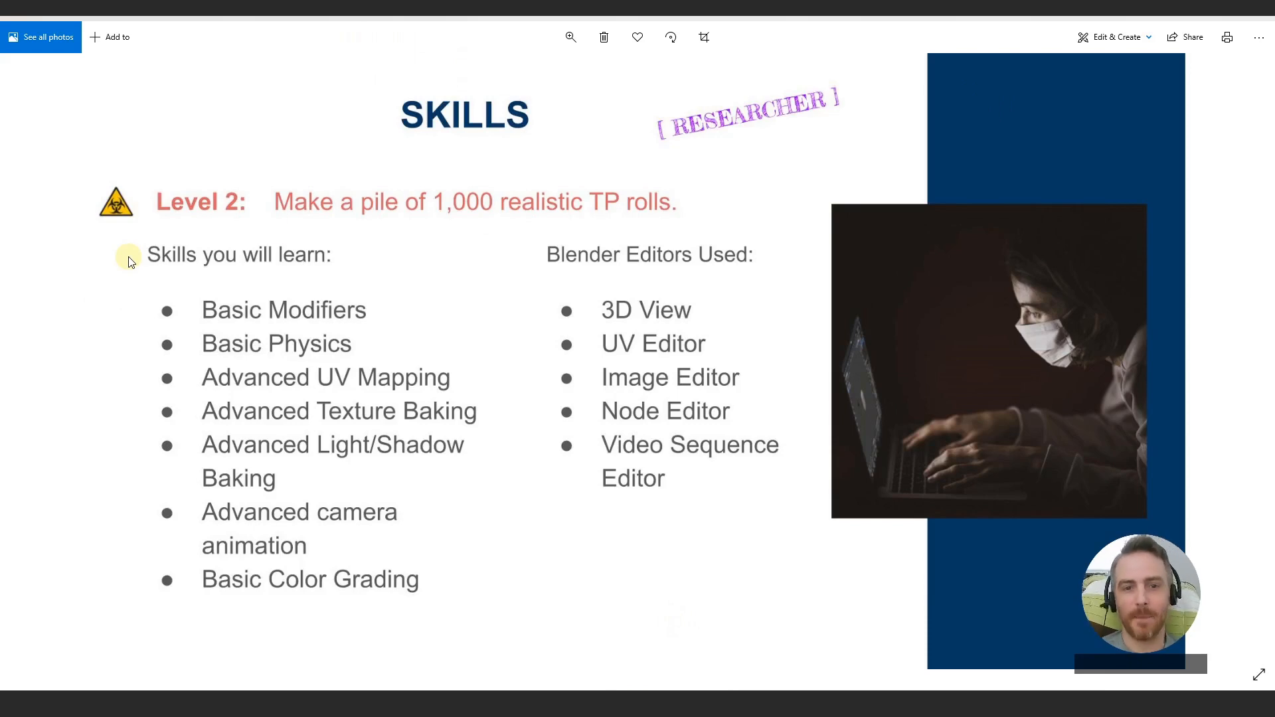
{"action": "mouse_move", "coordinate": [598, 227]}
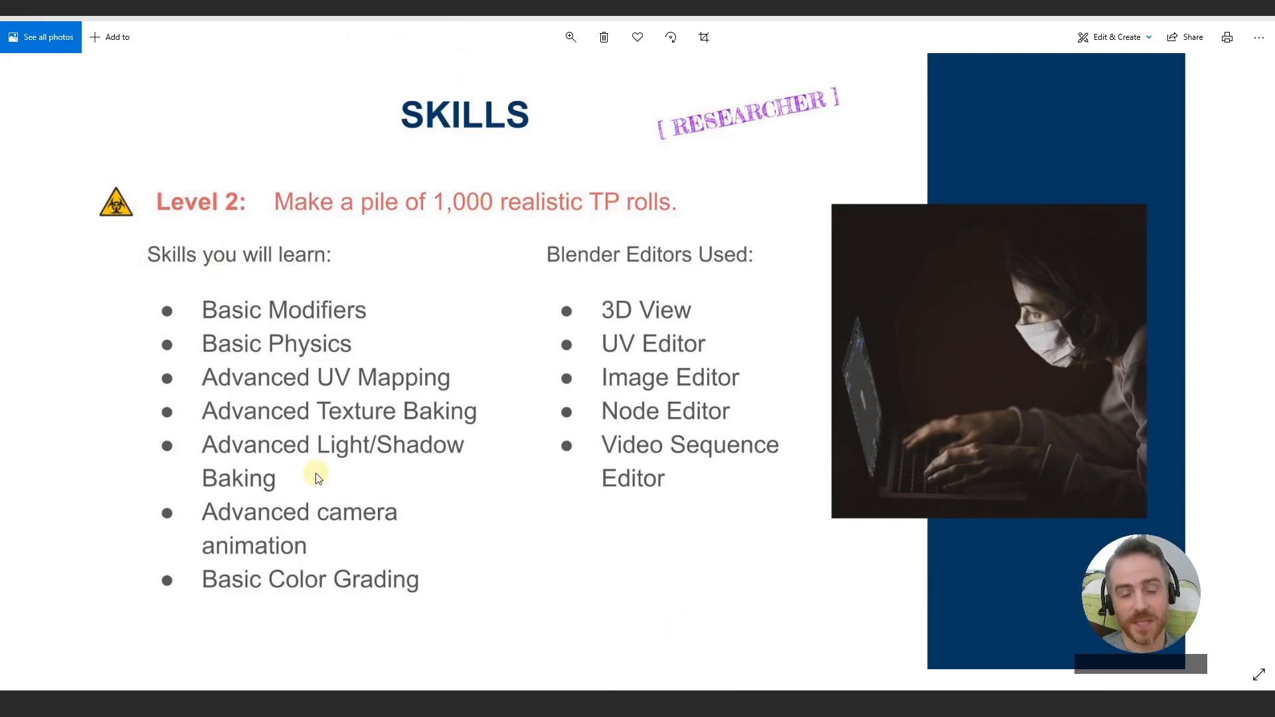
{"action": "mouse_move", "coordinate": [335, 330]}
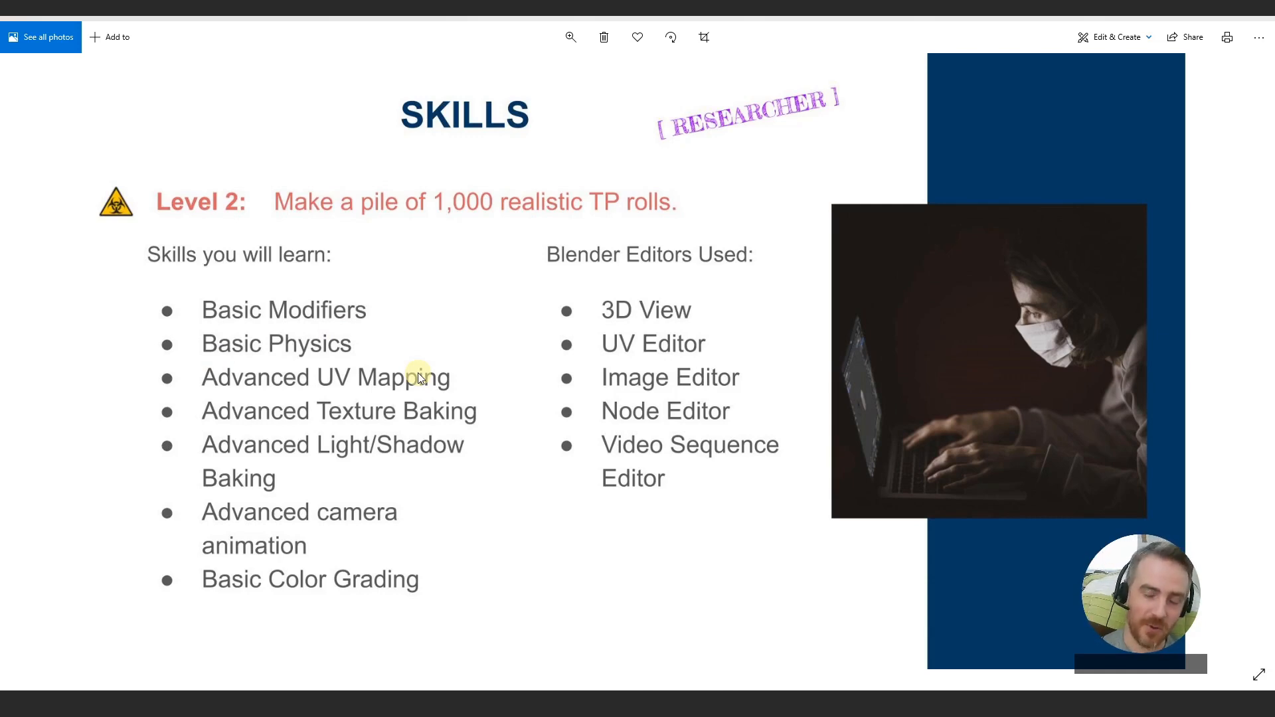
{"action": "mouse_move", "coordinate": [393, 394]}
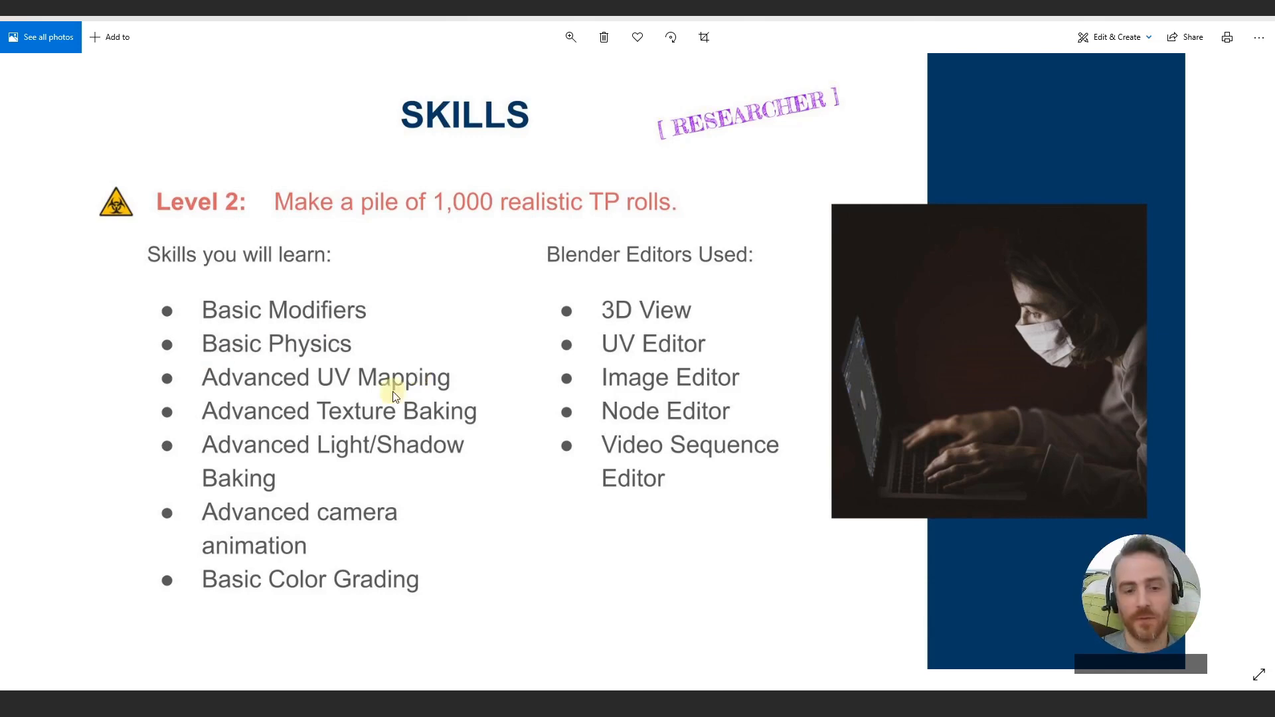
{"action": "mouse_move", "coordinate": [406, 473]}
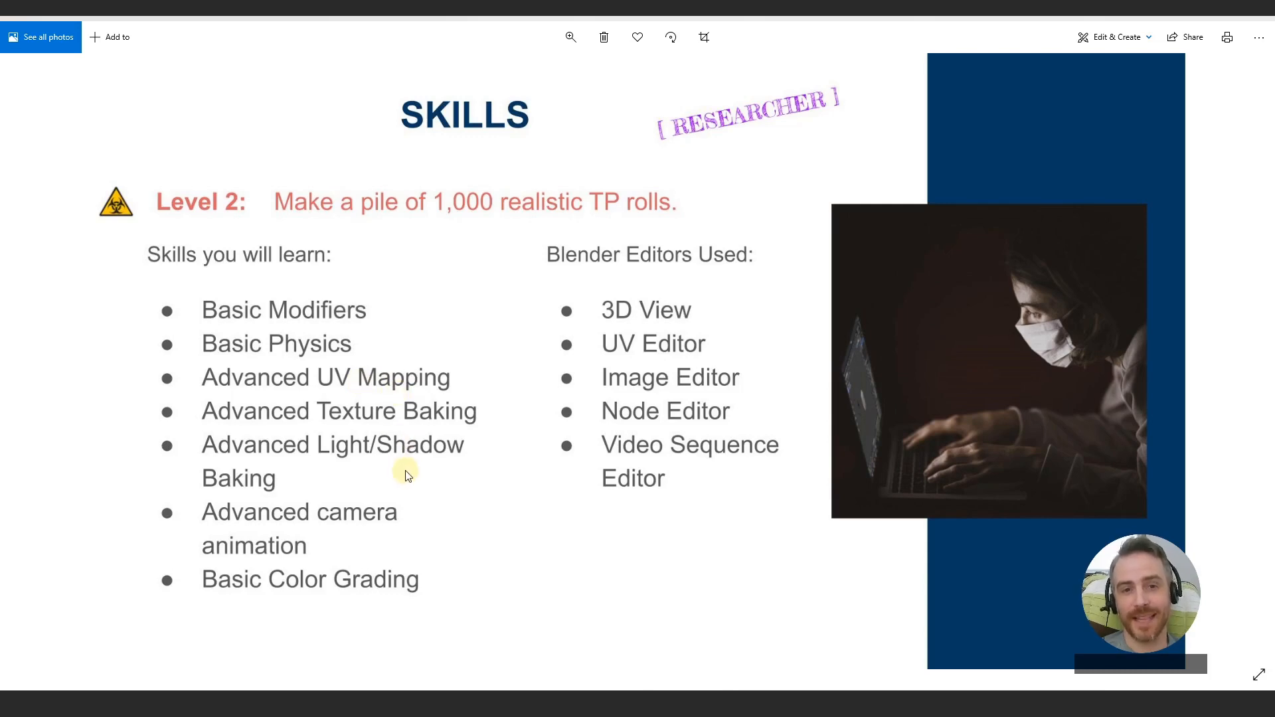
{"action": "mouse_move", "coordinate": [408, 359]}
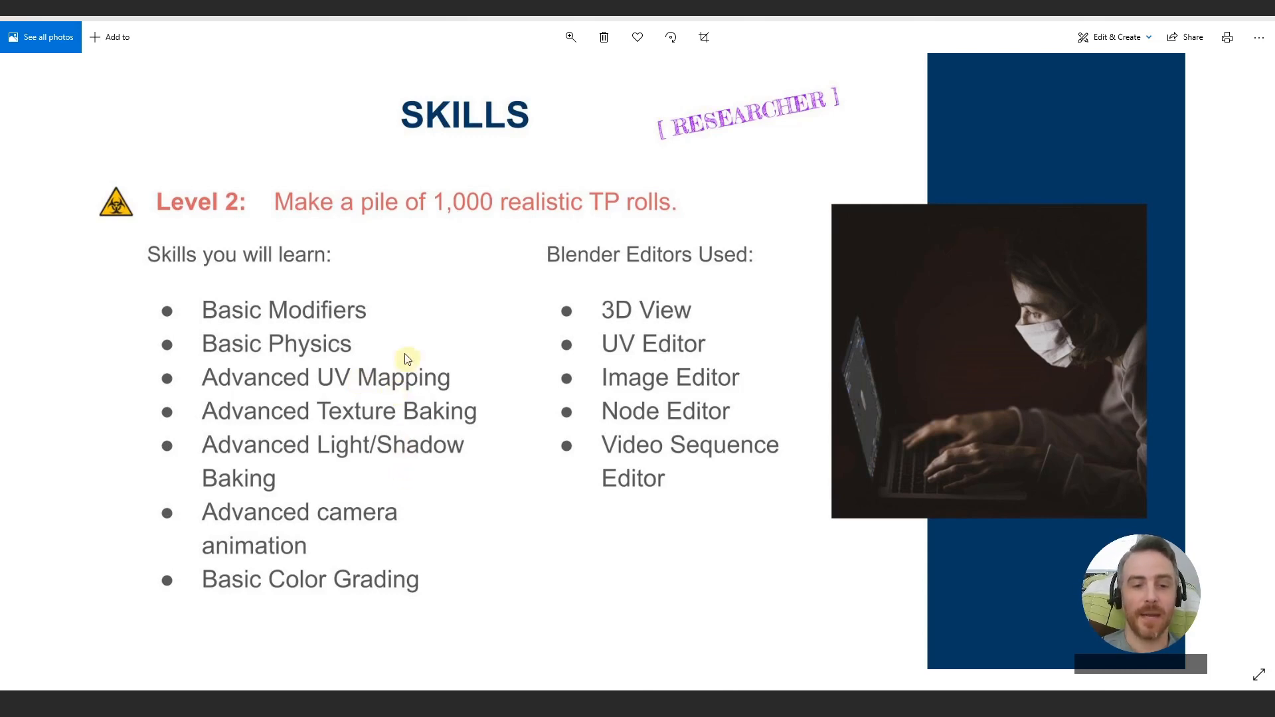
{"action": "mouse_move", "coordinate": [351, 460]}
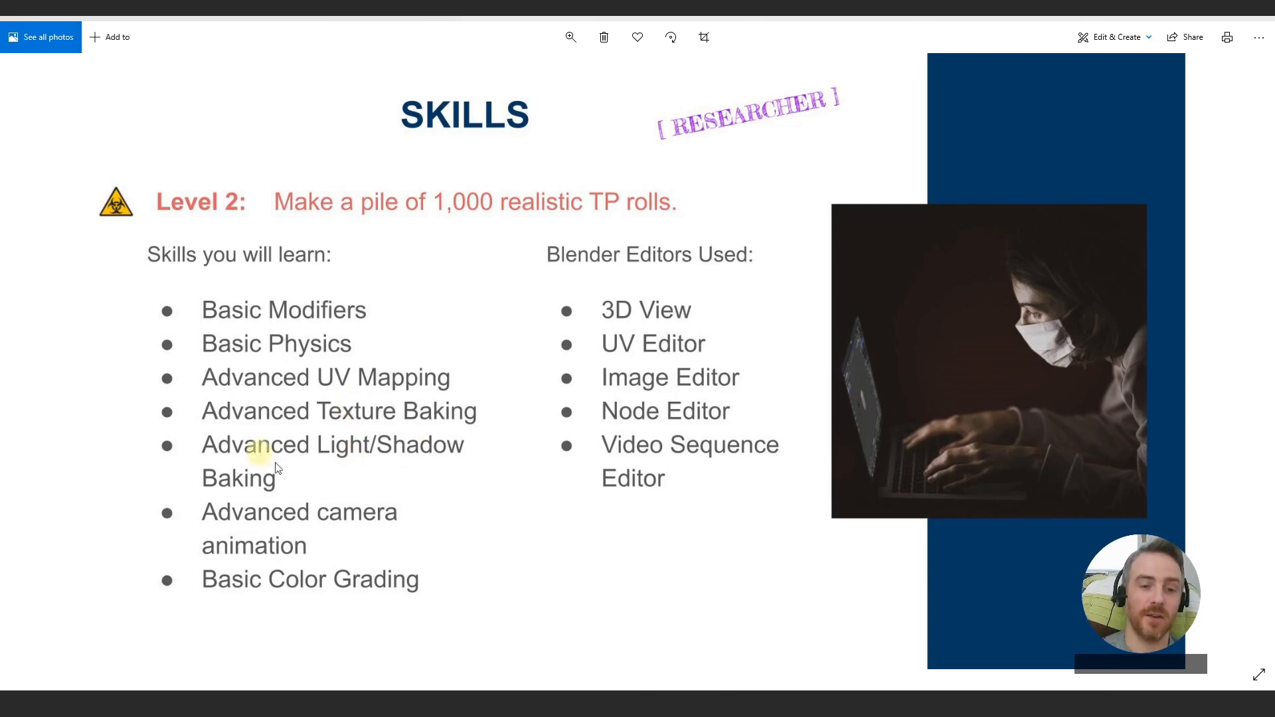
{"action": "mouse_move", "coordinate": [362, 461]}
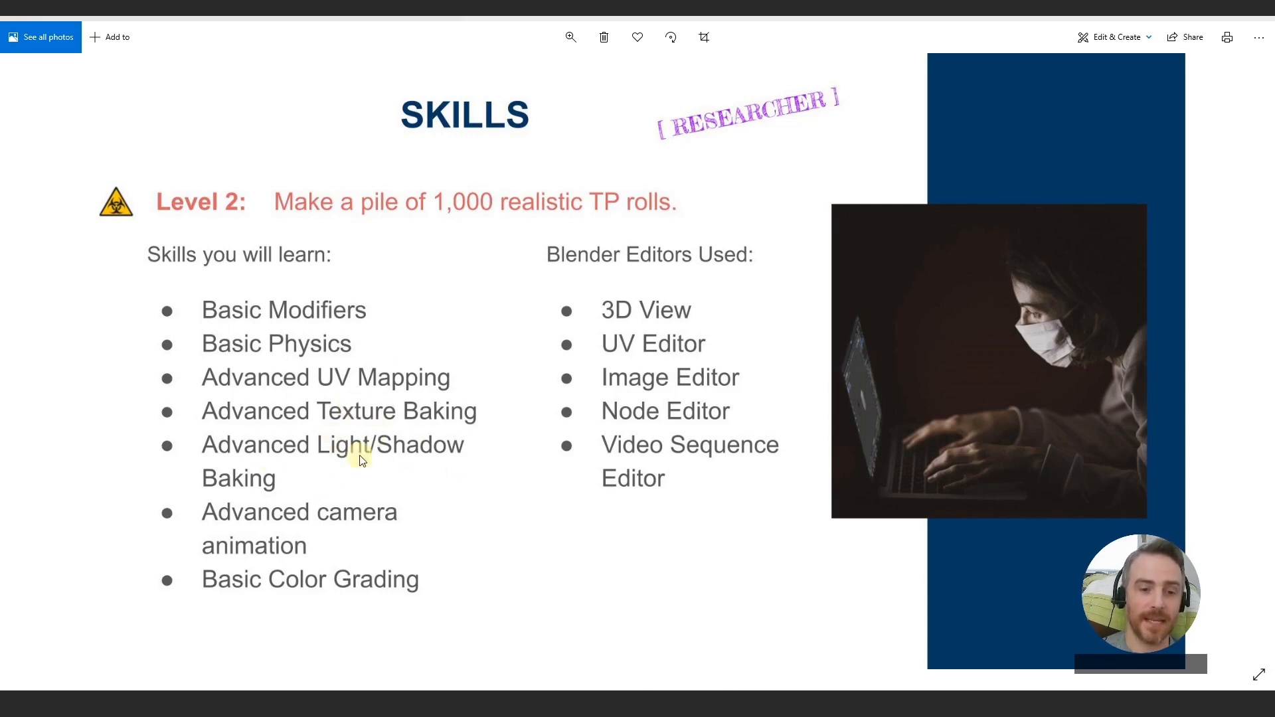
{"action": "mouse_move", "coordinate": [266, 496]}
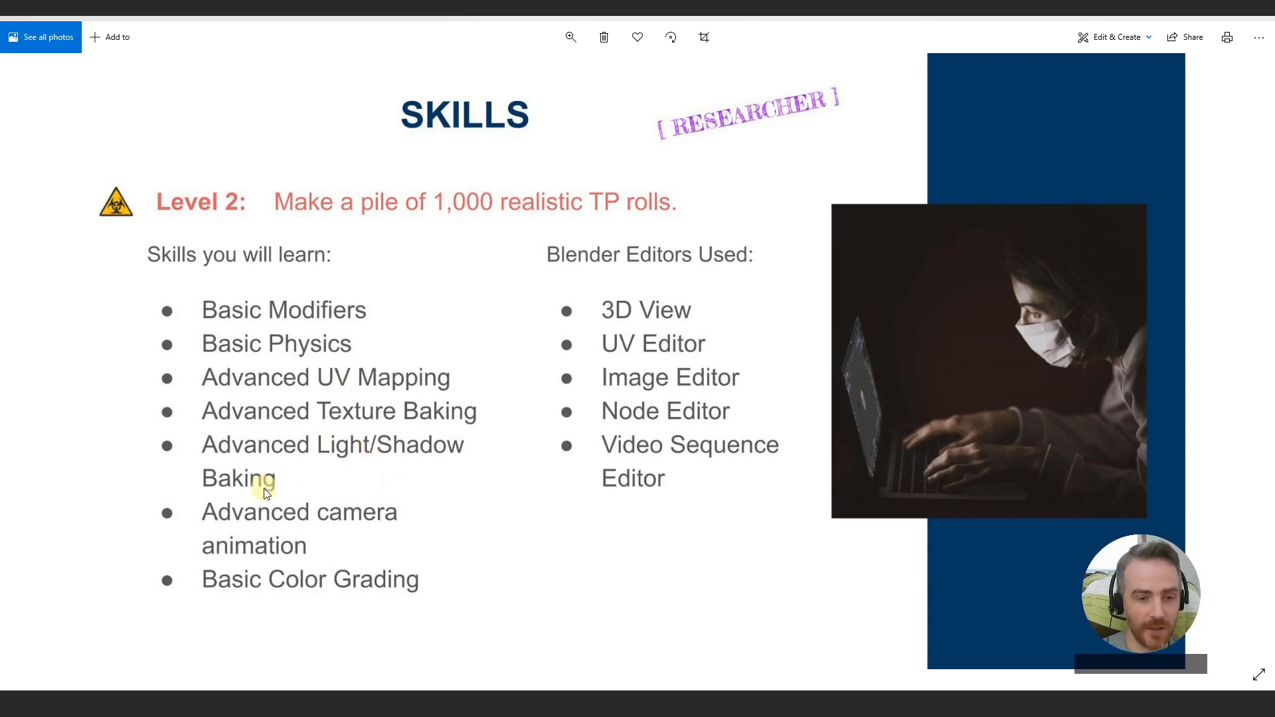
{"action": "mouse_move", "coordinate": [368, 542]}
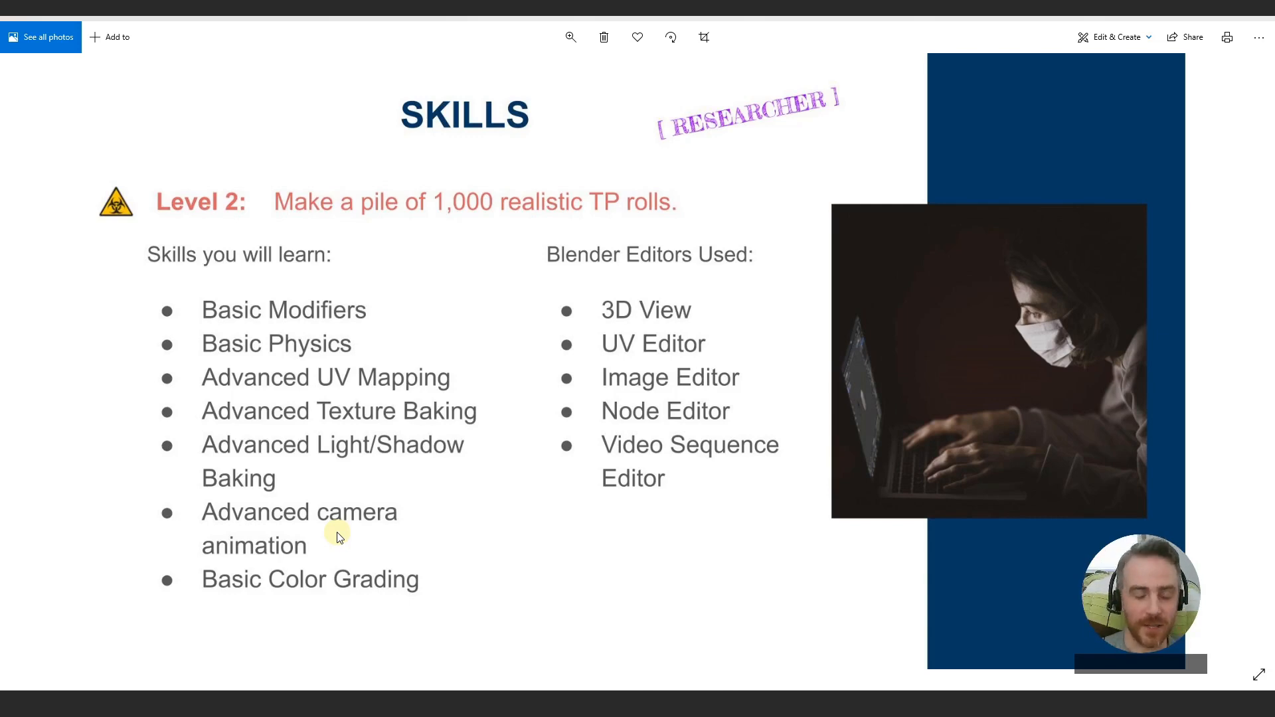
{"action": "mouse_move", "coordinate": [370, 605]}
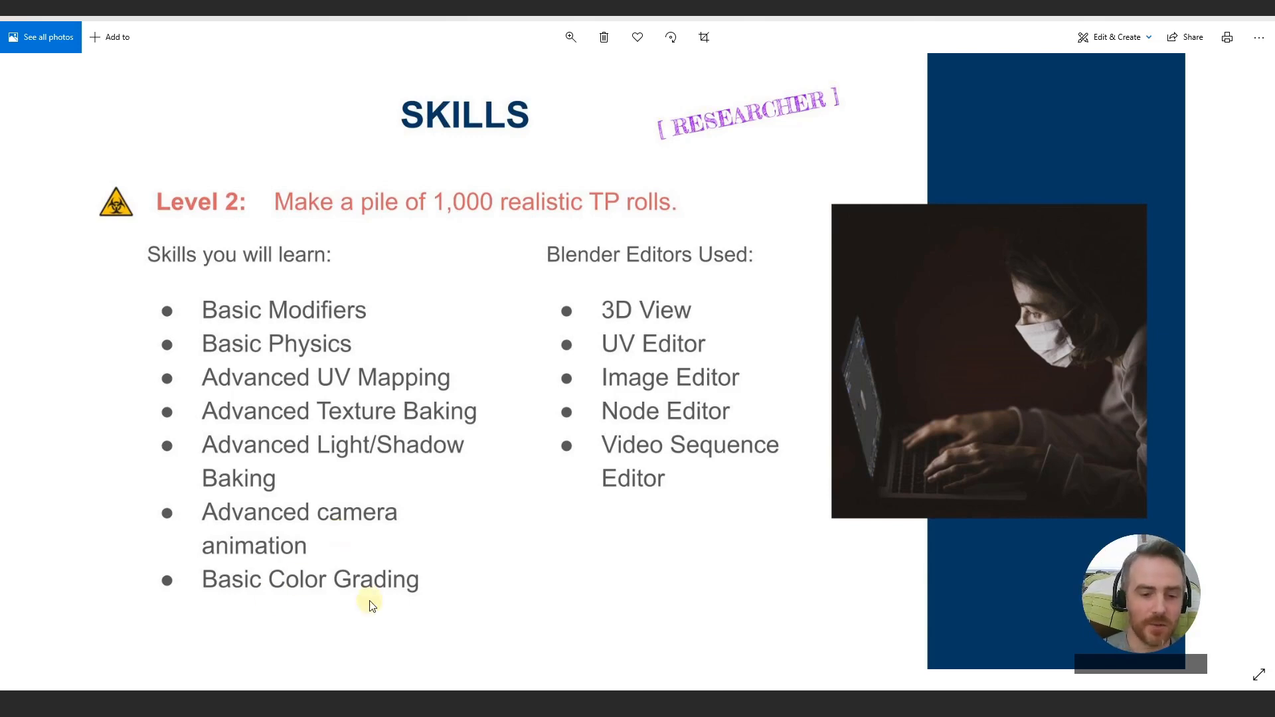
{"action": "mouse_move", "coordinate": [263, 620]}
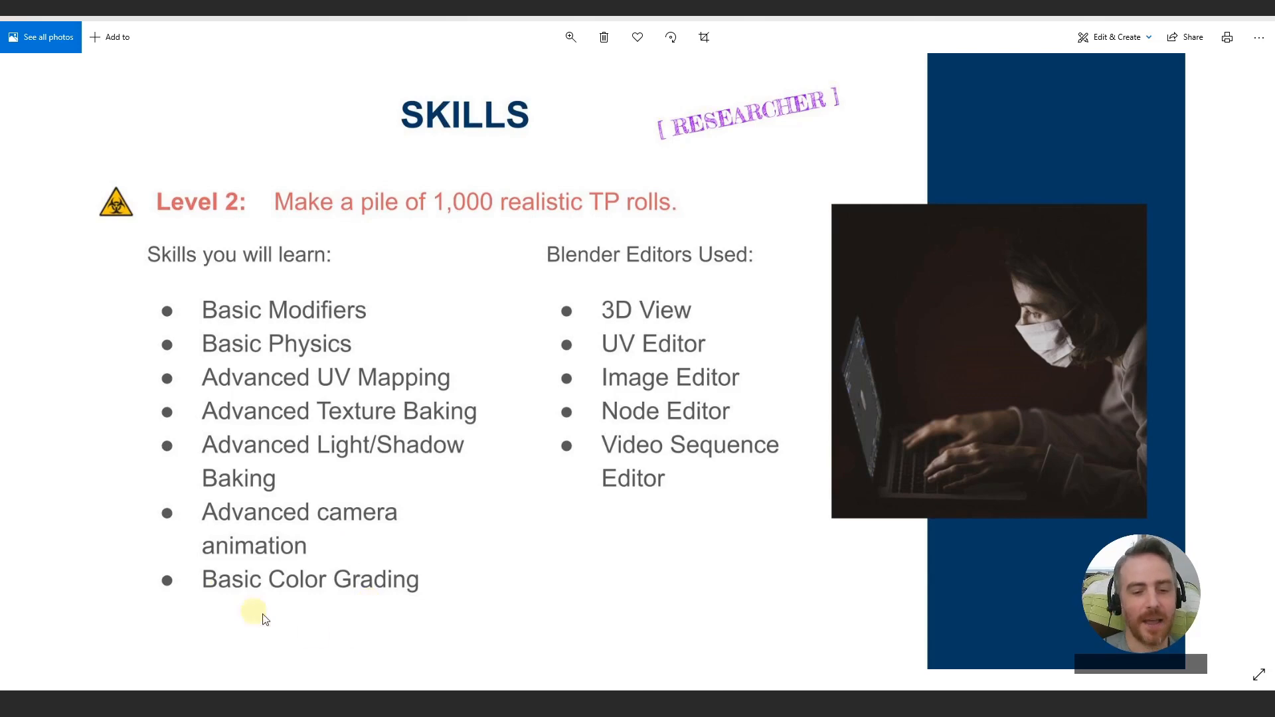
{"action": "mouse_move", "coordinate": [320, 617]}
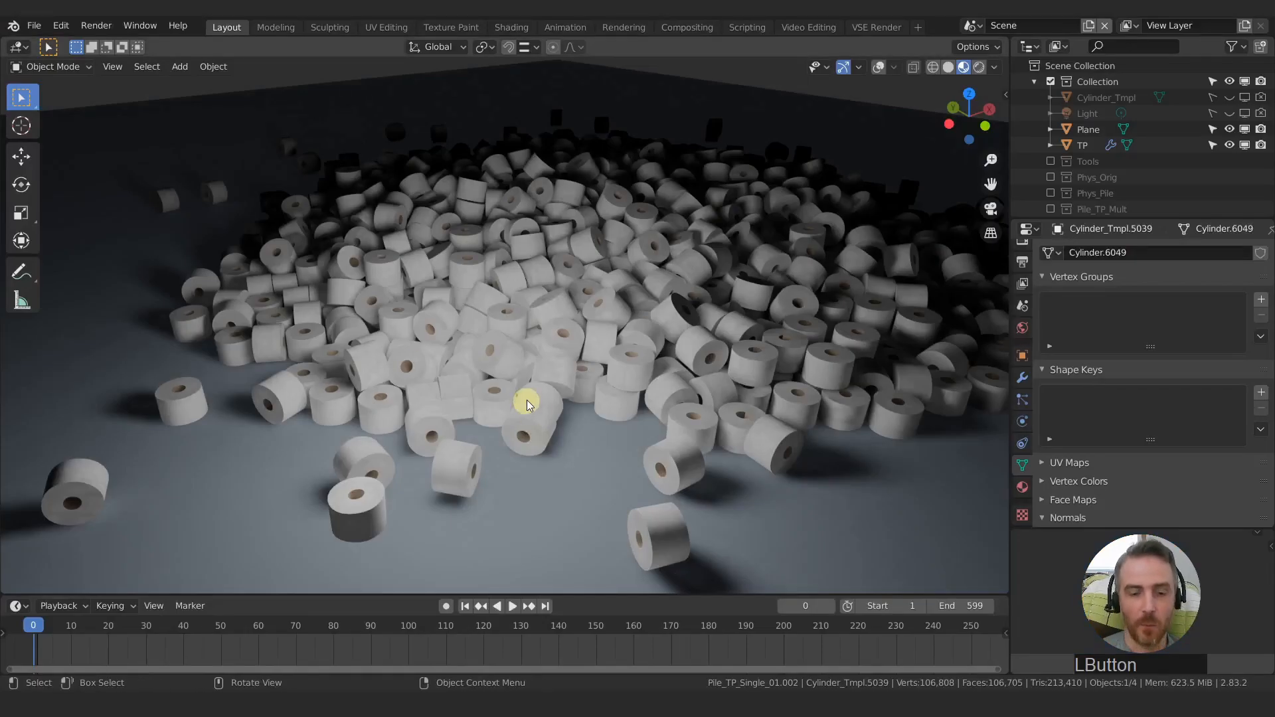
{"action": "left_click_drag", "start_coordinate": [529, 405], "coordinate": [422, 269]}
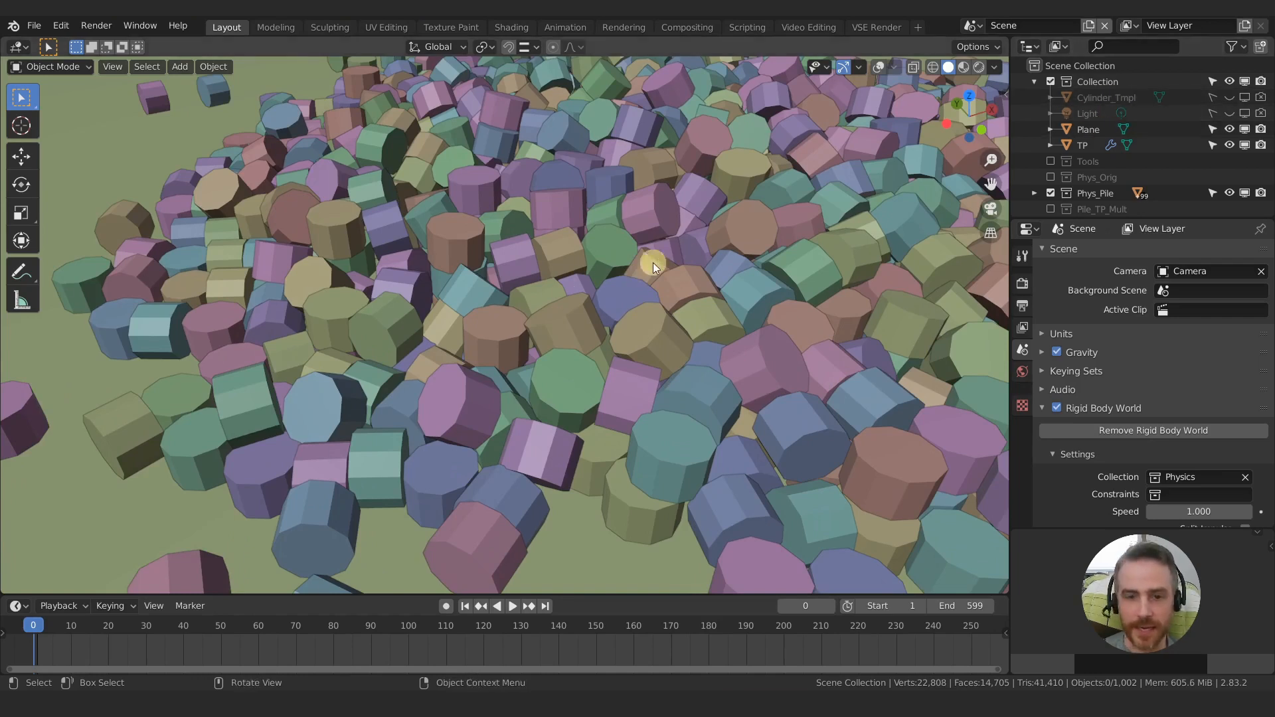
{"action": "left_click_drag", "start_coordinate": [655, 268], "coordinate": [545, 294]}
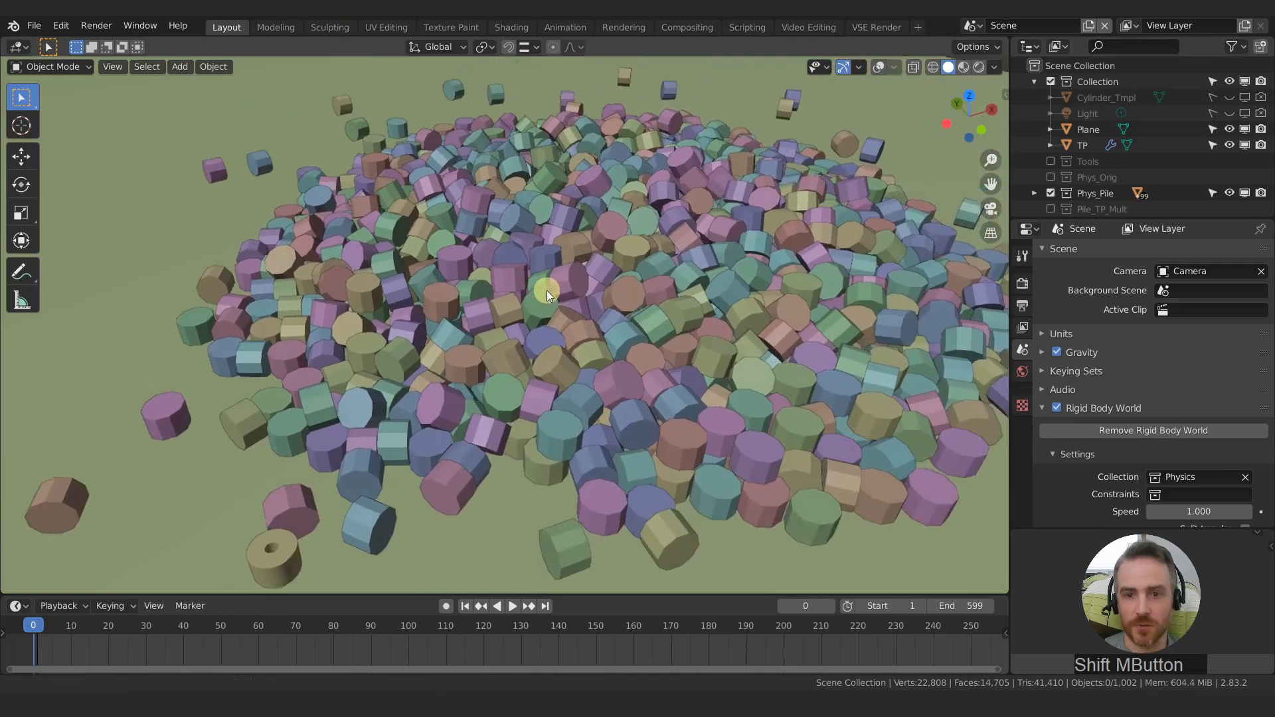
{"action": "left_click_drag", "start_coordinate": [544, 294], "coordinate": [529, 152]}
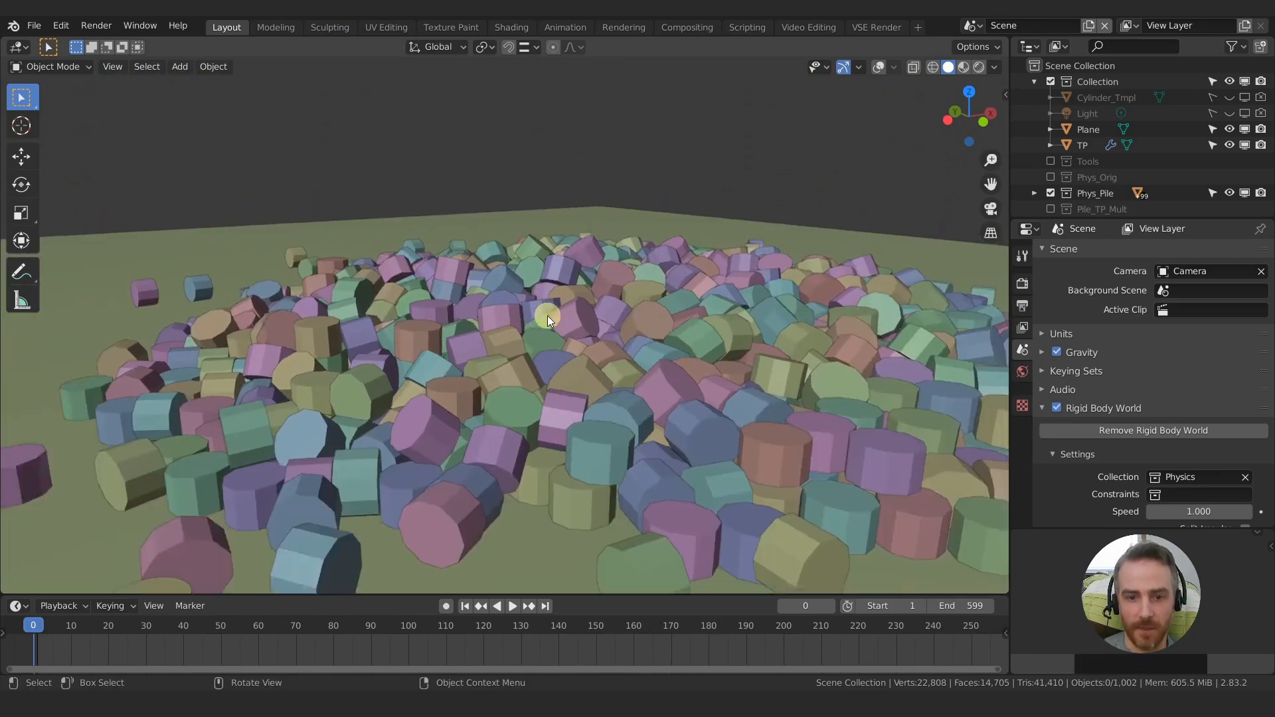
{"action": "left_click_drag", "start_coordinate": [549, 322], "coordinate": [735, 296]}
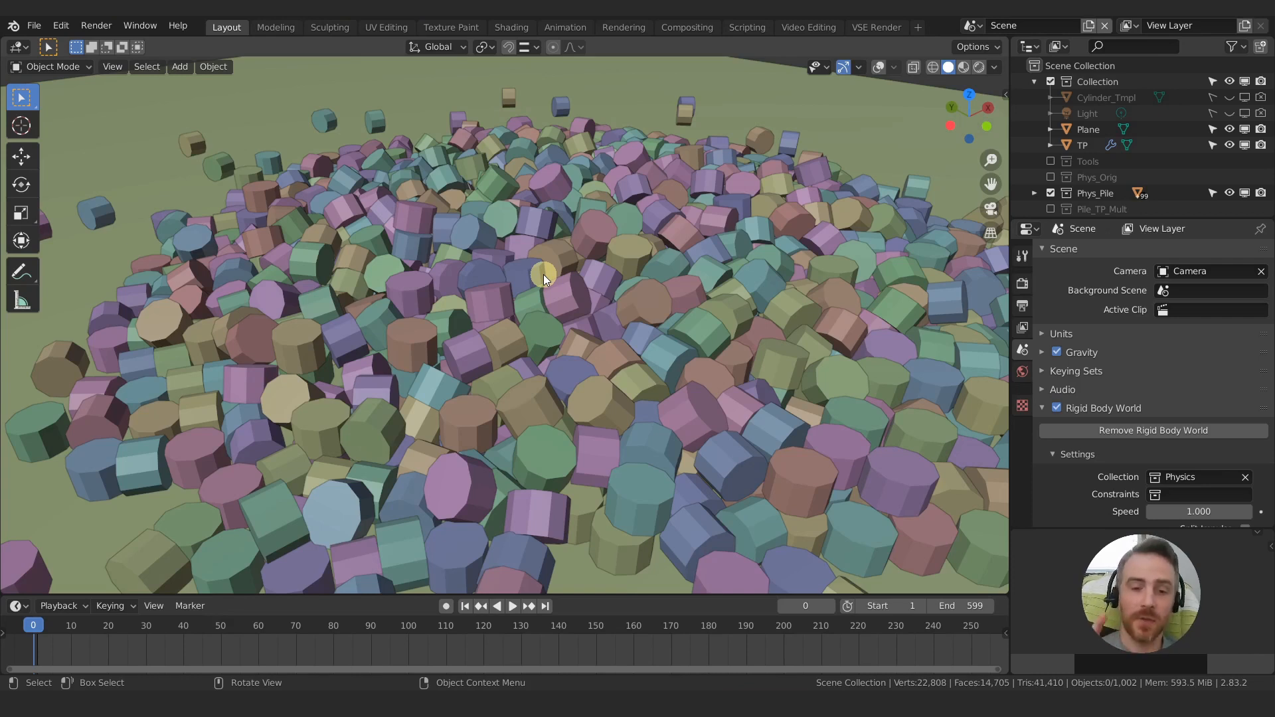
{"action": "left_click_drag", "start_coordinate": [545, 279], "coordinate": [598, 263]}
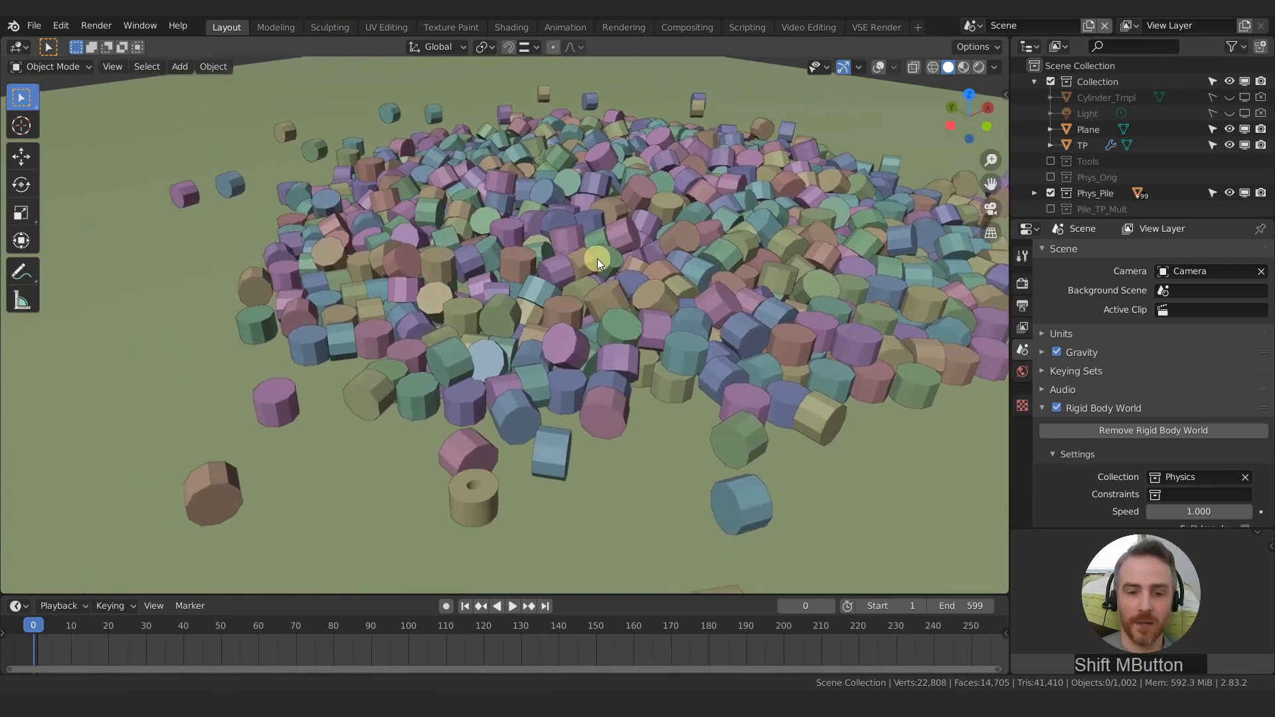
{"action": "left_click_drag", "start_coordinate": [598, 263], "coordinate": [541, 316]}
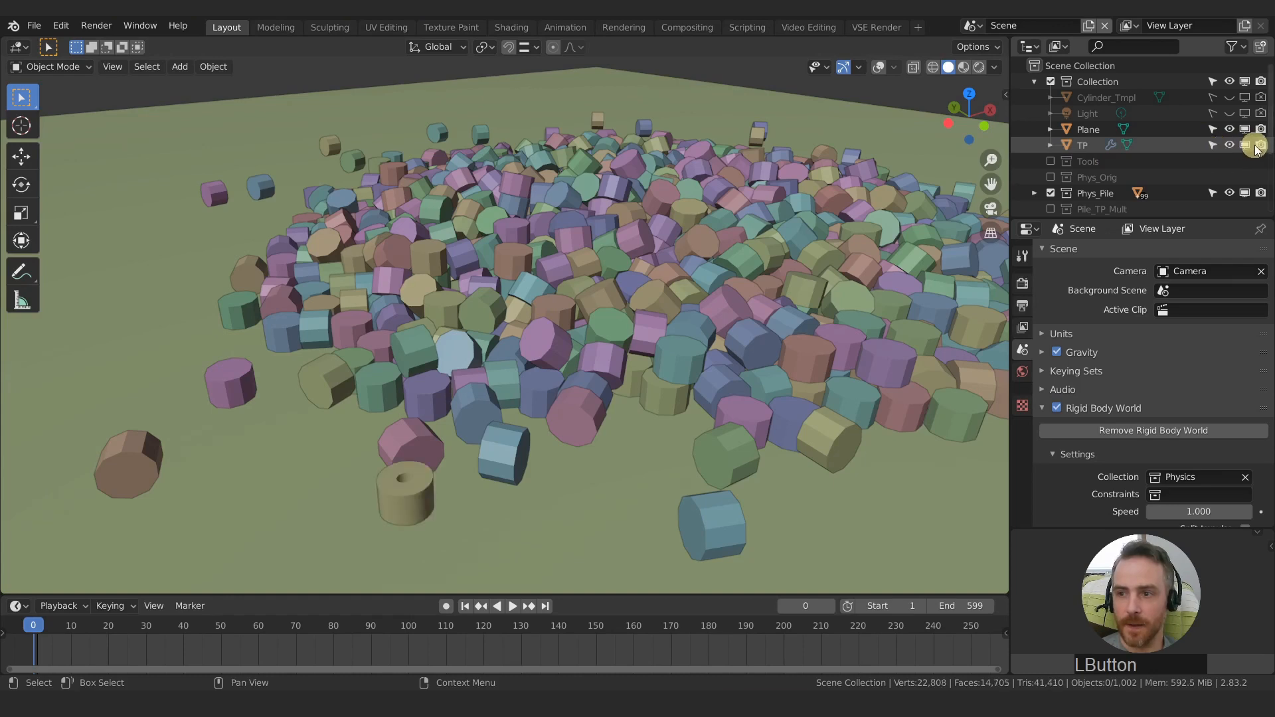
- Select the TP template roll, show the Pile_TP_Mult collection and enter Edit Mode on its mesh
{"action": "left_click", "coordinate": [1081, 145]}
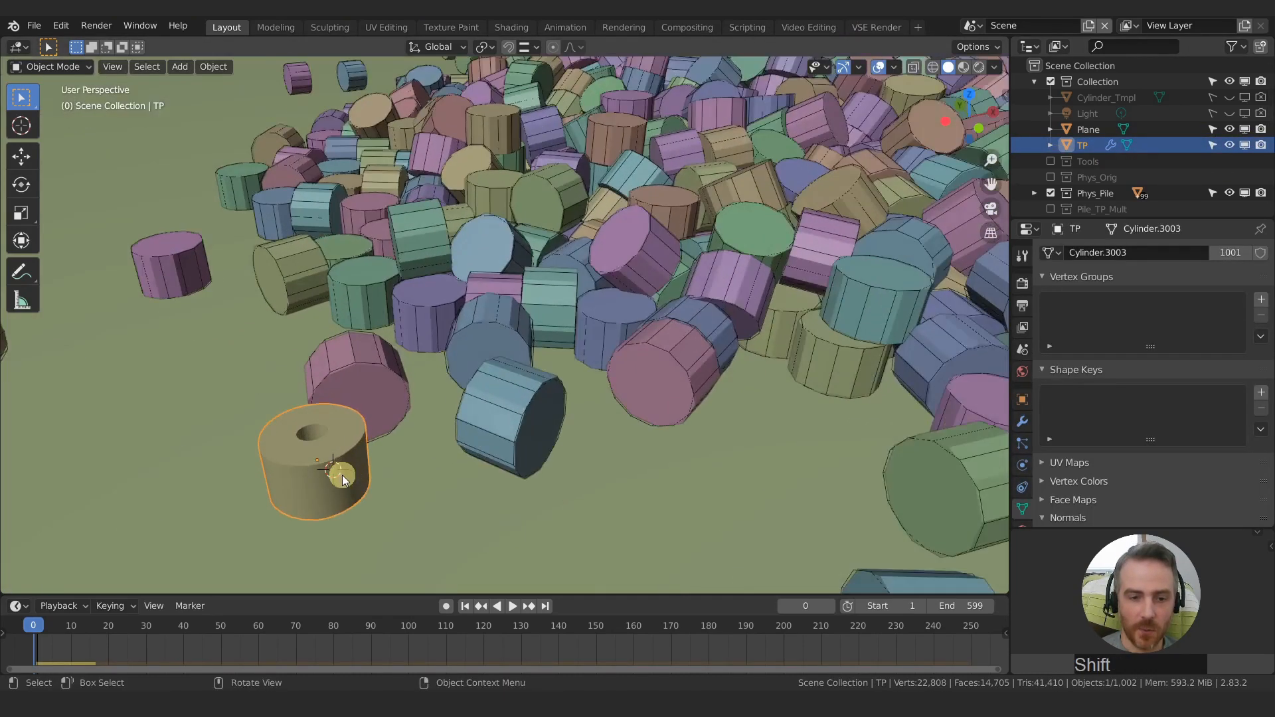
{"action": "left_click_drag", "start_coordinate": [342, 479], "coordinate": [366, 480]}
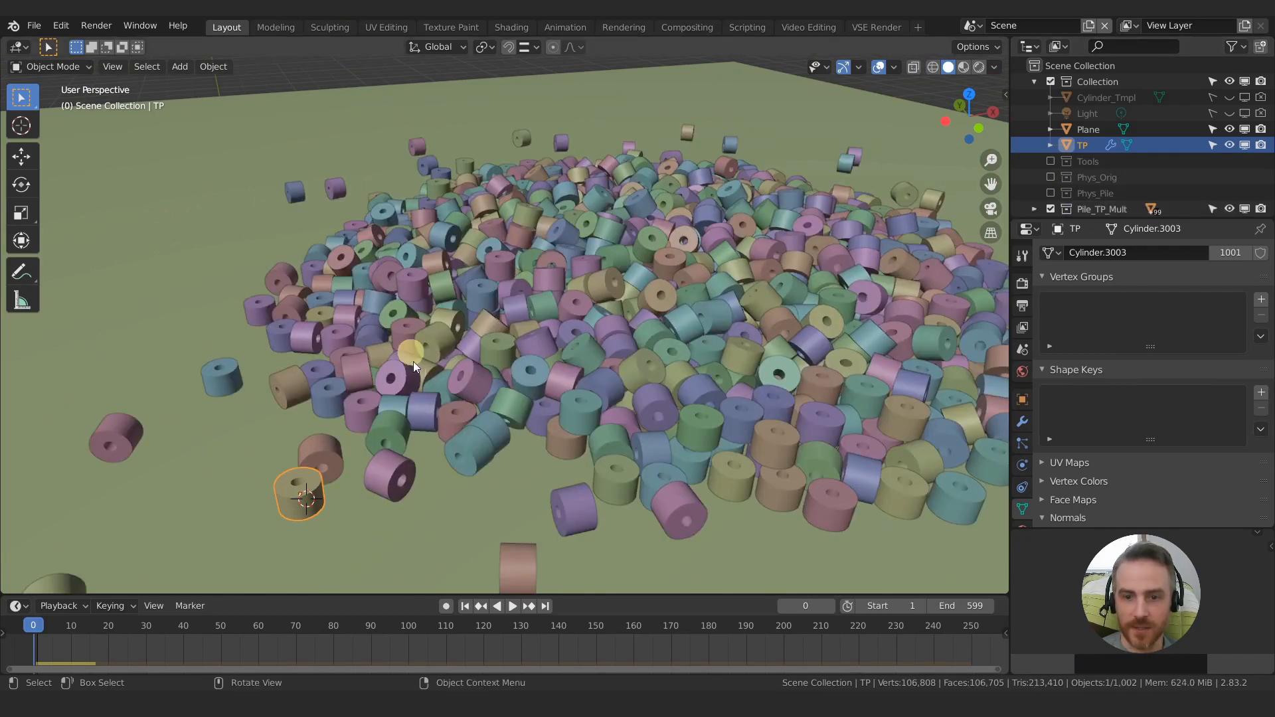
{"action": "mouse_move", "coordinate": [681, 360]}
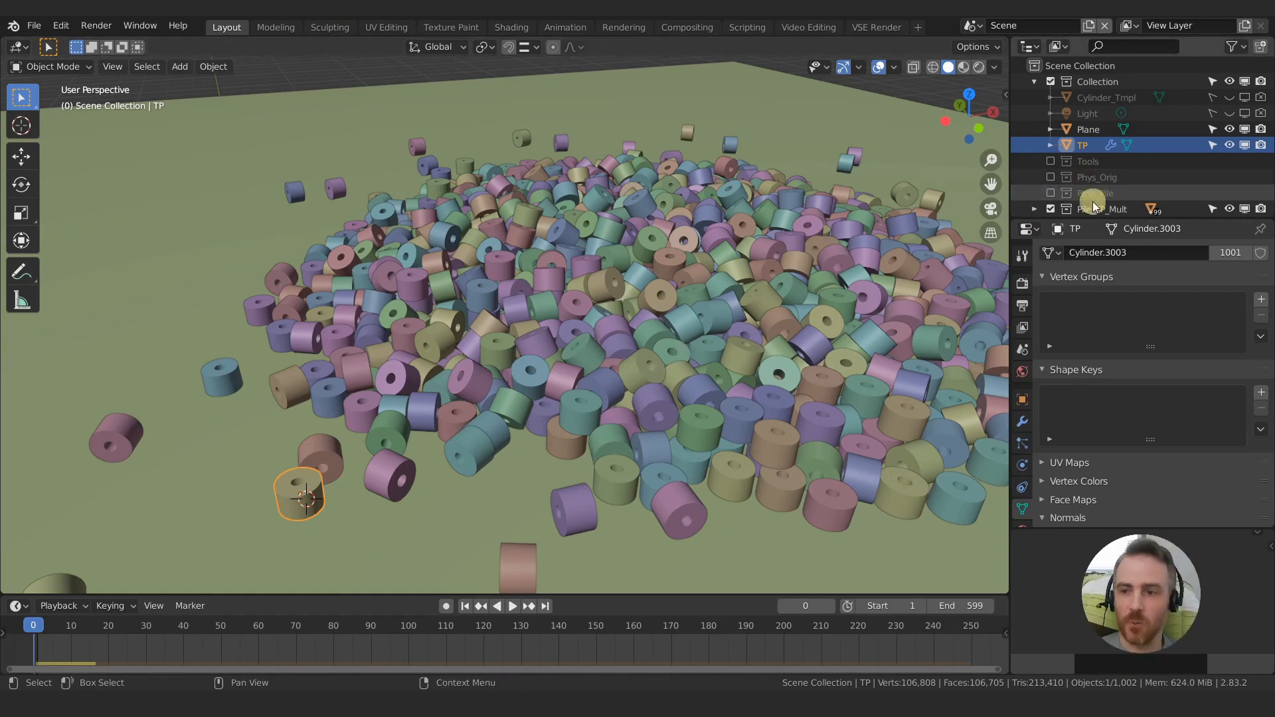
{"action": "left_click", "coordinate": [1035, 155]}
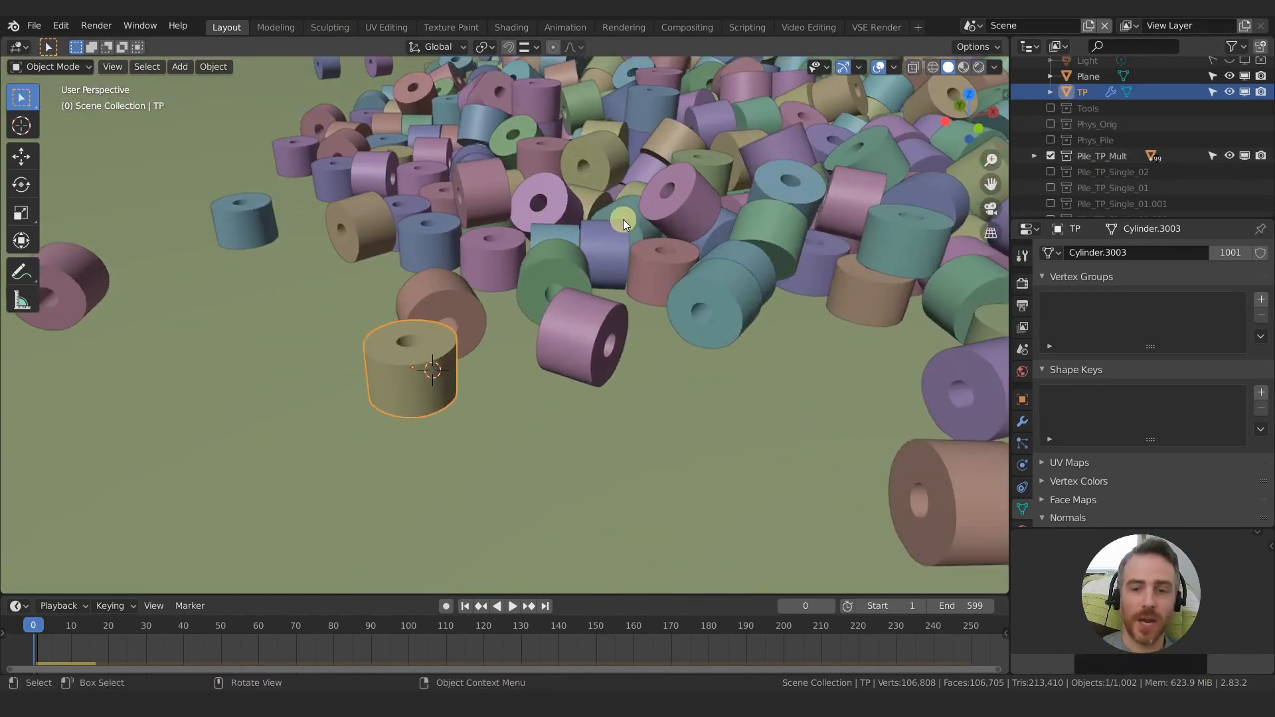
{"action": "left_click_drag", "start_coordinate": [621, 225], "coordinate": [529, 341]}
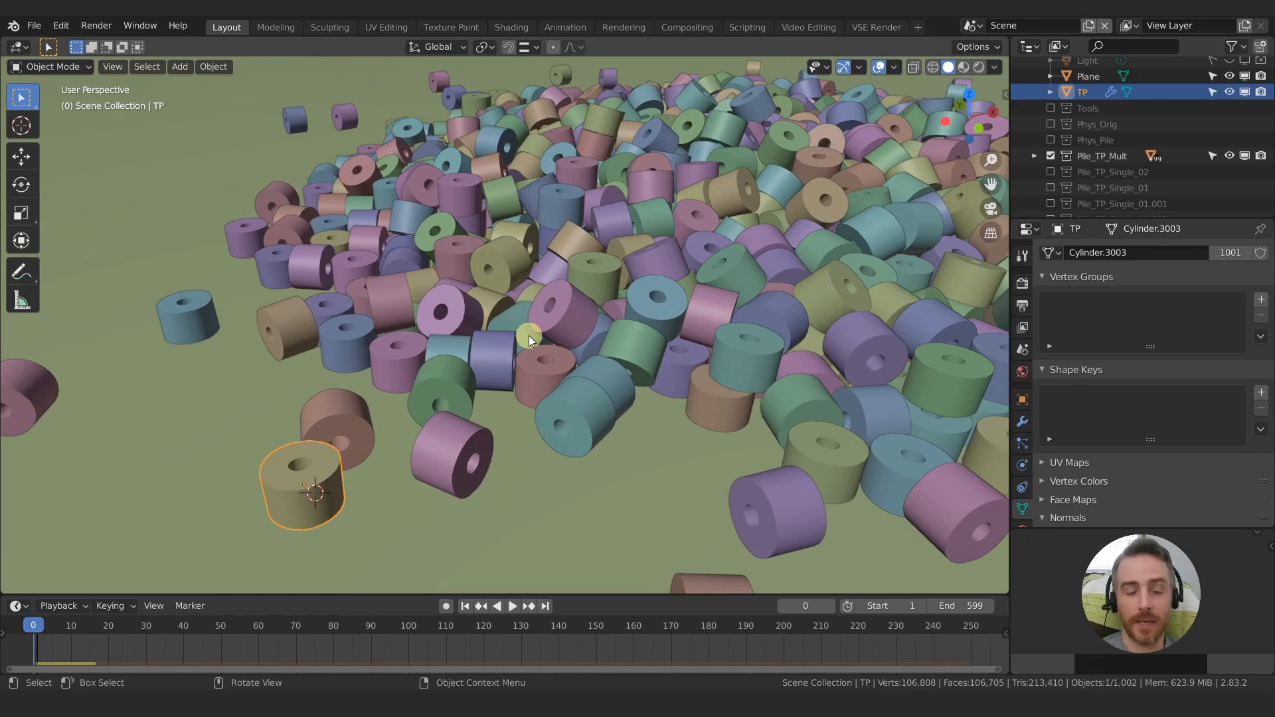
{"action": "key", "text": "Tab"}
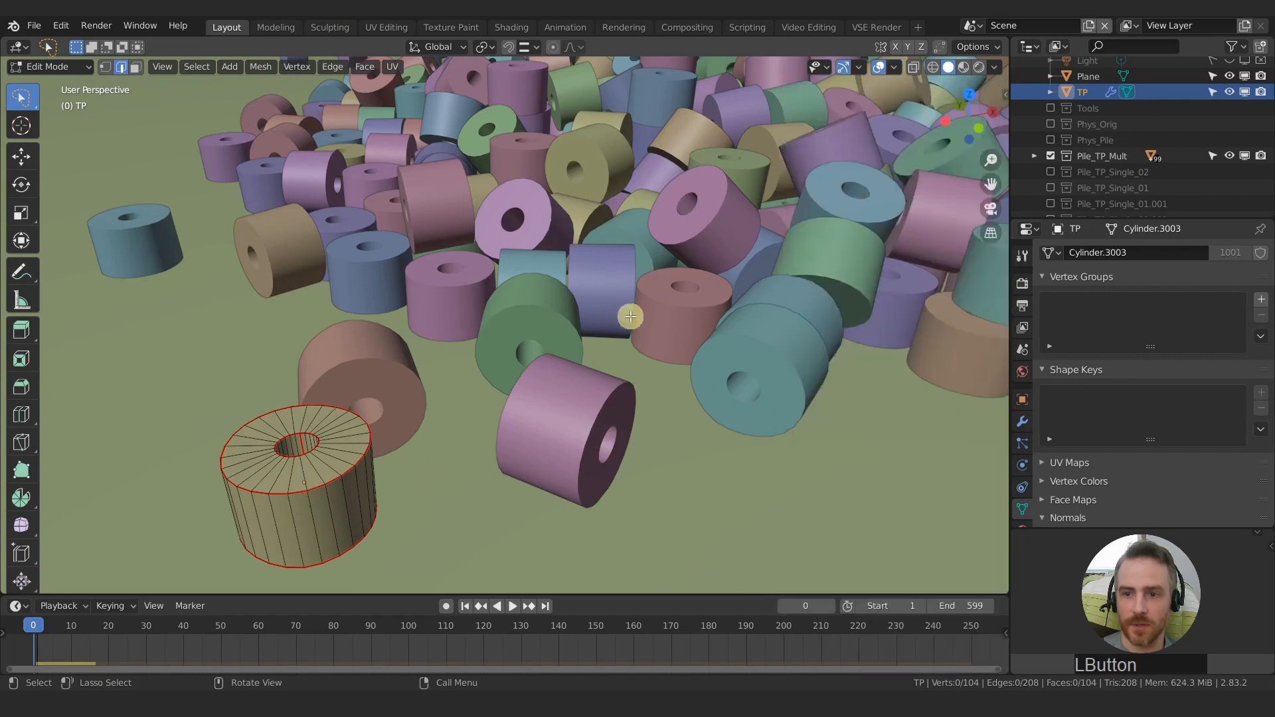
- Clear the seam from one vertical edge of the template roll via the edge context menu
{"action": "left_click_drag", "start_coordinate": [630, 317], "coordinate": [514, 360]}
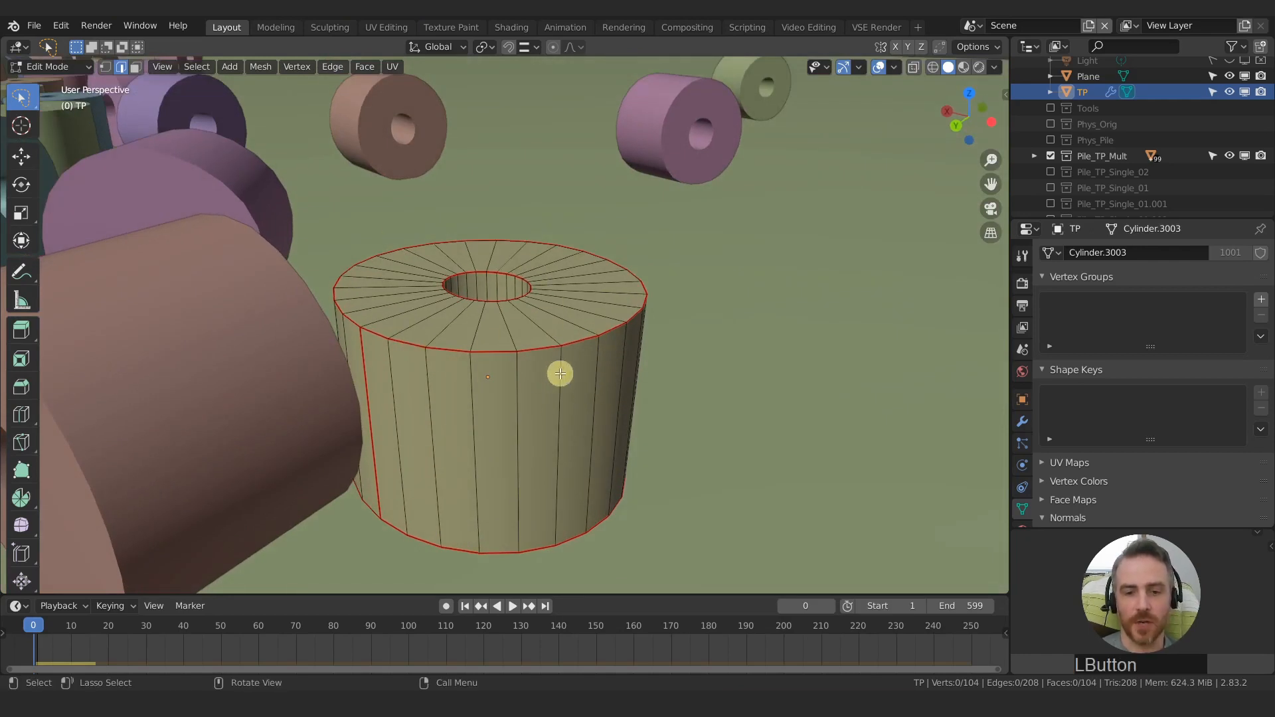
{"action": "right_click", "coordinate": [557, 375]}
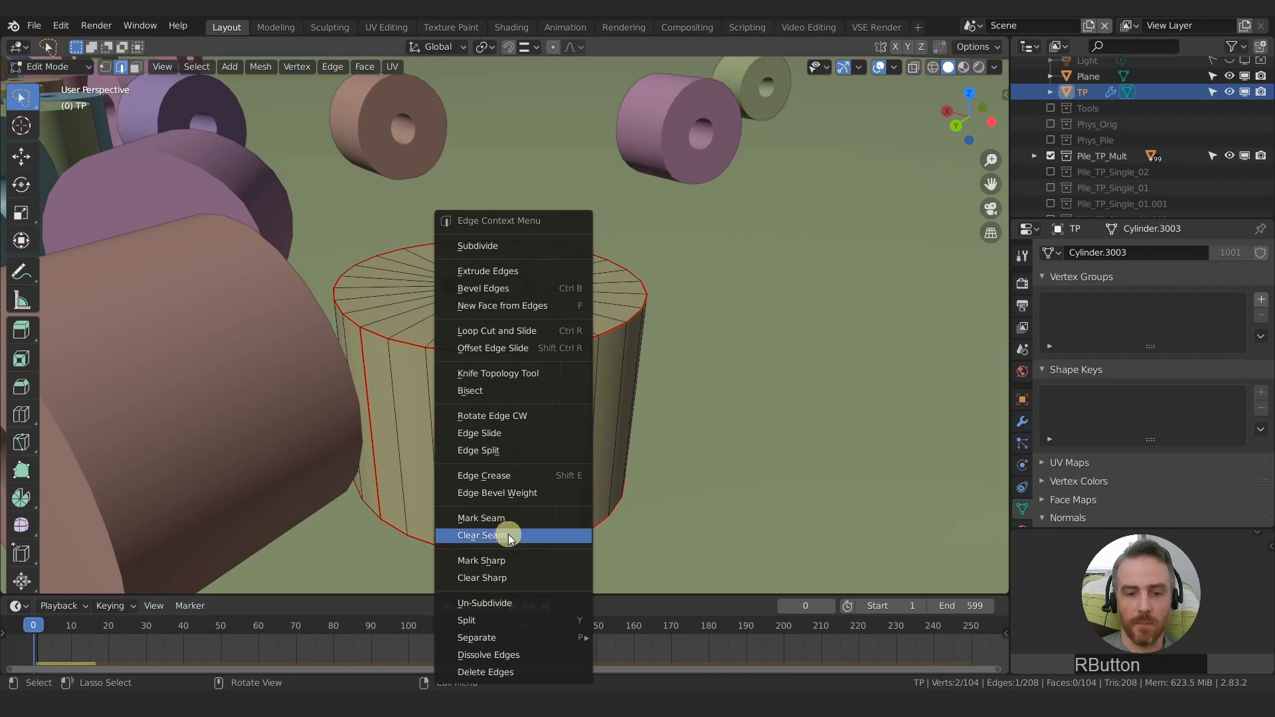
{"action": "left_click", "coordinate": [499, 536]}
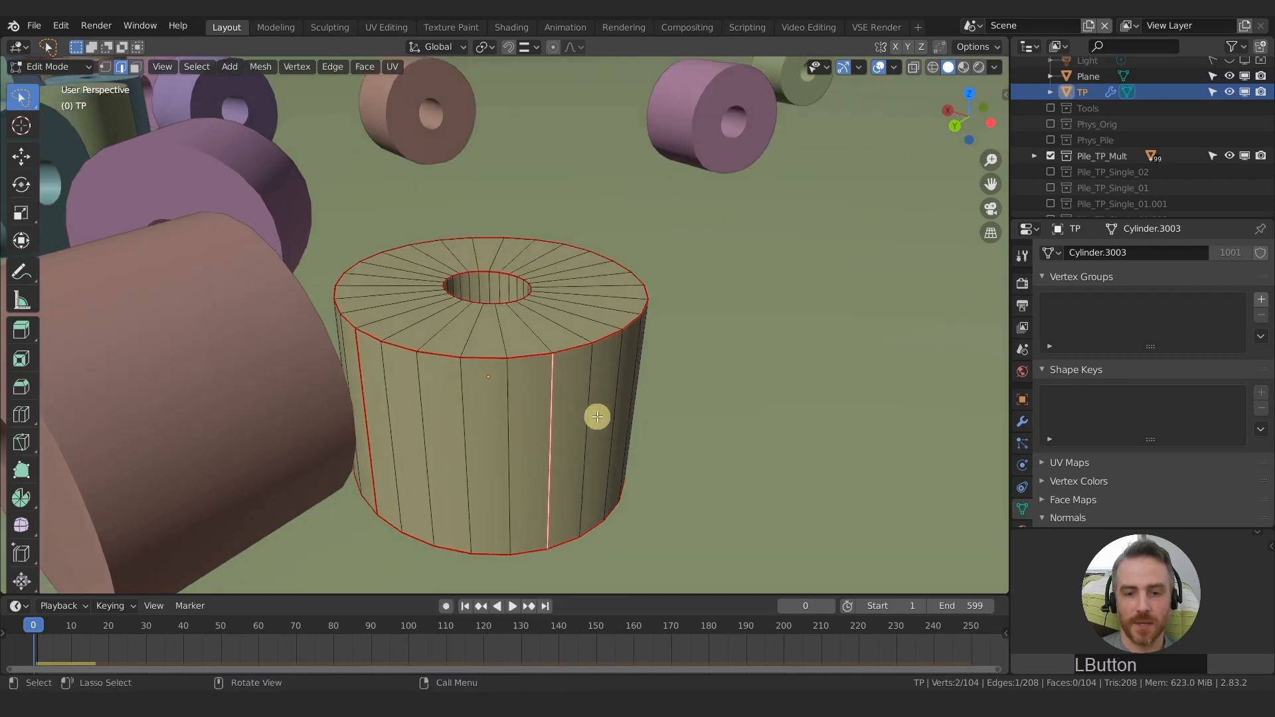
{"action": "left_click_drag", "start_coordinate": [597, 417], "coordinate": [482, 315]}
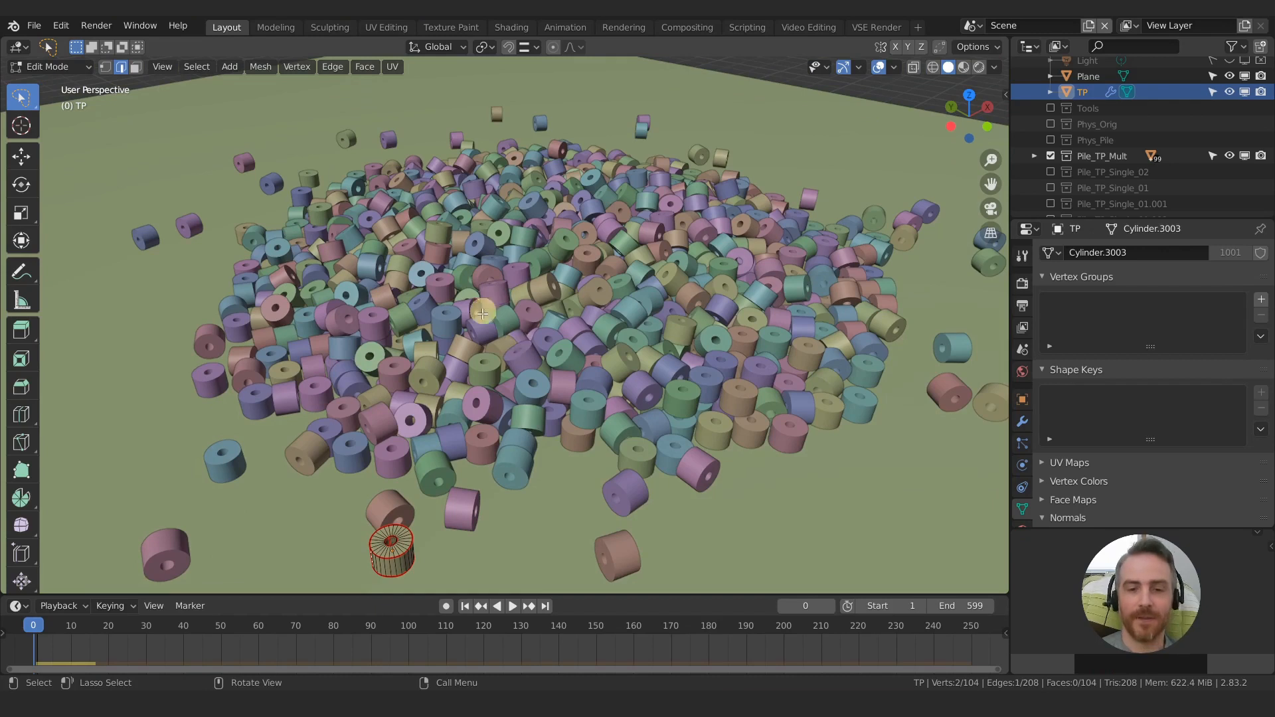
{"action": "mouse_move", "coordinate": [526, 296]}
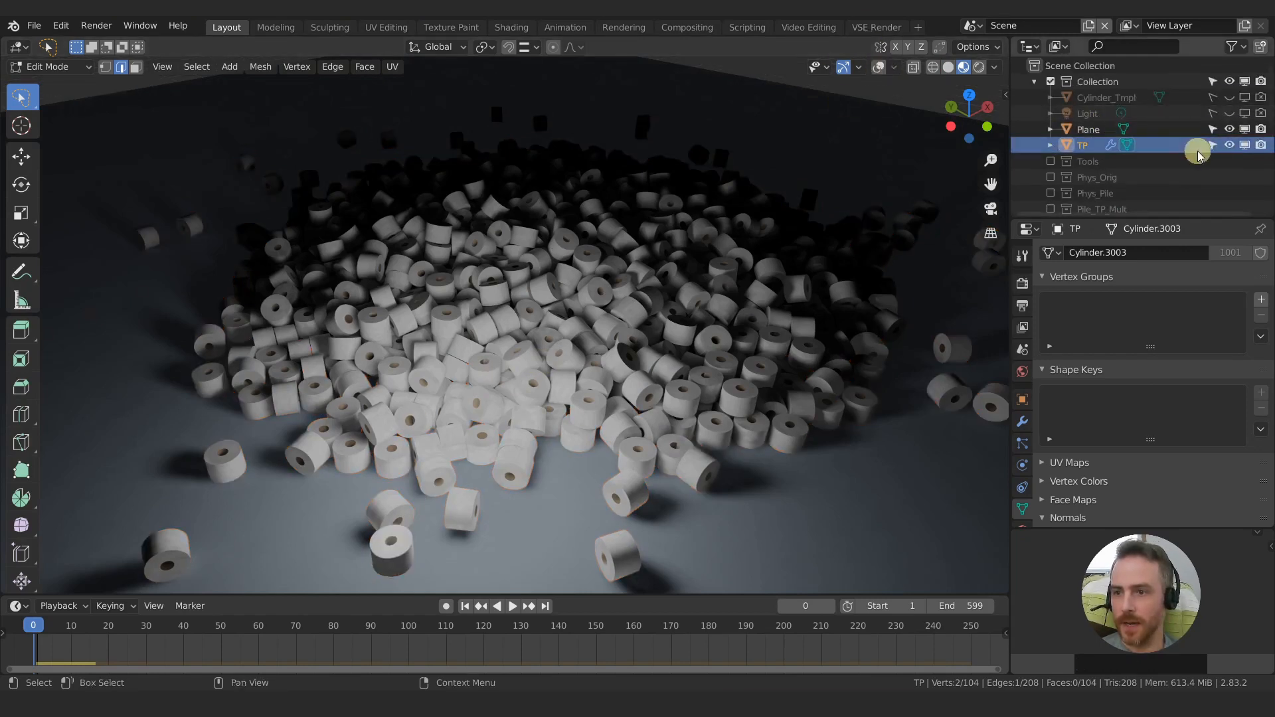
- Switch to the Shading workspace to see the Mat_TP_Pile nodes and baked seam-fix image
{"action": "left_click", "coordinate": [511, 26]}
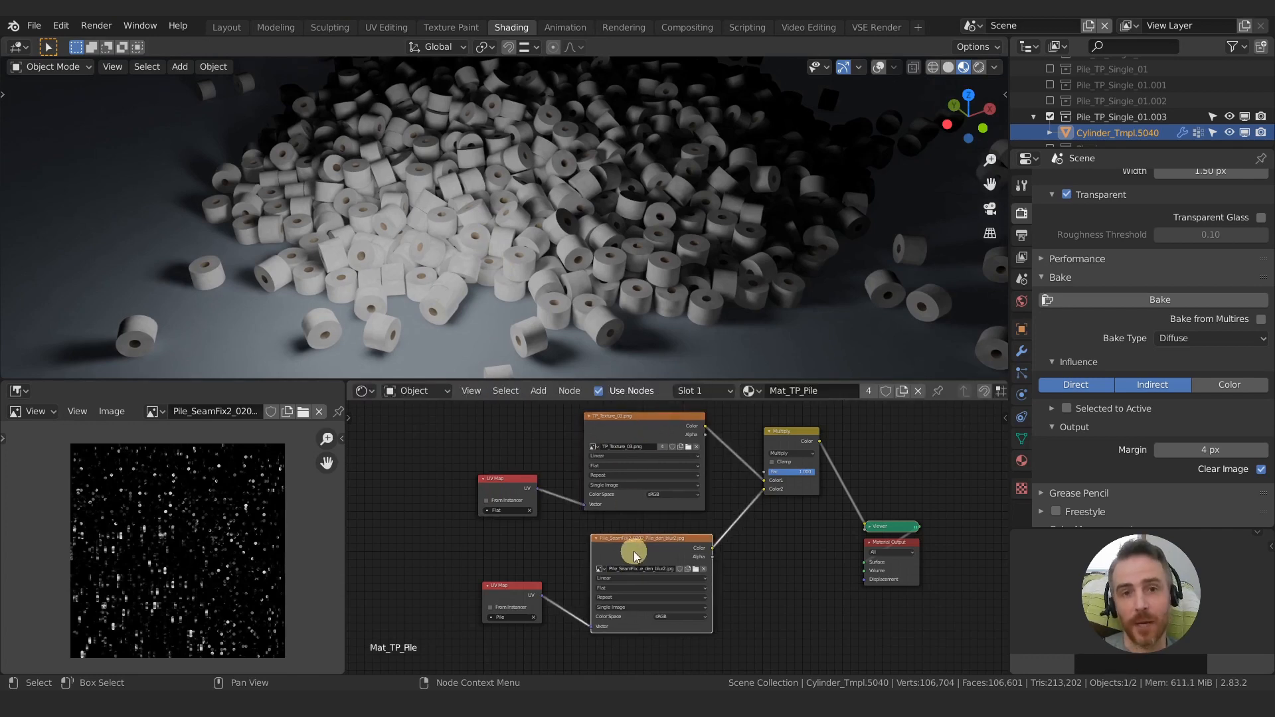
{"action": "mouse_move", "coordinate": [451, 473]}
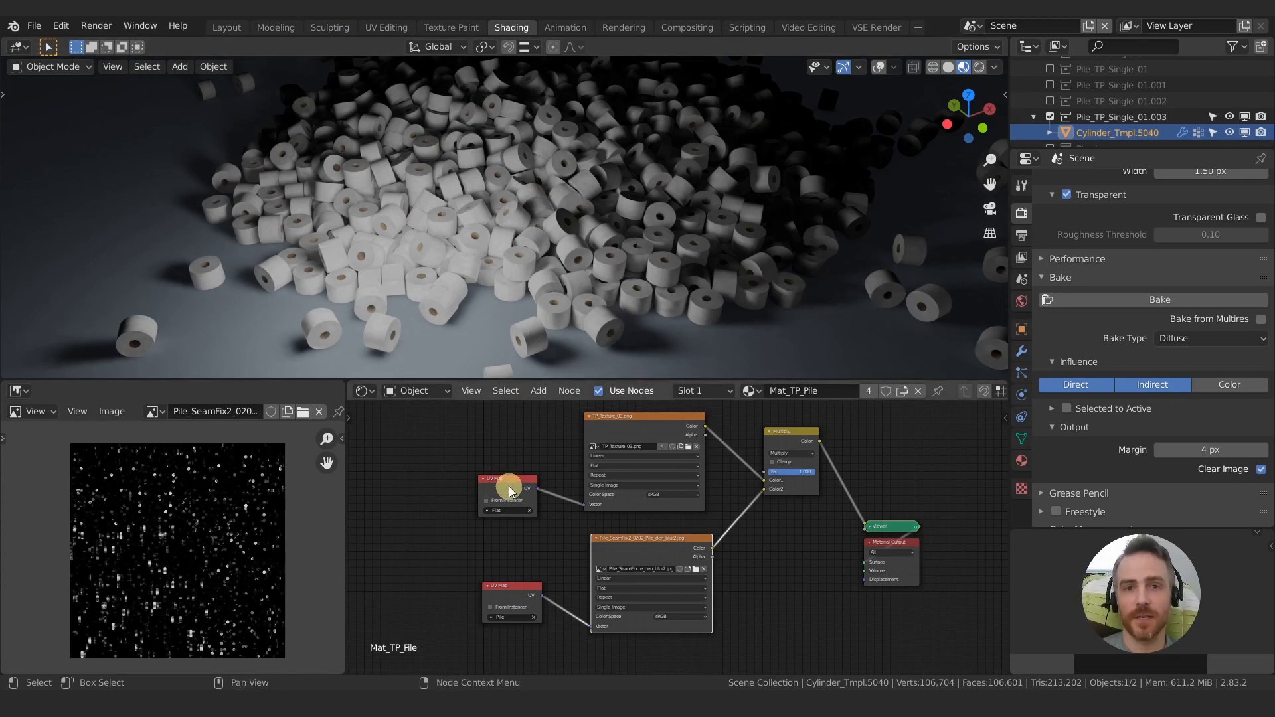
- Reposition the upper UV Map node, then orbit to check the paper-textured rolls with cardboard cores
{"action": "left_click_drag", "start_coordinate": [510, 490], "coordinate": [502, 479]}
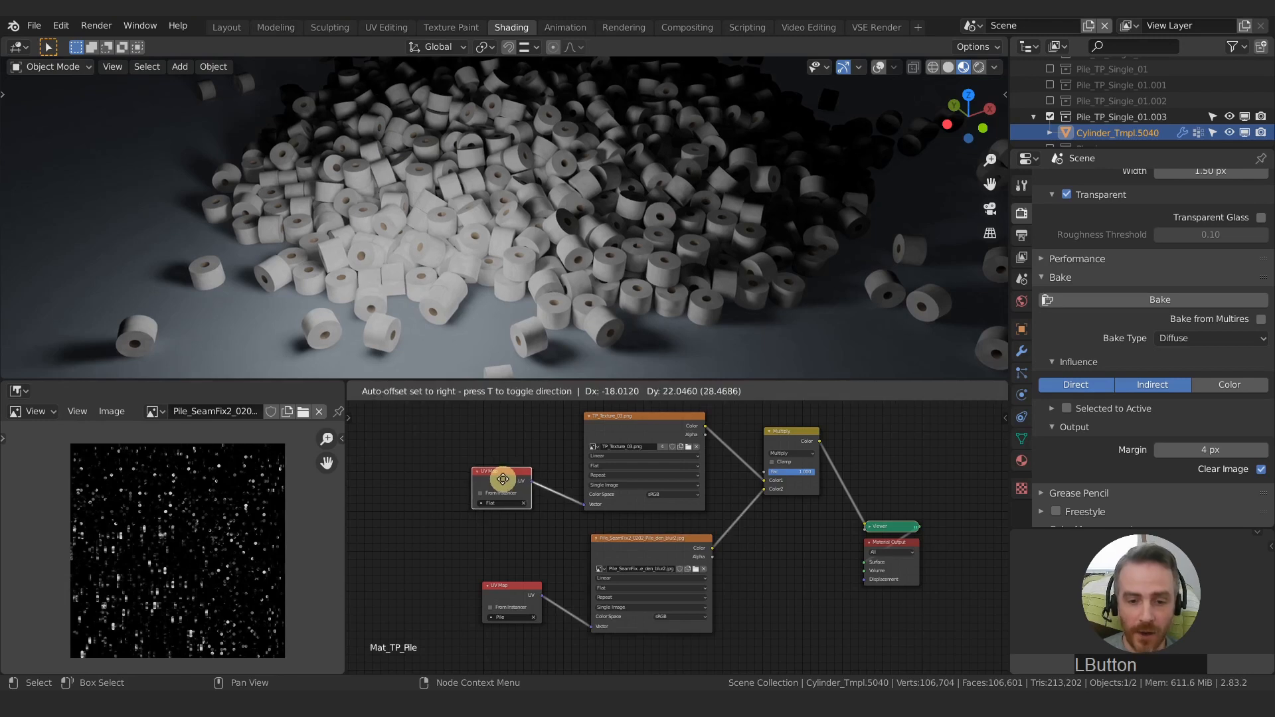
{"action": "left_click", "coordinate": [506, 481]}
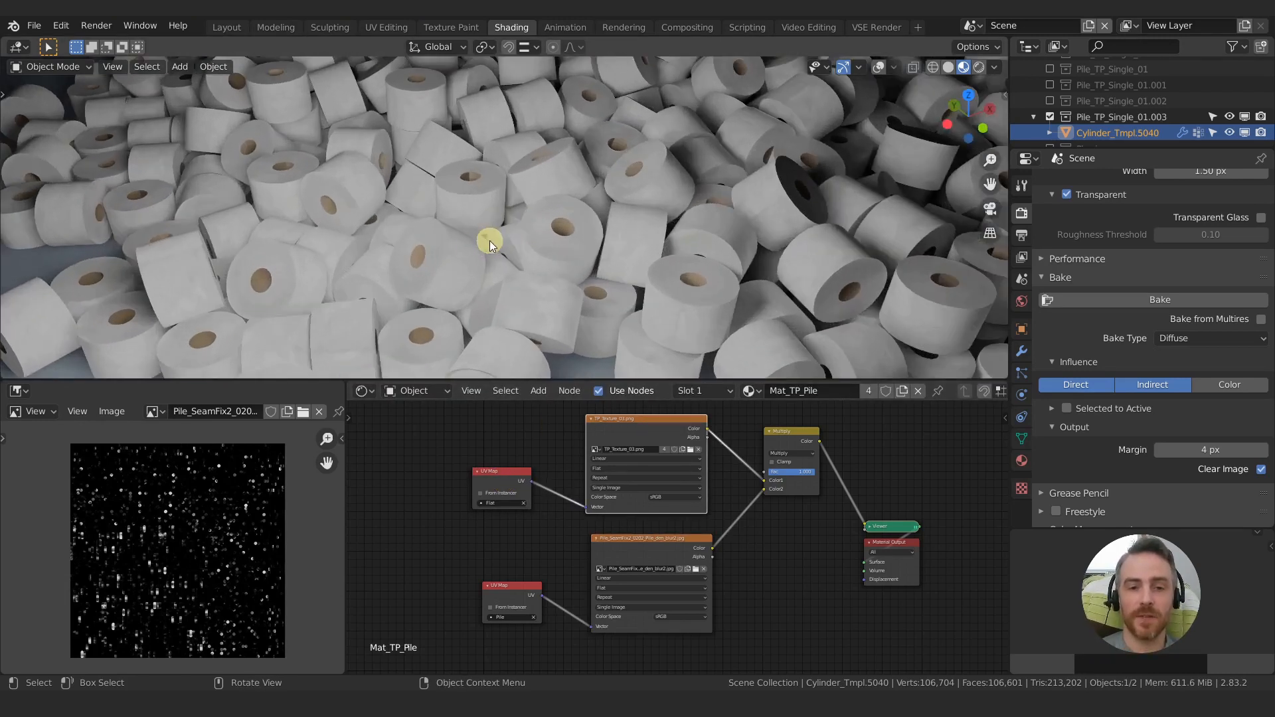
{"action": "left_click_drag", "start_coordinate": [643, 418], "coordinate": [642, 422]}
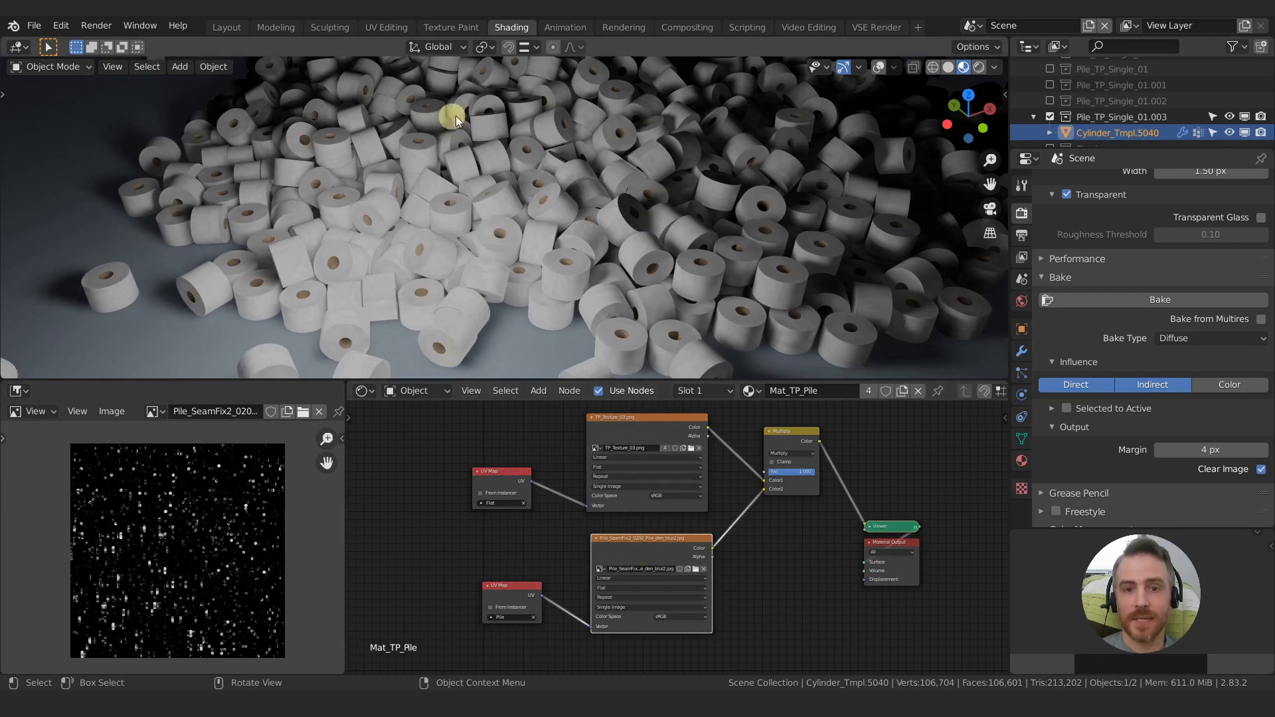
{"action": "mouse_move", "coordinate": [738, 176]}
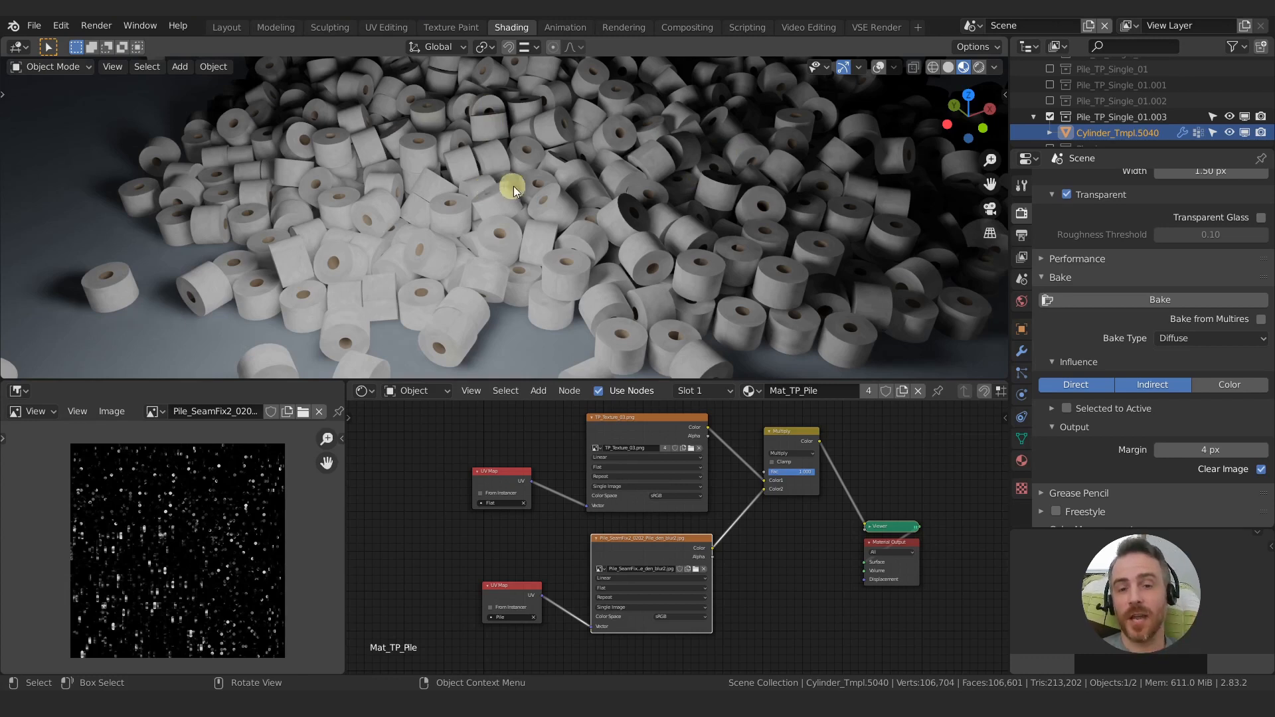
{"action": "left_click_drag", "start_coordinate": [512, 188], "coordinate": [514, 179]}
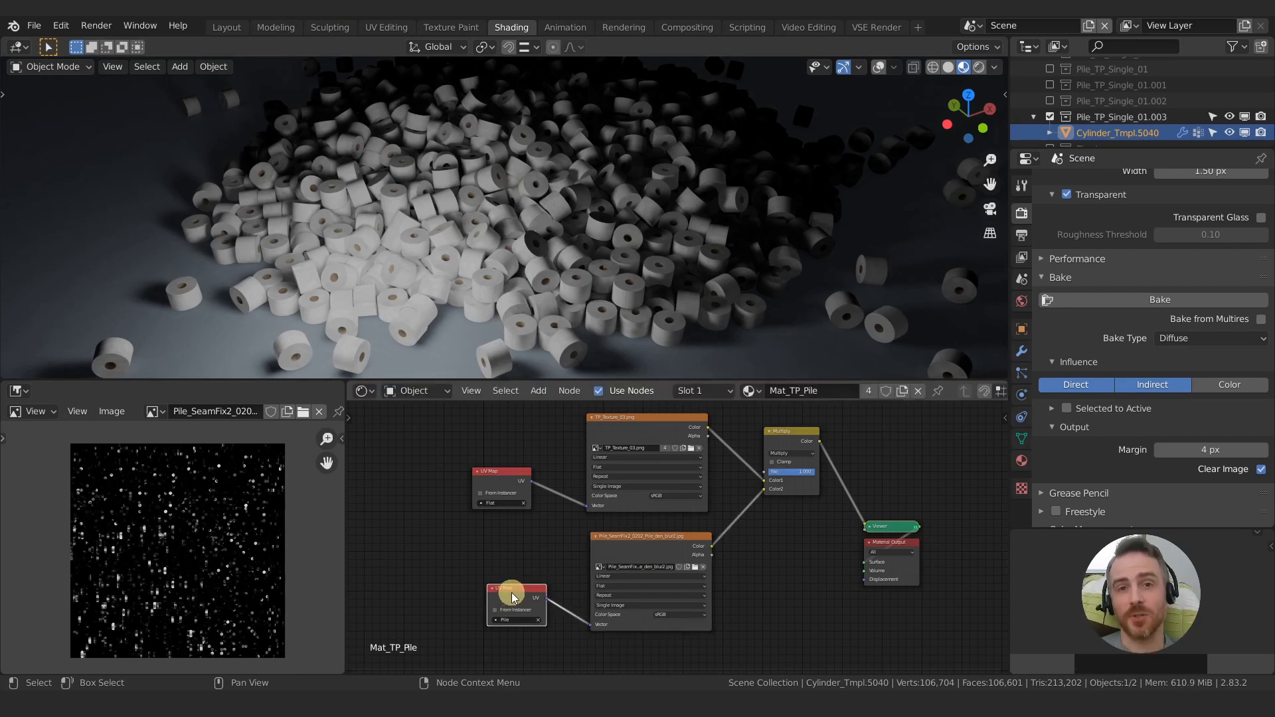
- Move the lower UV Map node and the baked shadow image node to new positions
{"action": "left_click_drag", "start_coordinate": [513, 594], "coordinate": [521, 483]}
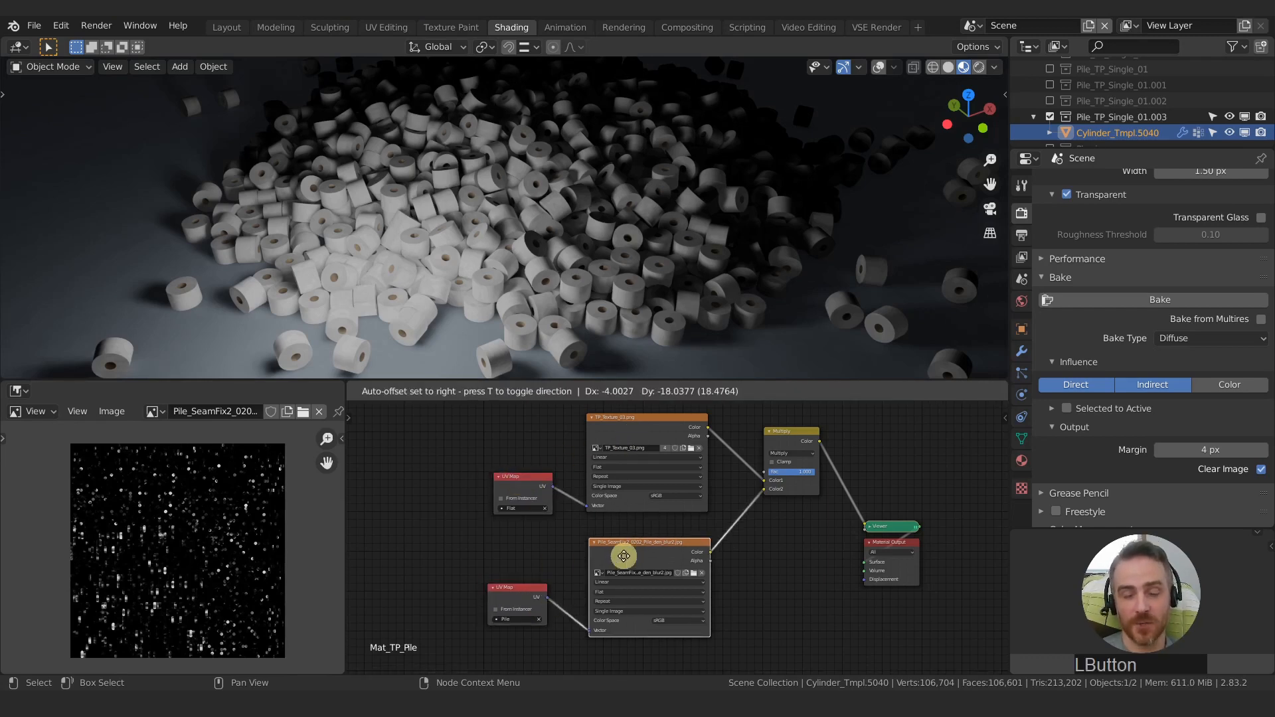
{"action": "left_click", "coordinate": [614, 537]}
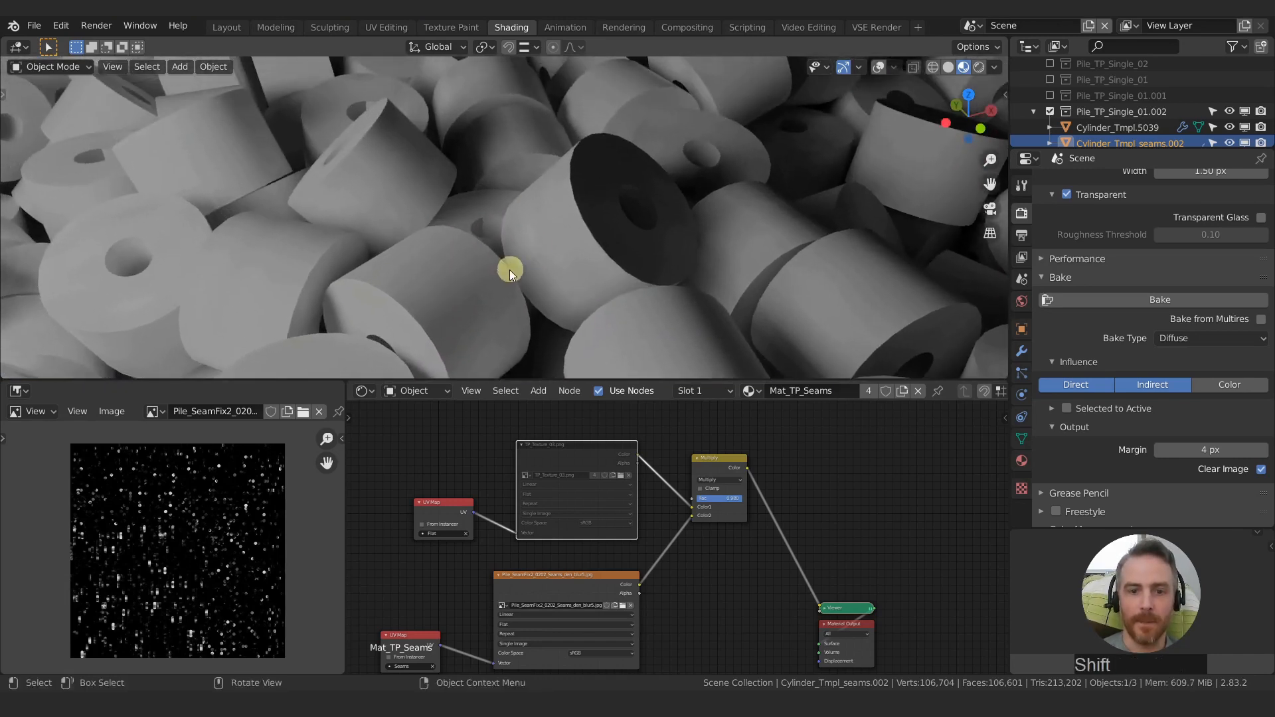
- Orbit and pan around the pile to inspect the rolls showing only baked shadows
{"action": "left_click_drag", "start_coordinate": [510, 269], "coordinate": [524, 275]}
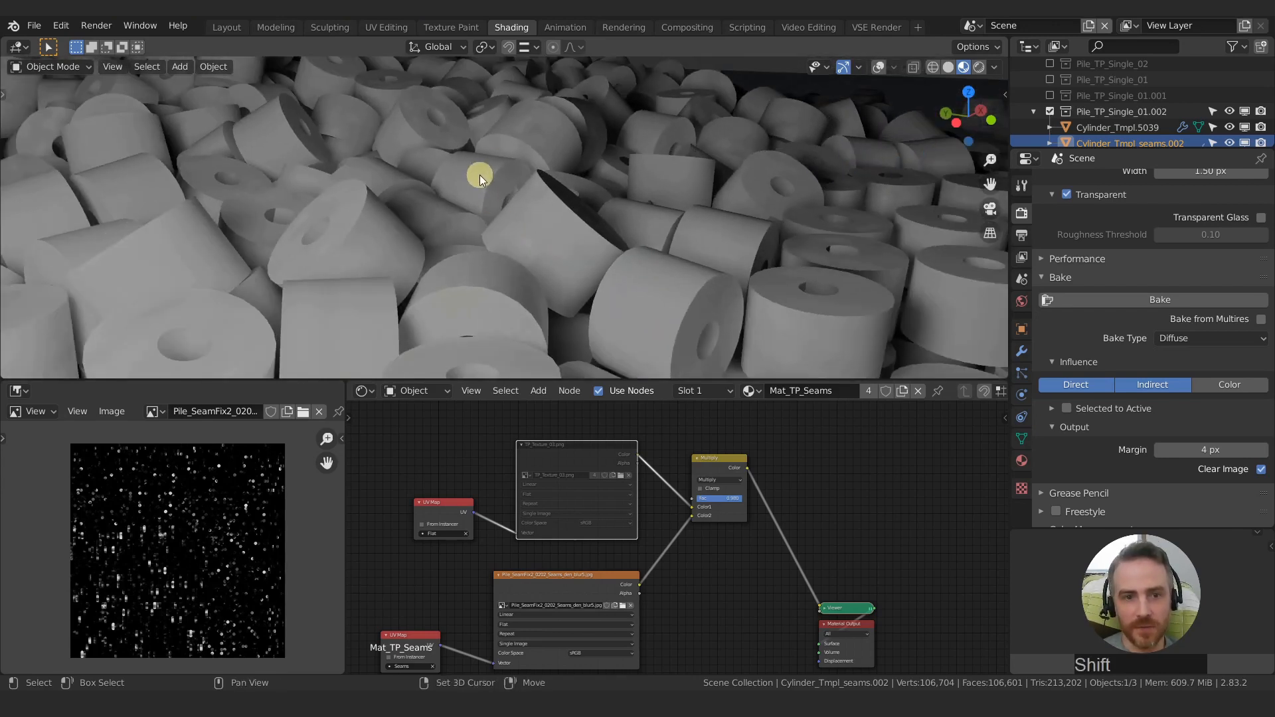
{"action": "left_click_drag", "start_coordinate": [480, 179], "coordinate": [536, 223]}
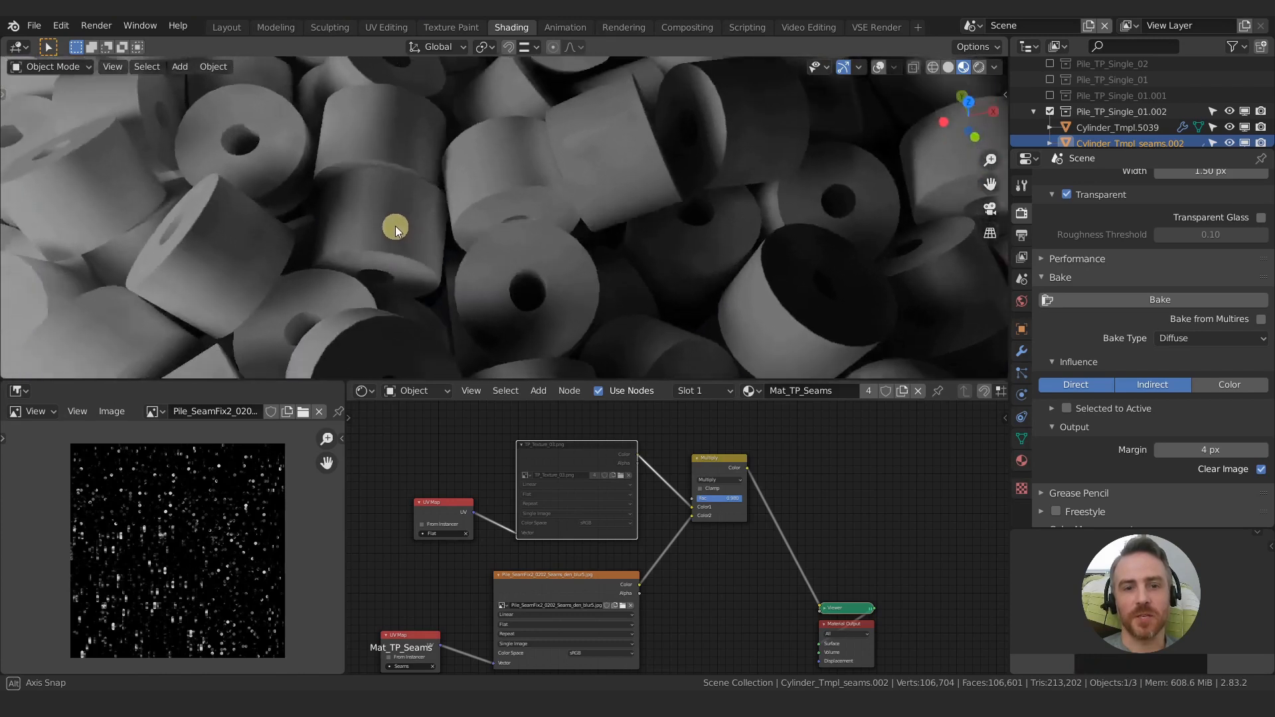
{"action": "left_click_drag", "start_coordinate": [394, 227], "coordinate": [483, 237]}
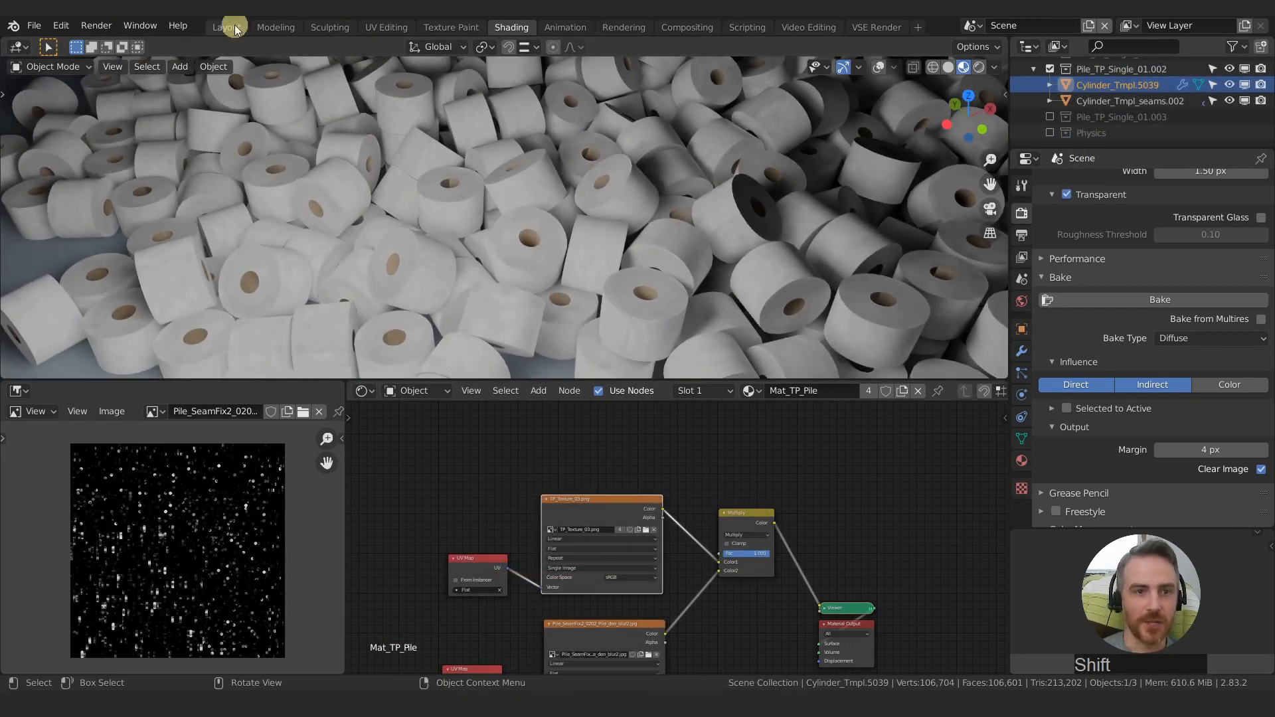
{"action": "left_click", "coordinate": [231, 27]}
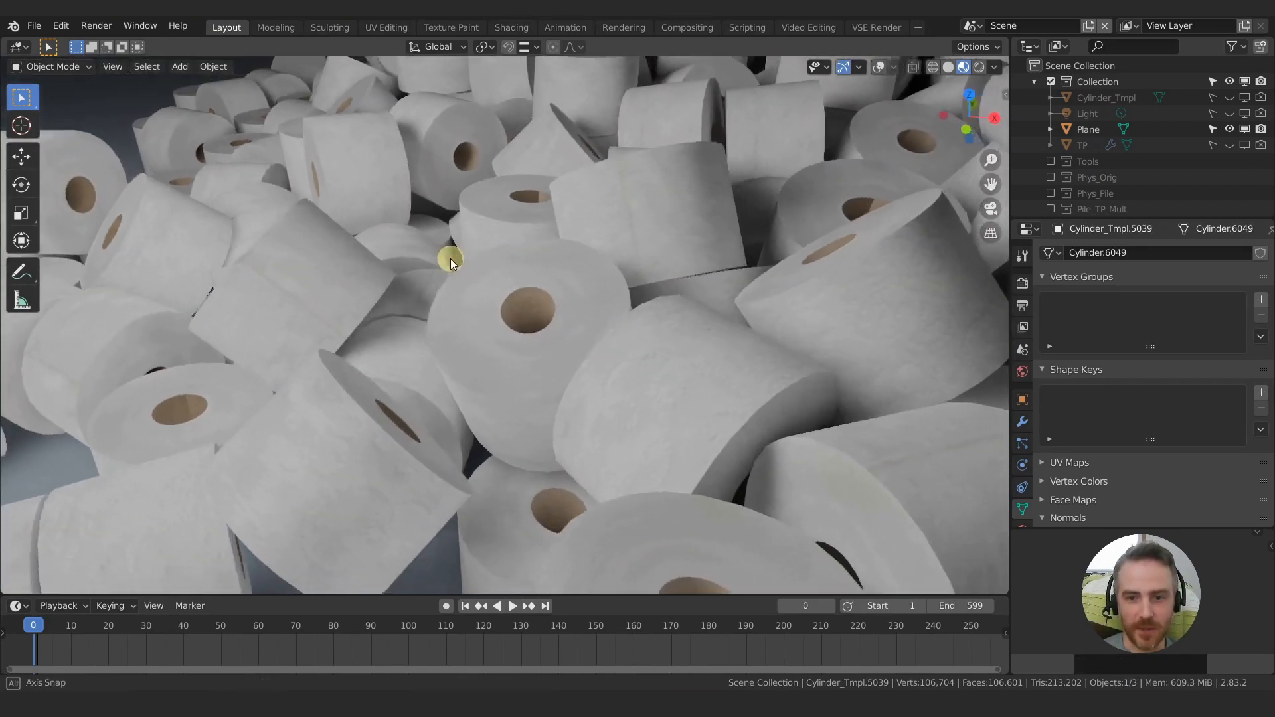
{"action": "left_click_drag", "start_coordinate": [452, 261], "coordinate": [532, 296]}
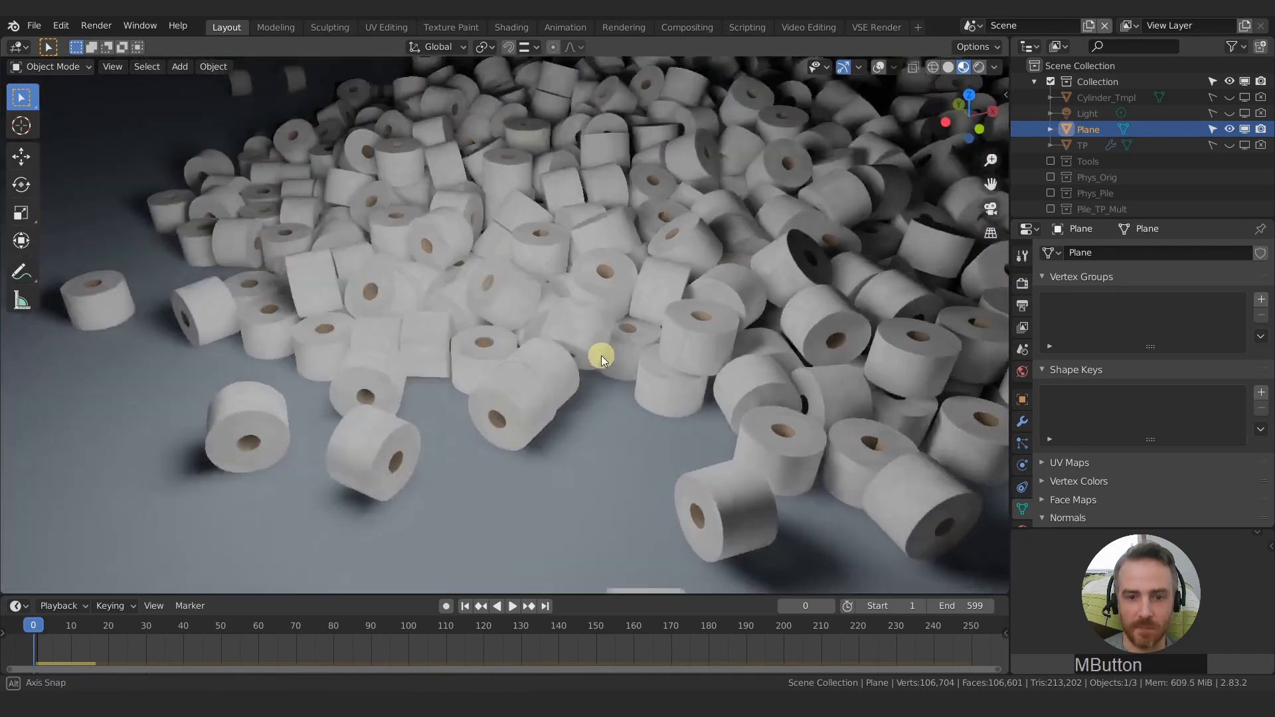
{"action": "left_click_drag", "start_coordinate": [602, 360], "coordinate": [561, 341]}
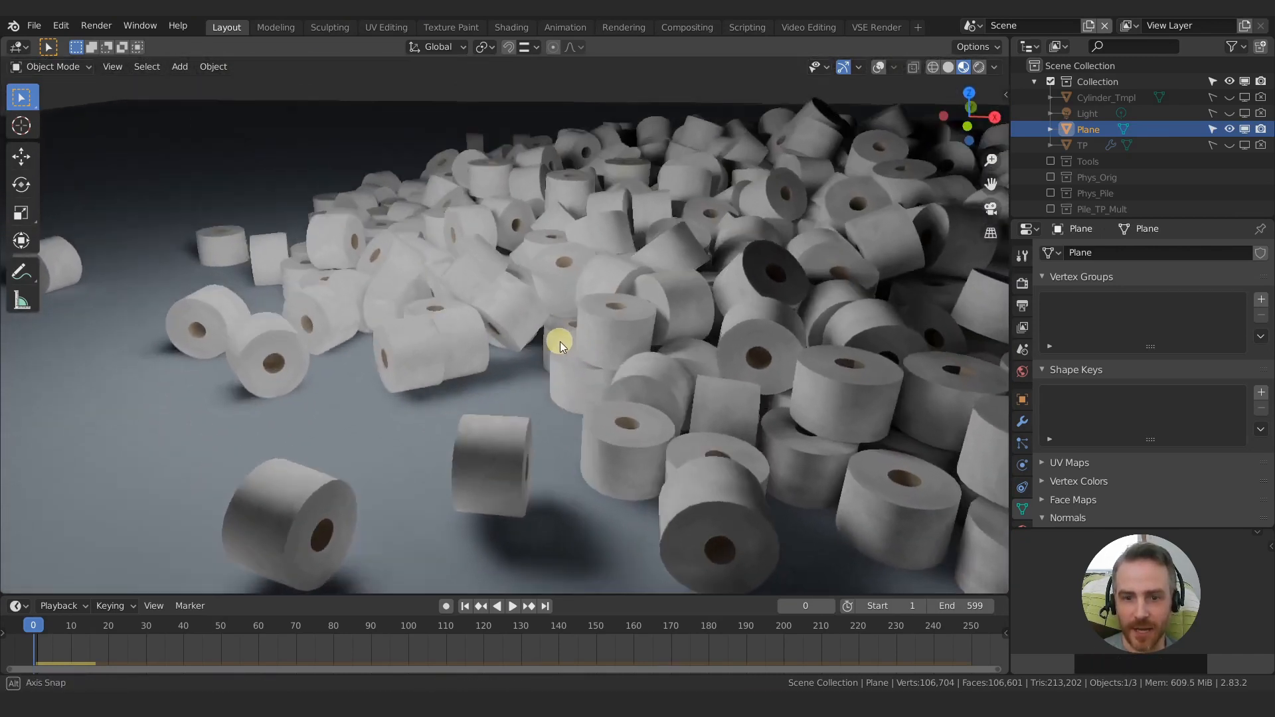
{"action": "left_click_drag", "start_coordinate": [560, 341], "coordinate": [760, 324]}
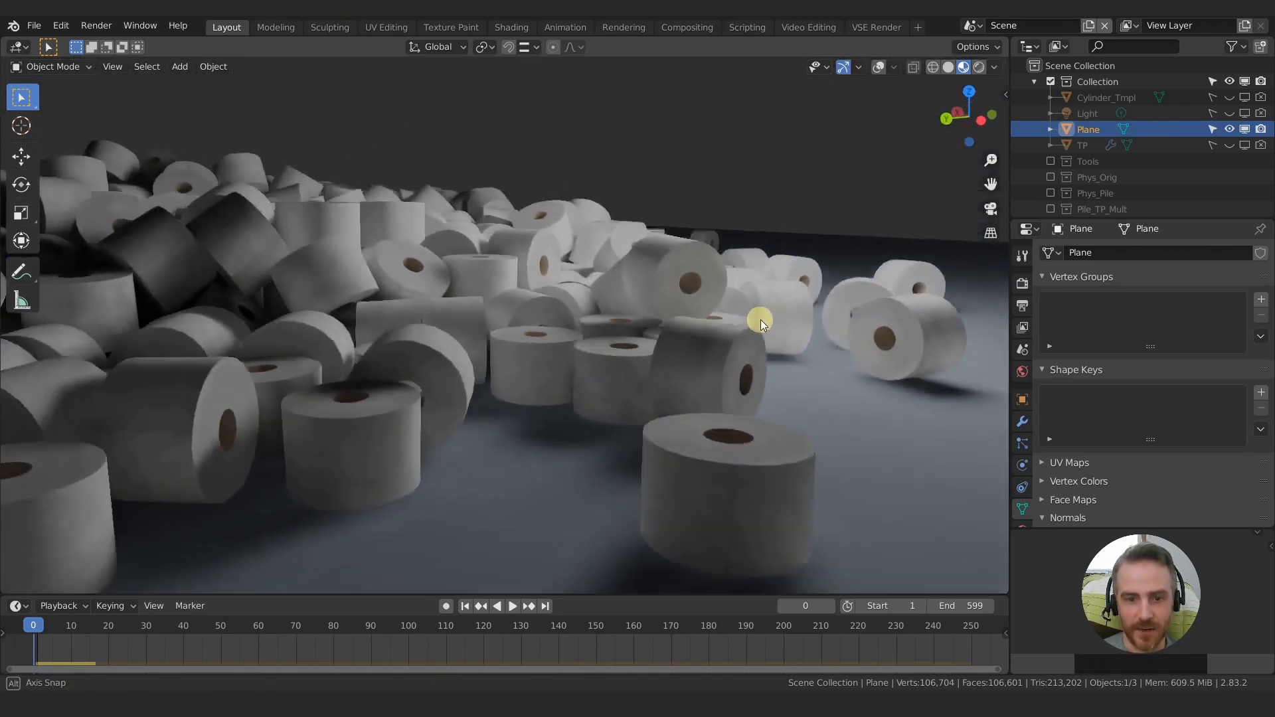
{"action": "left_click_drag", "start_coordinate": [760, 325], "coordinate": [732, 317]}
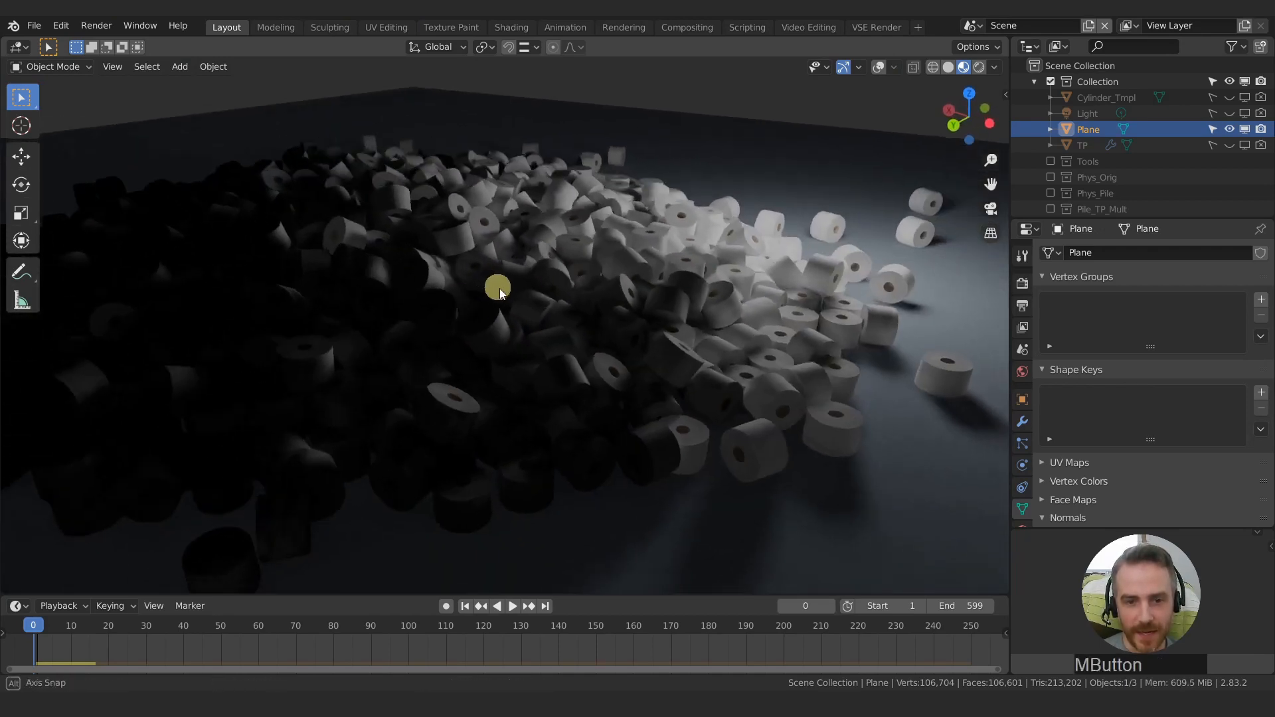
{"action": "left_click_drag", "start_coordinate": [498, 291], "coordinate": [576, 299]}
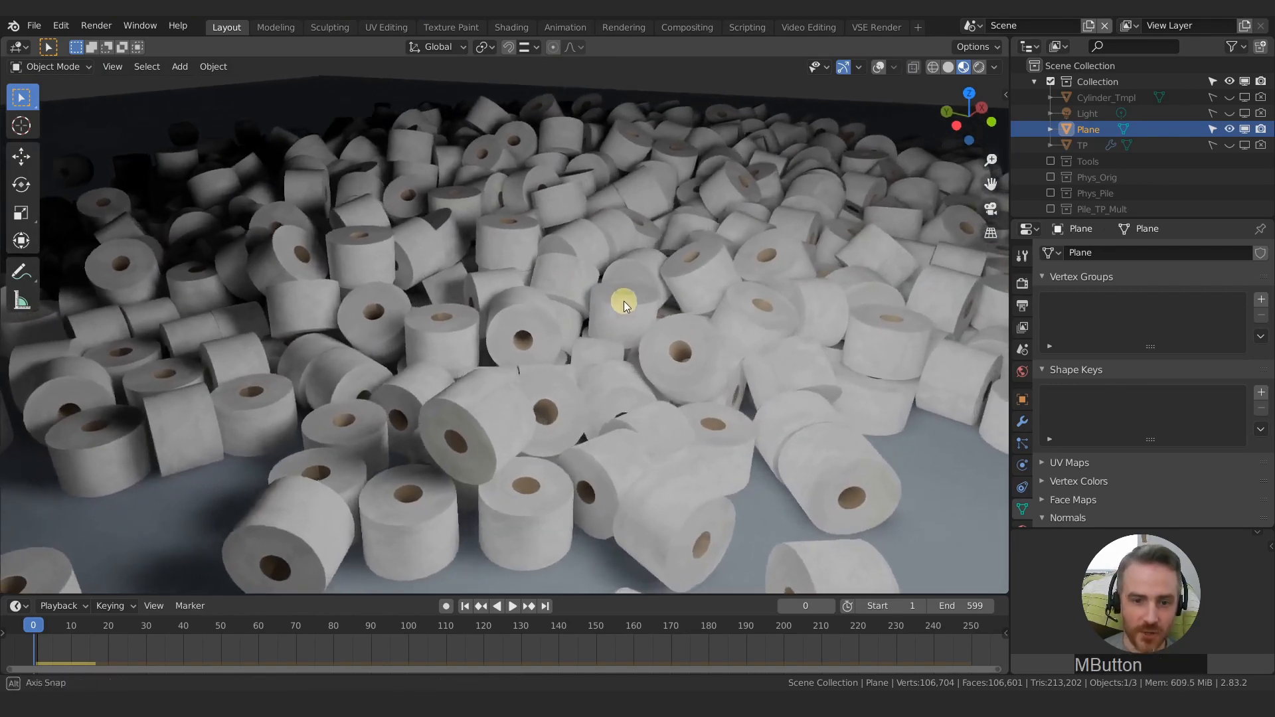
{"action": "left_click_drag", "start_coordinate": [624, 307], "coordinate": [556, 318]}
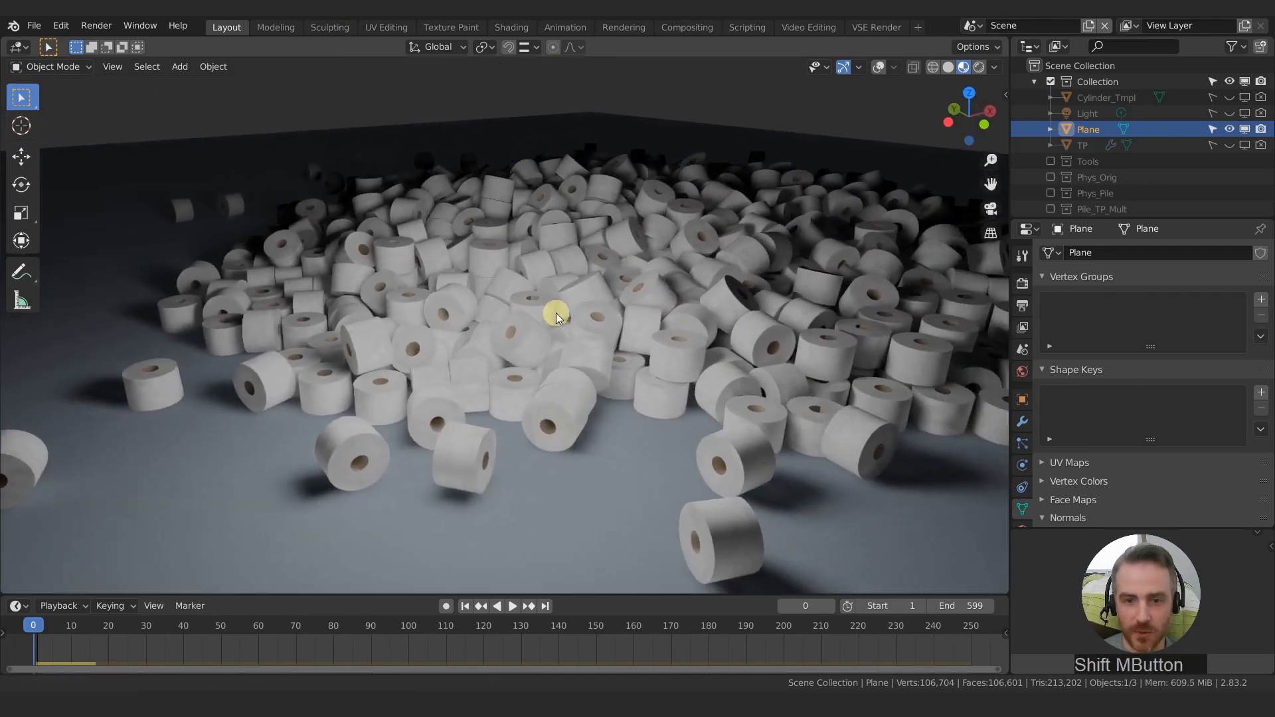
- In the Shading workspace select Cylinder_Tmpl_seams.002 to show Mat_TP_Seams, then view the whole pile from above
{"action": "left_click", "coordinate": [512, 26]}
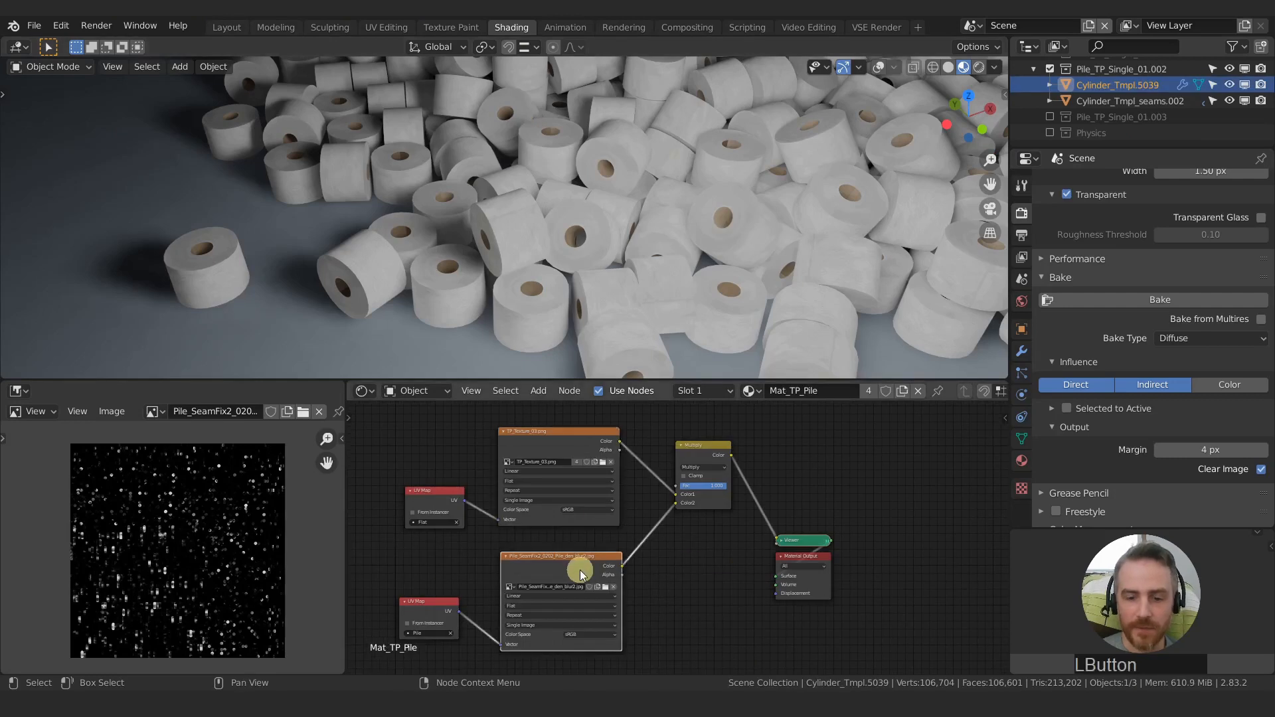
{"action": "left_click_drag", "start_coordinate": [582, 574], "coordinate": [518, 279]}
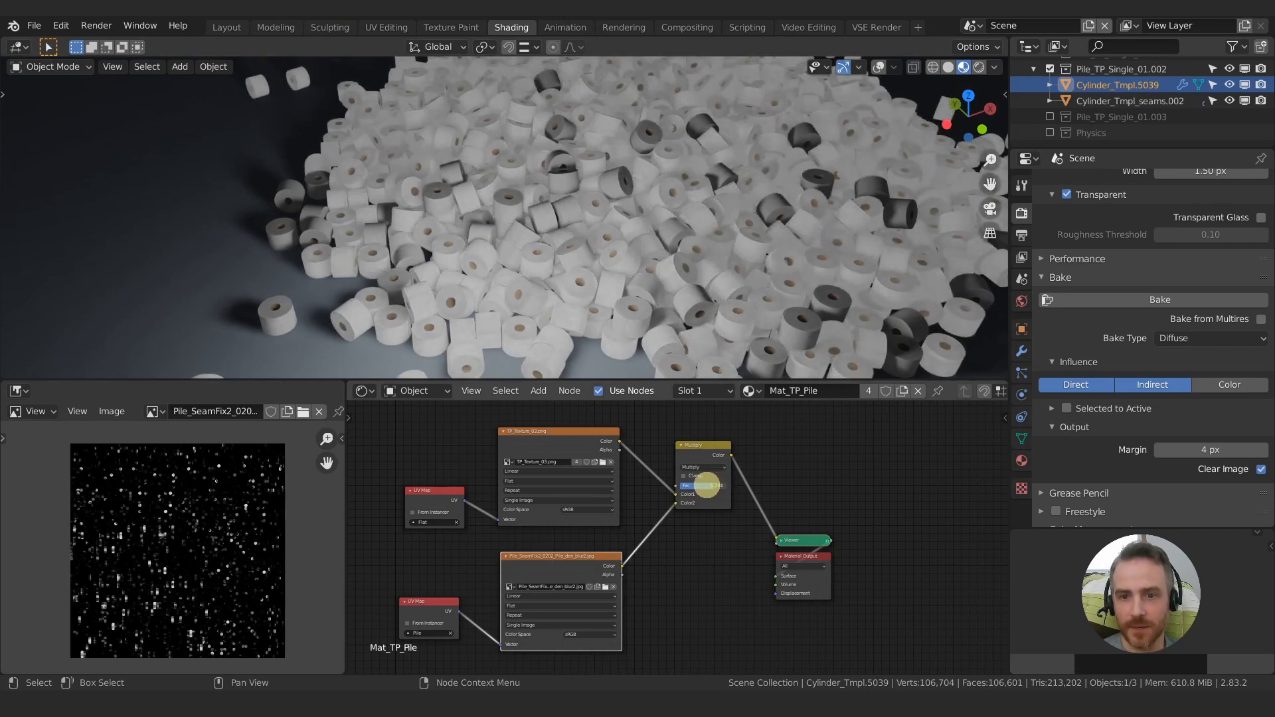
{"action": "left_click", "coordinate": [1129, 101]}
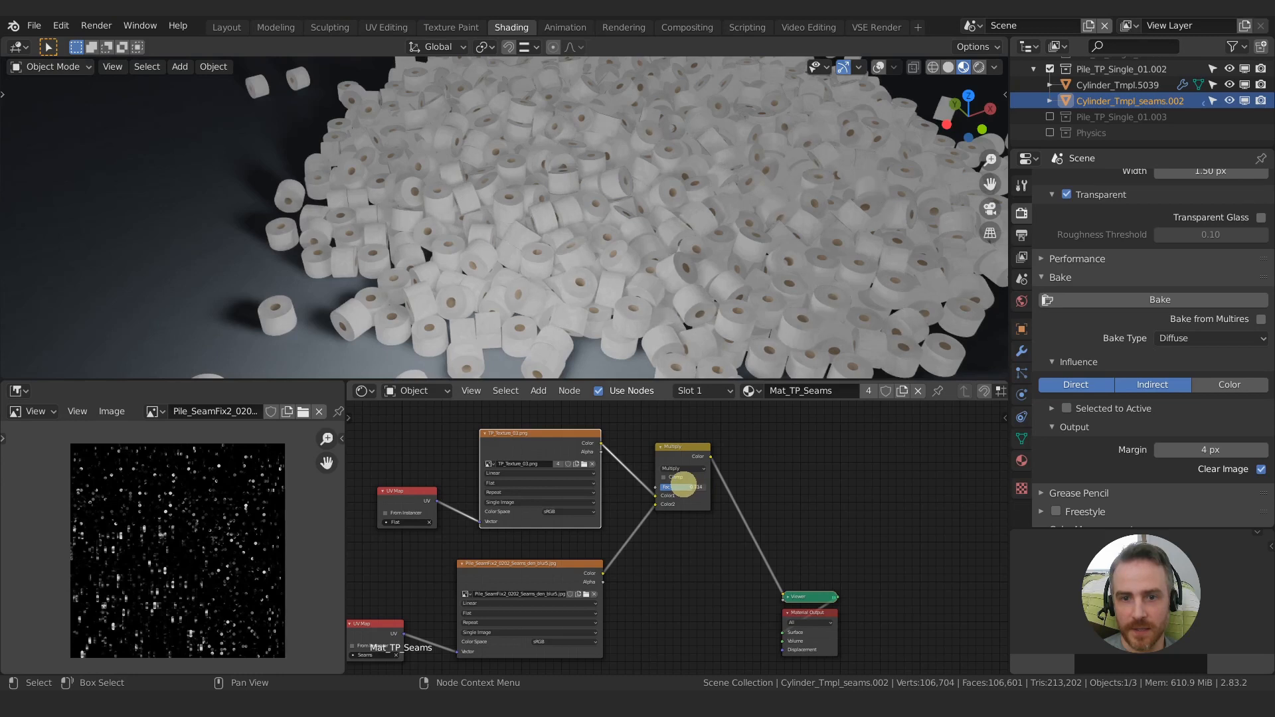
{"action": "left_click_drag", "start_coordinate": [667, 244], "coordinate": [635, 250]}
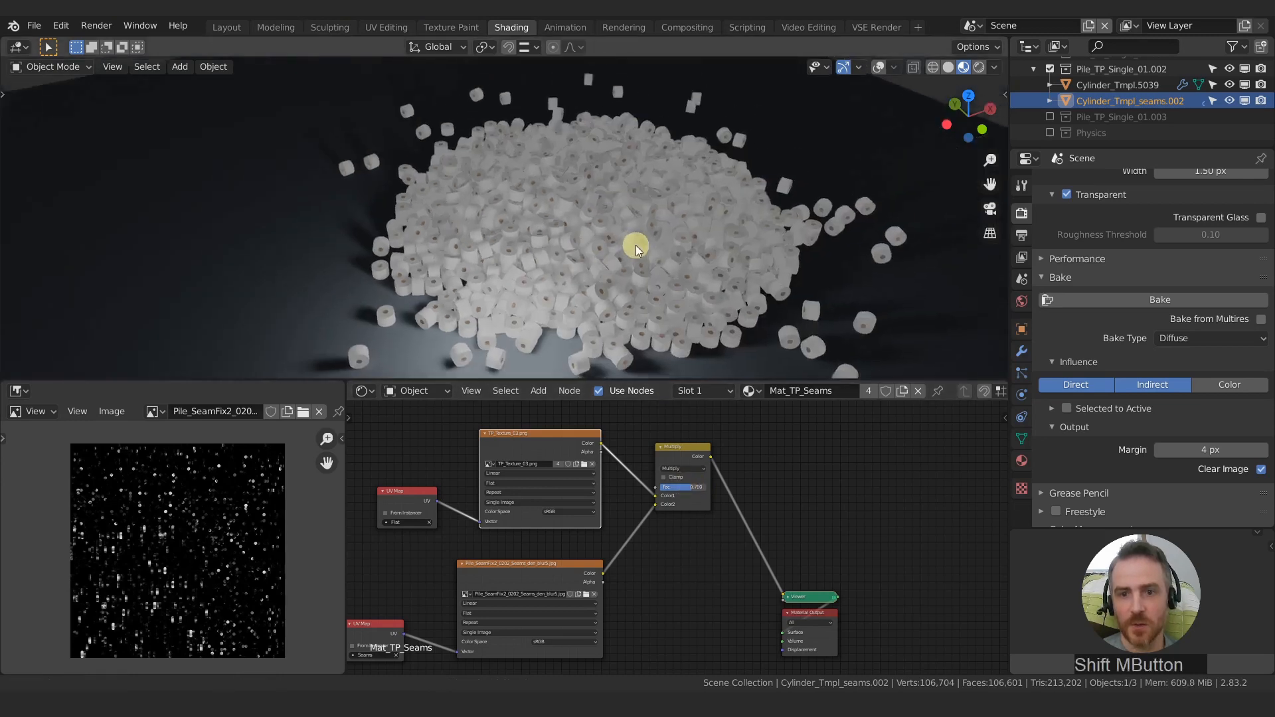
{"action": "left_click_drag", "start_coordinate": [636, 250], "coordinate": [631, 198]}
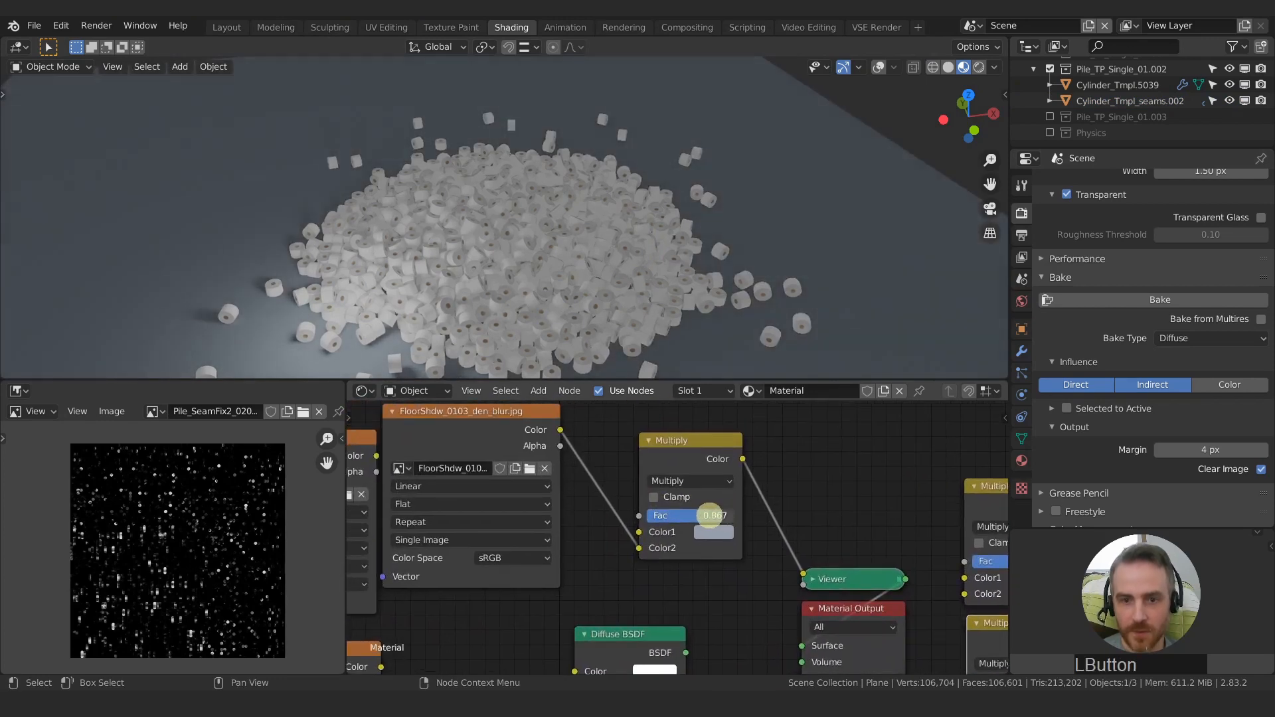
- Adjust the Multiply node's Fac for the FloorShdw blend, then return to the Layout workspace
{"action": "left_click_drag", "start_coordinate": [715, 515], "coordinate": [690, 515]}
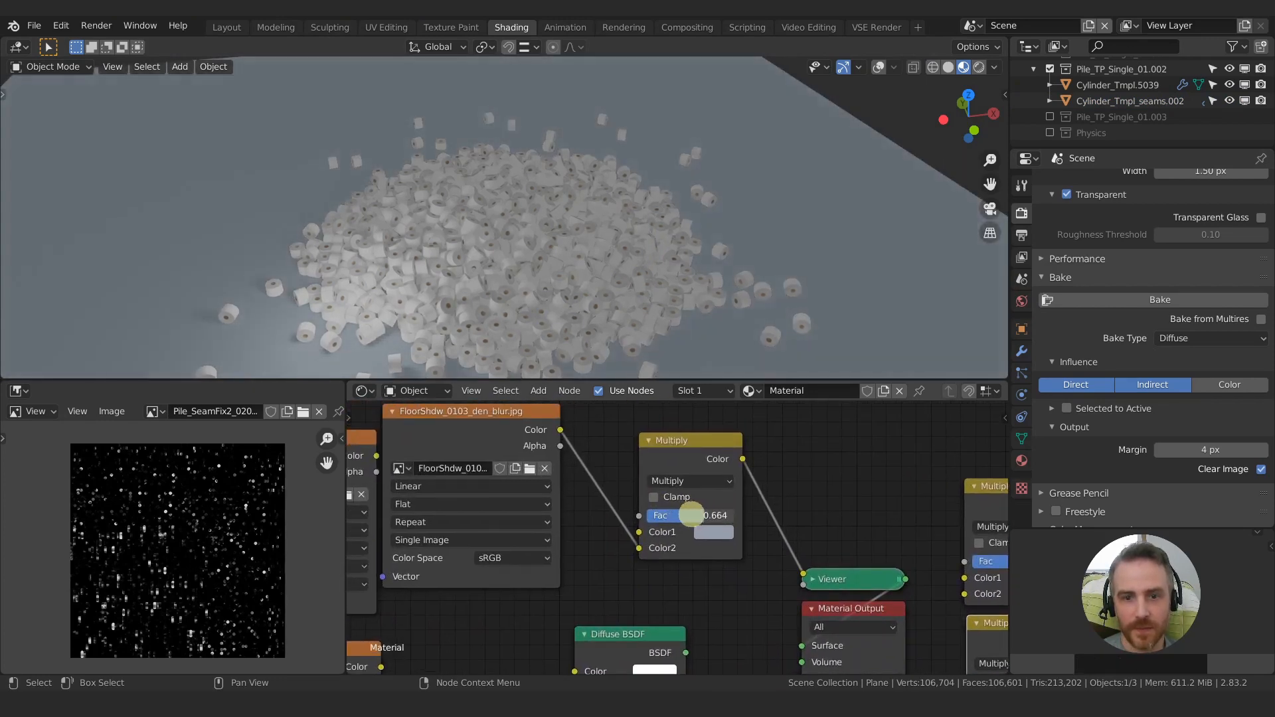
{"action": "left_click_drag", "start_coordinate": [691, 516], "coordinate": [714, 516]}
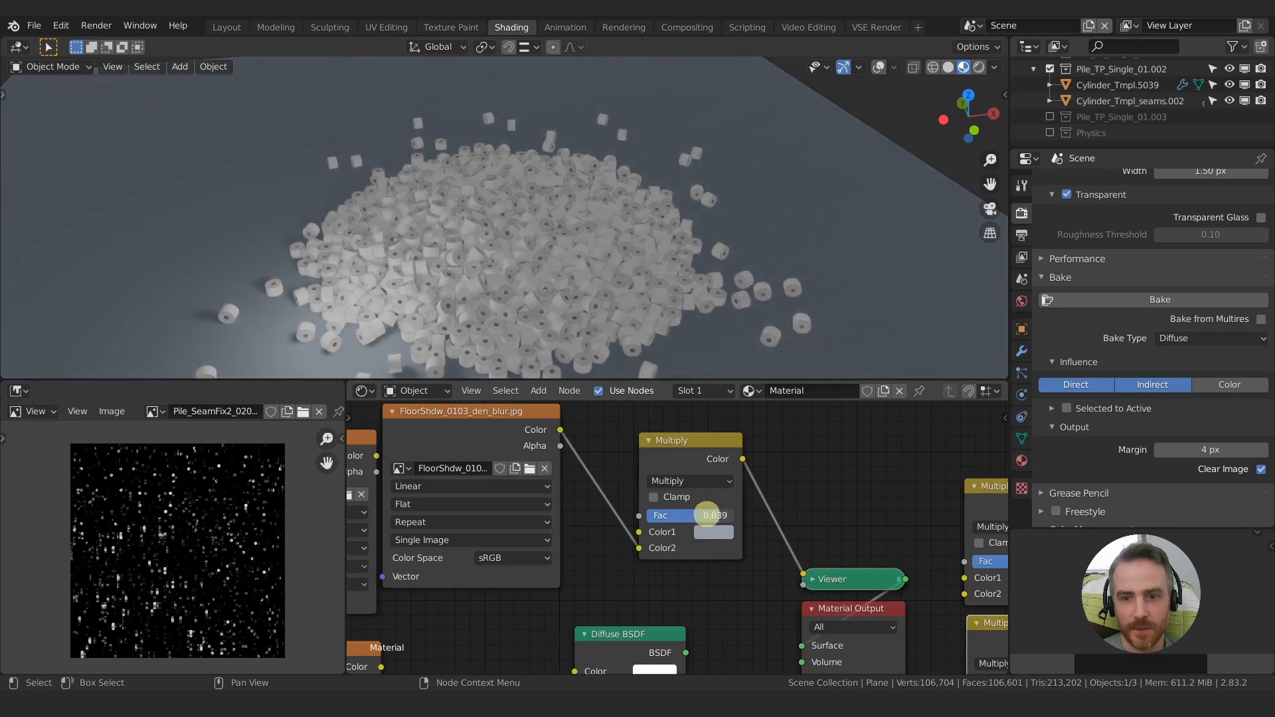
{"action": "left_click_drag", "start_coordinate": [714, 515], "coordinate": [694, 515]}
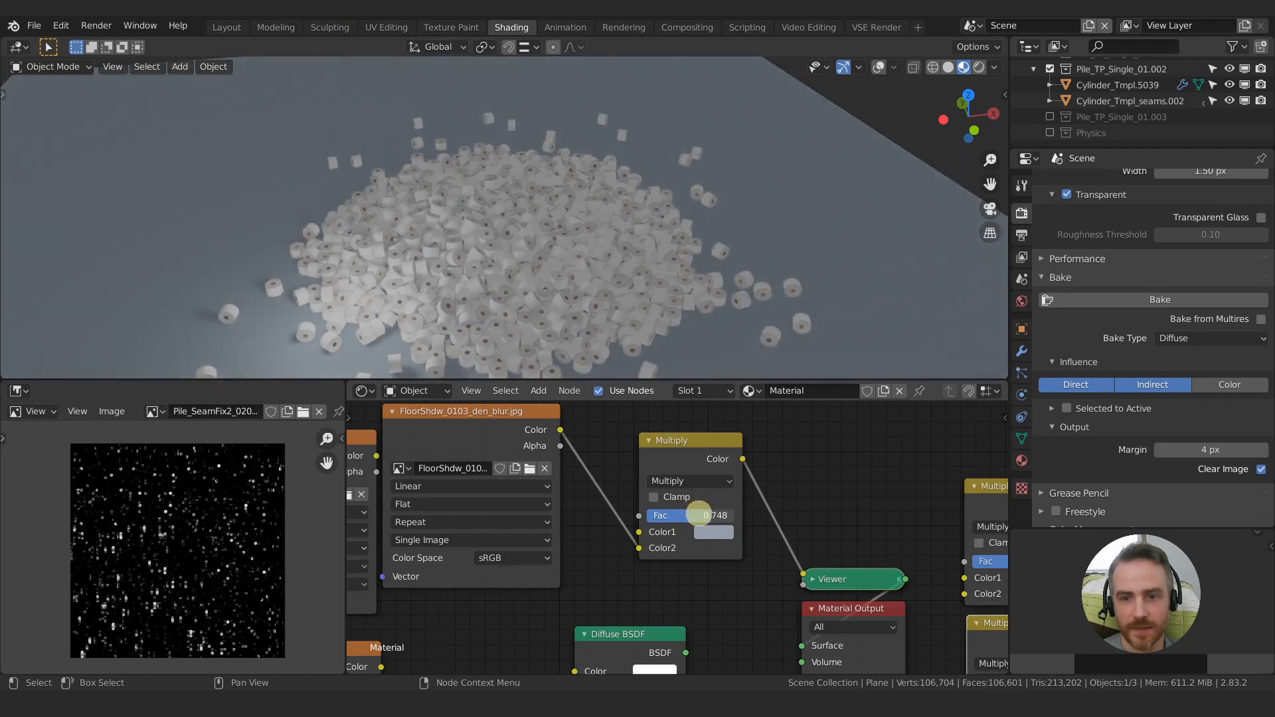
{"action": "left_click_drag", "start_coordinate": [707, 515], "coordinate": [689, 516]}
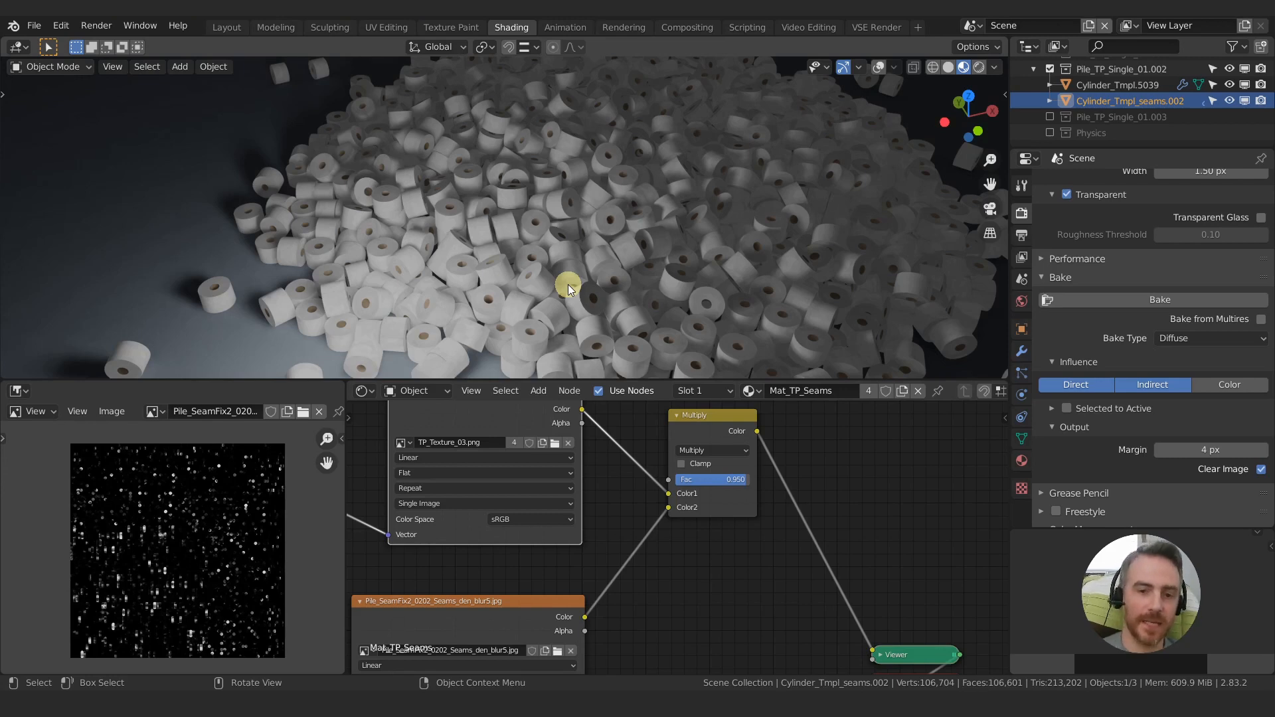
{"action": "mouse_move", "coordinate": [462, 282]}
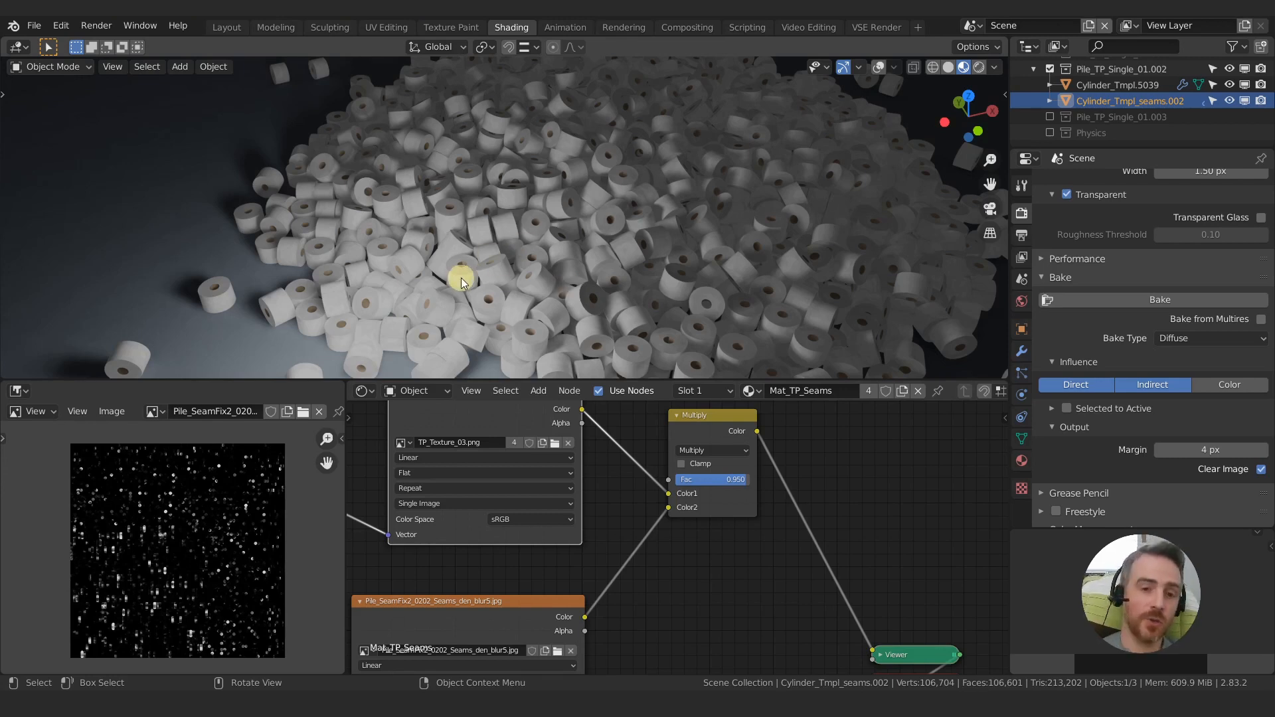
{"action": "left_click", "coordinate": [225, 27]}
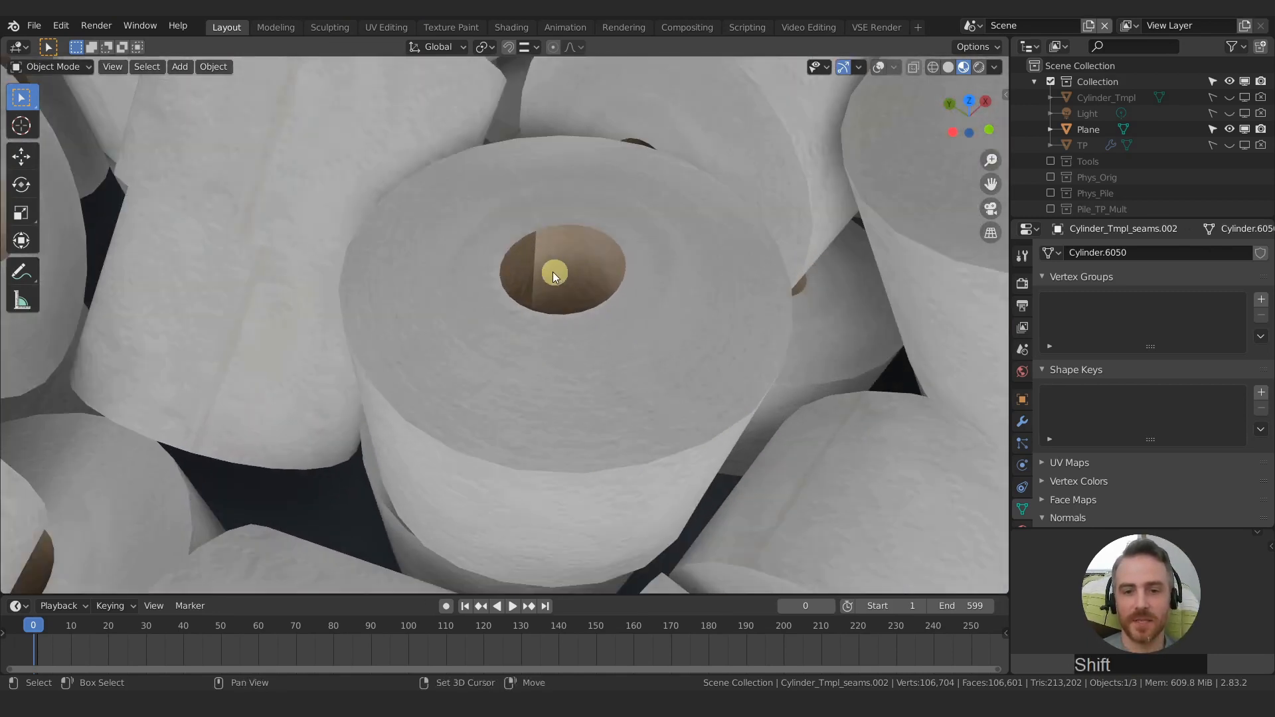
{"action": "left_click_drag", "start_coordinate": [552, 277], "coordinate": [602, 585]}
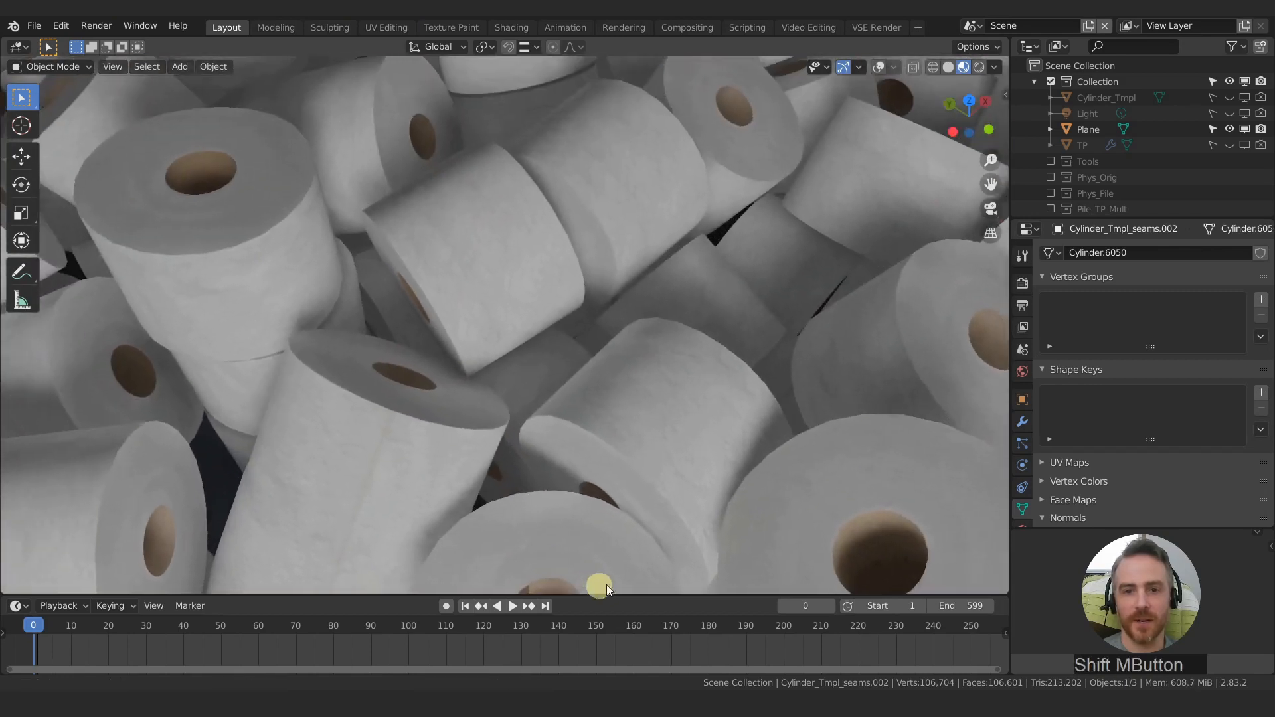
{"action": "left_click_drag", "start_coordinate": [598, 586], "coordinate": [648, 137]}
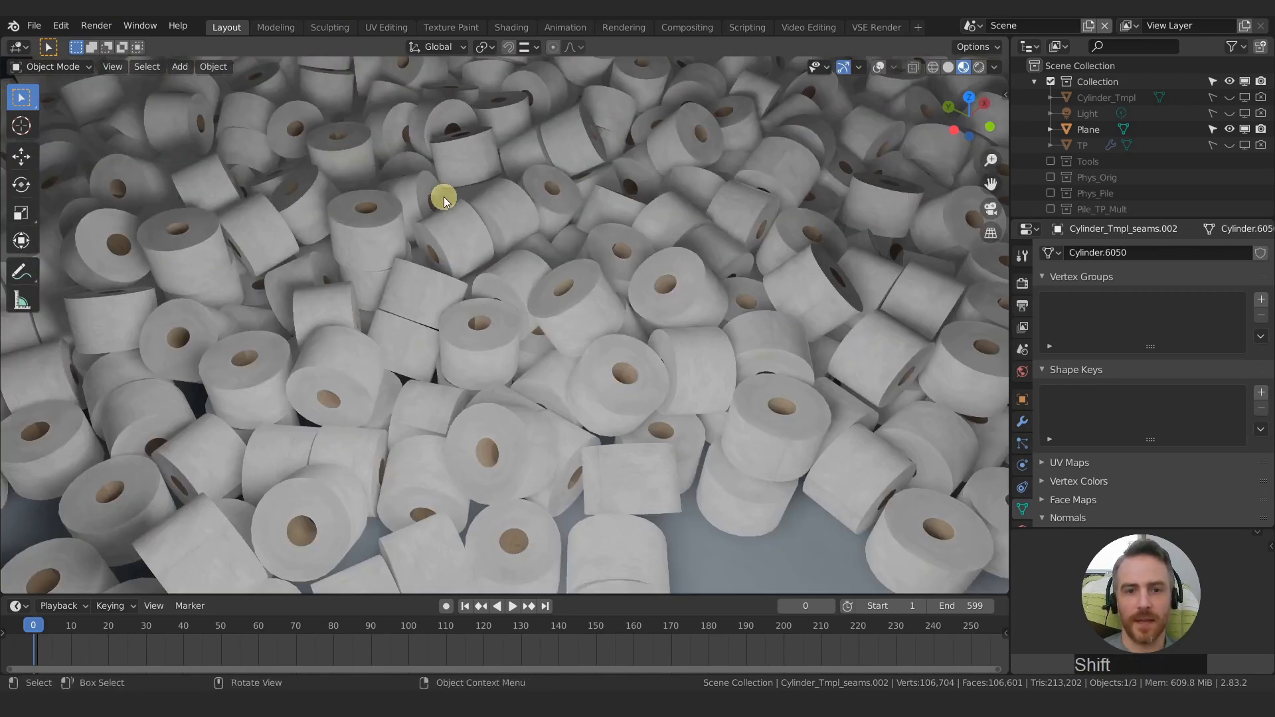
{"action": "left_click_drag", "start_coordinate": [444, 200], "coordinate": [551, 332]}
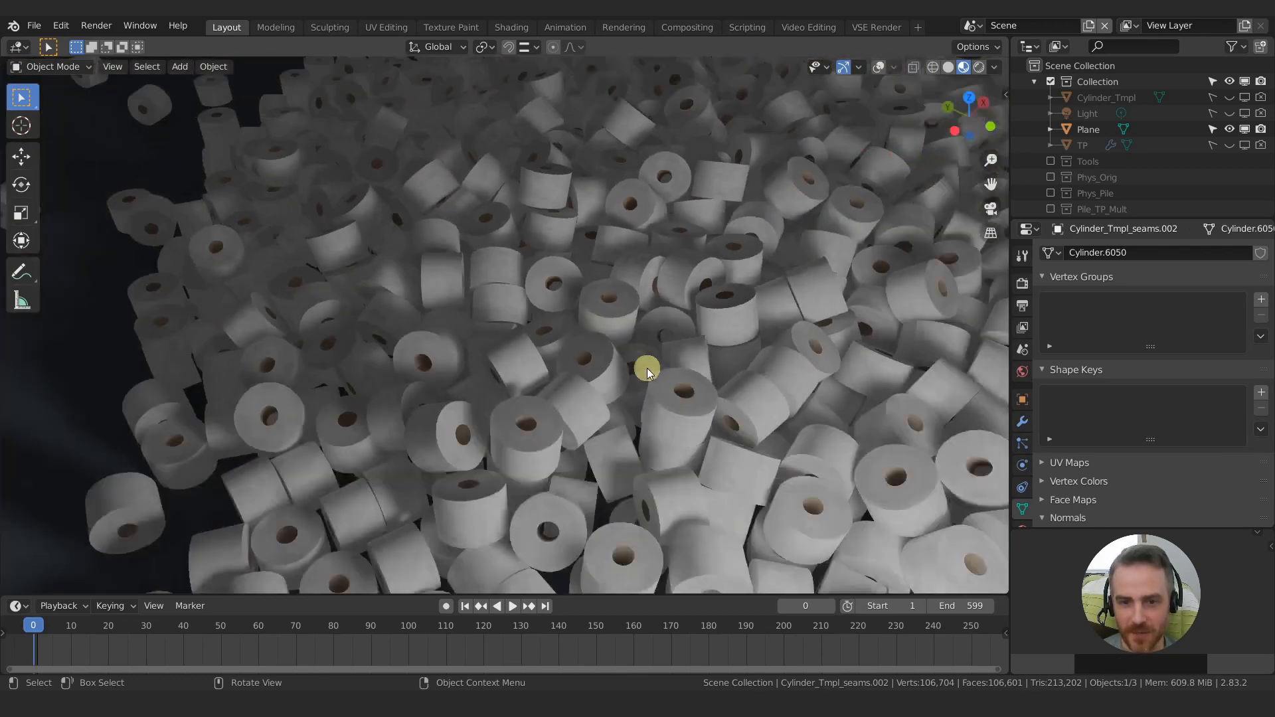
{"action": "left_click_drag", "start_coordinate": [647, 372], "coordinate": [785, 406]}
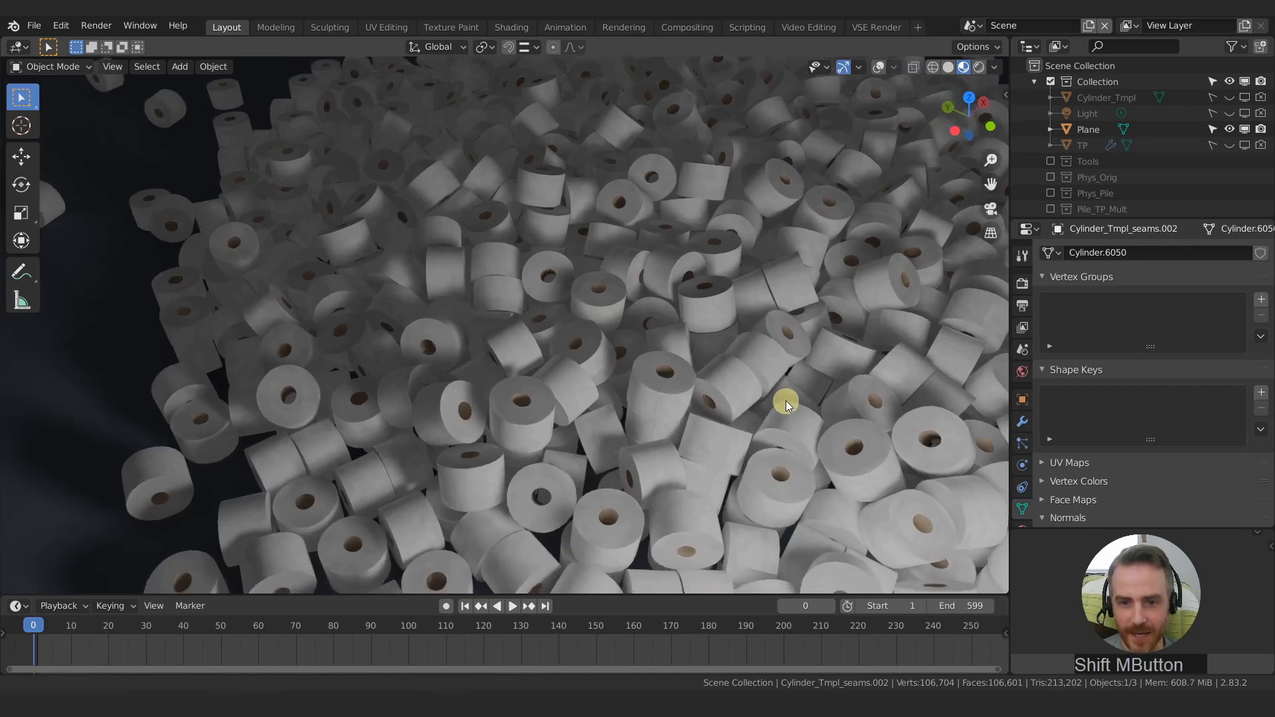
{"action": "left_click_drag", "start_coordinate": [786, 407], "coordinate": [708, 356]}
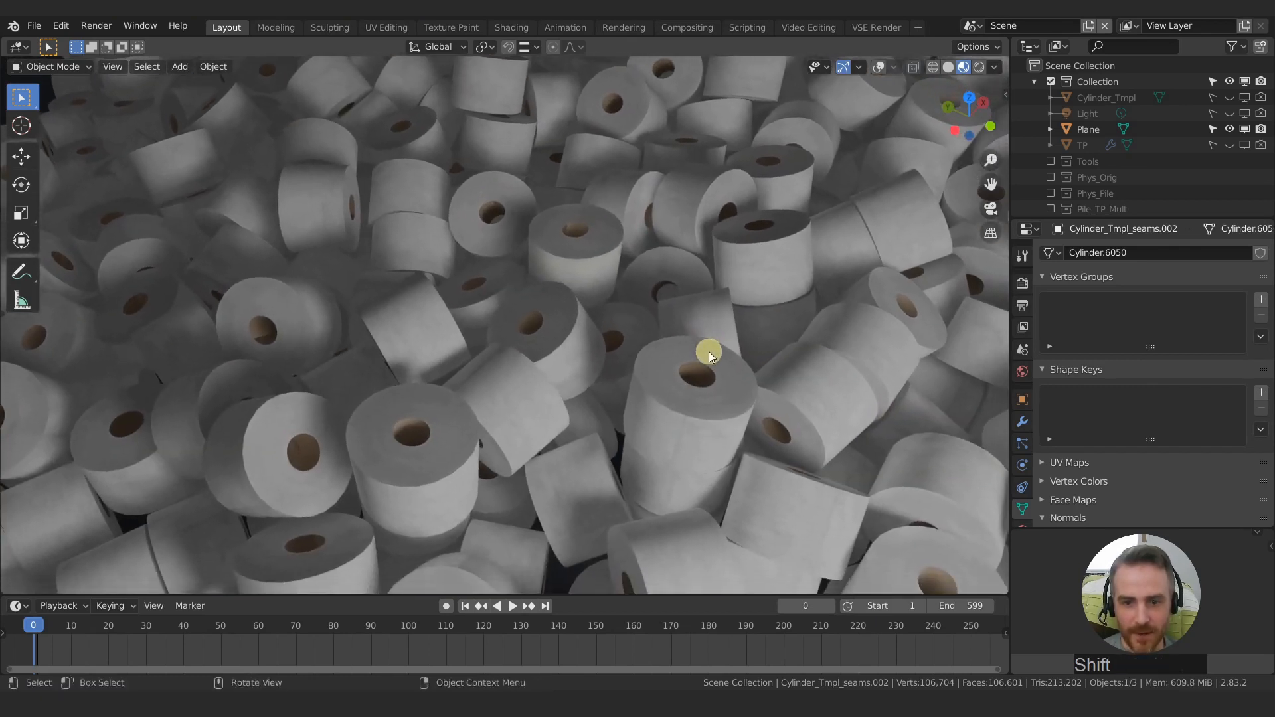
{"action": "left_click_drag", "start_coordinate": [708, 358], "coordinate": [638, 307]}
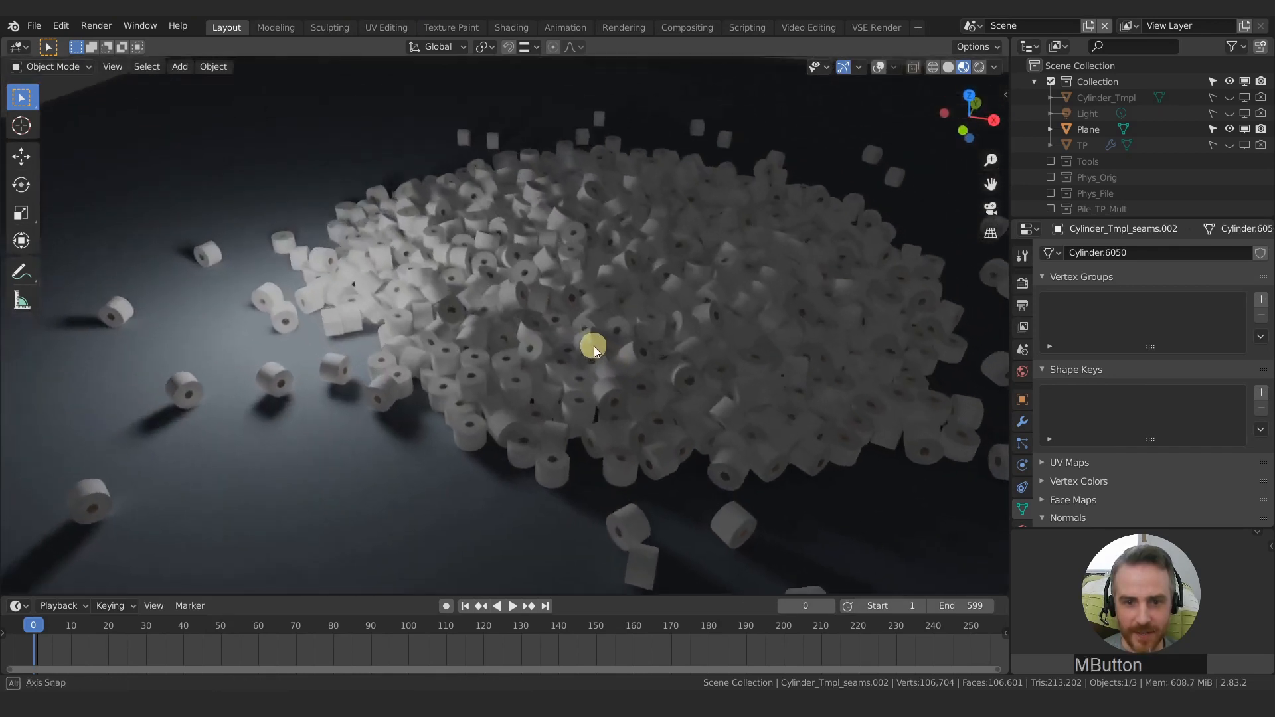
{"action": "left_click_drag", "start_coordinate": [594, 351], "coordinate": [704, 374]}
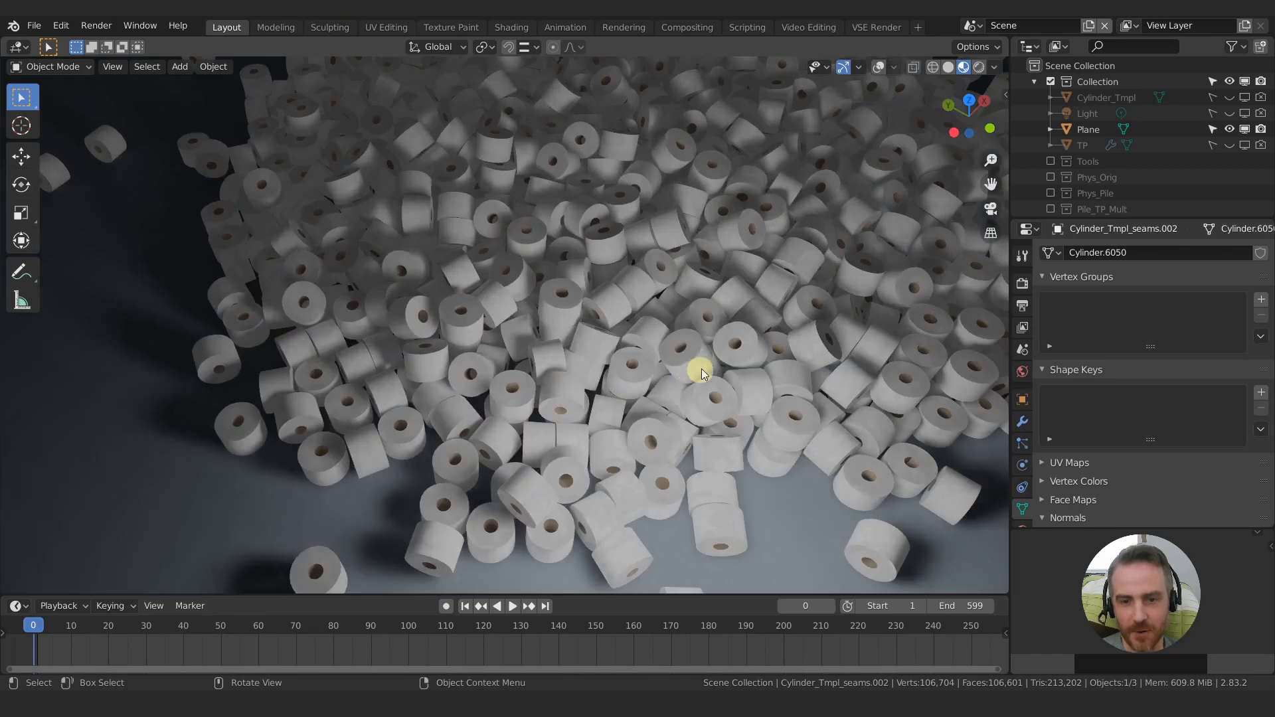